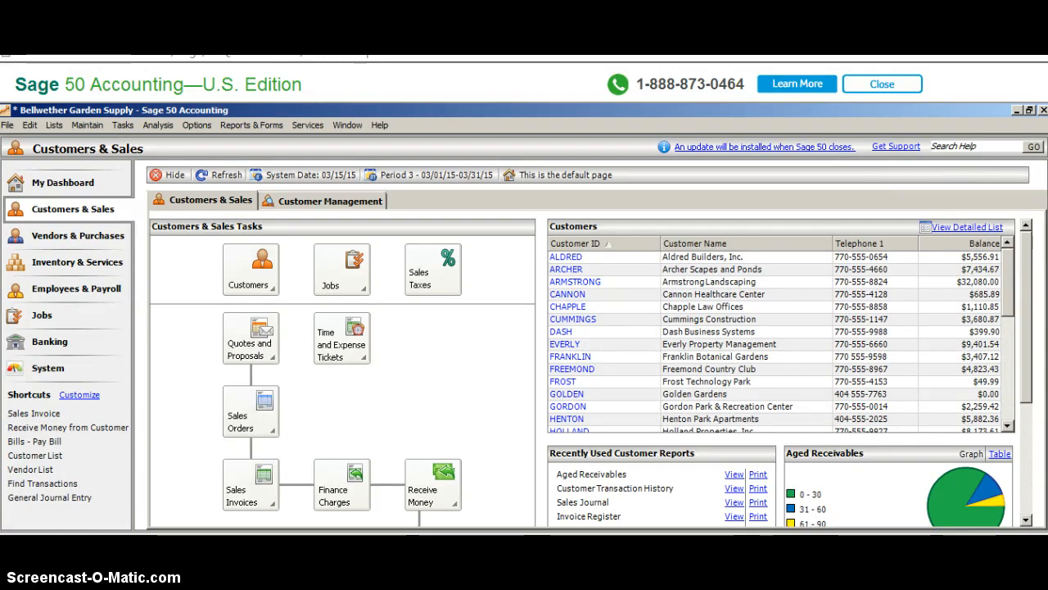
{"action": "mouse_move", "coordinate": [158, 529]}
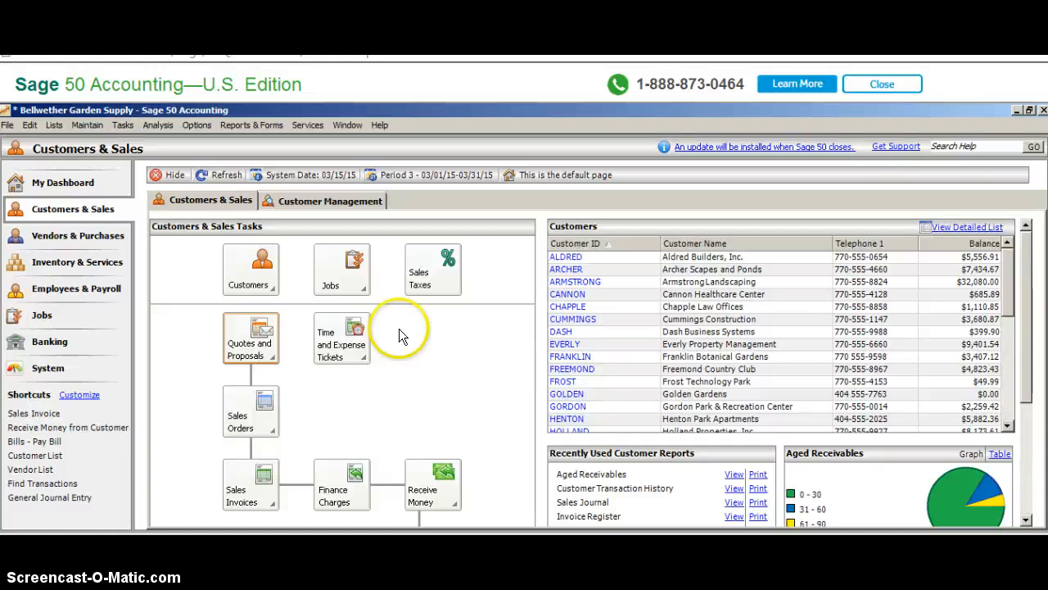
{"action": "mouse_move", "coordinate": [452, 505]}
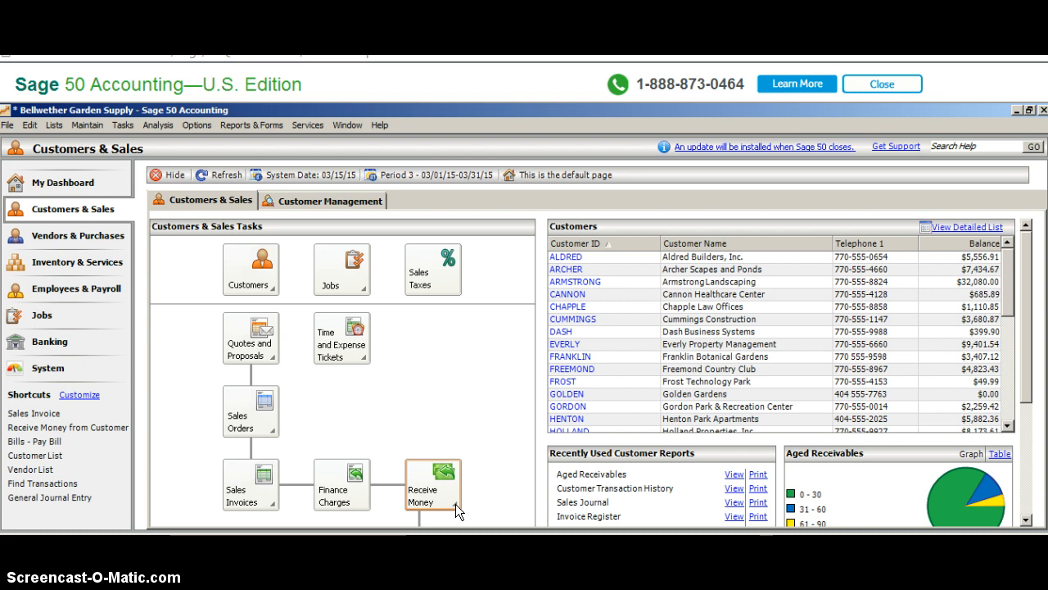
- Open a blank customer receipt from Receive Money, close it, and show the payment options again
{"action": "left_click", "coordinate": [452, 498]}
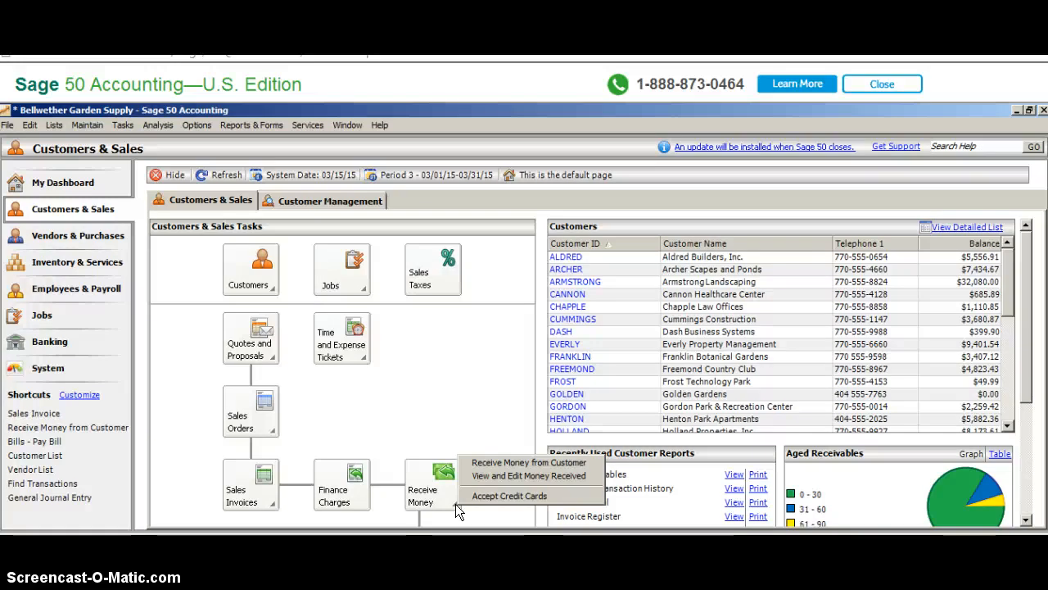
{"action": "mouse_move", "coordinate": [488, 462]}
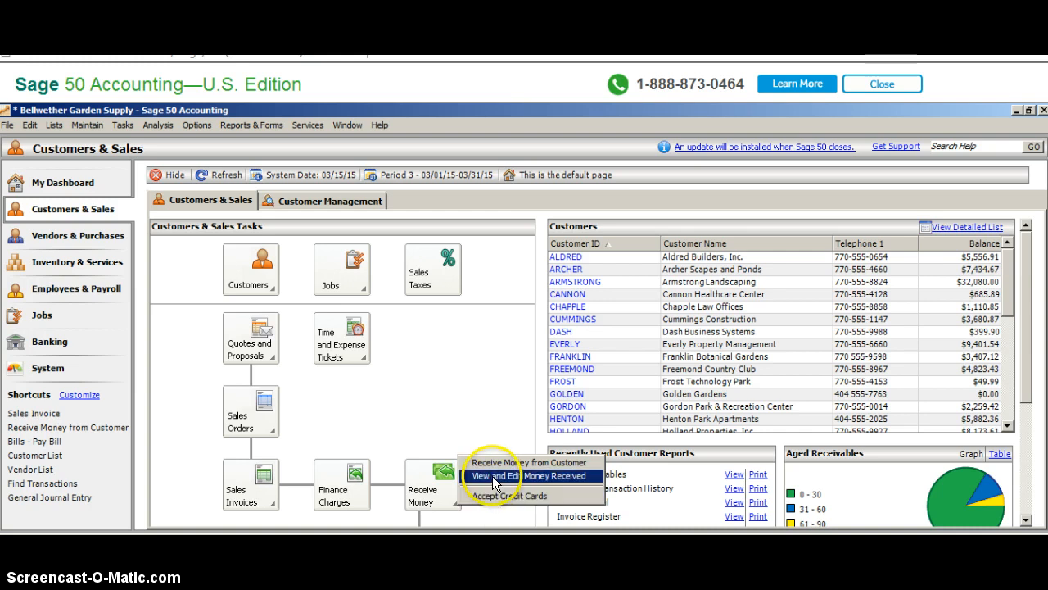
{"action": "mouse_move", "coordinate": [527, 462]}
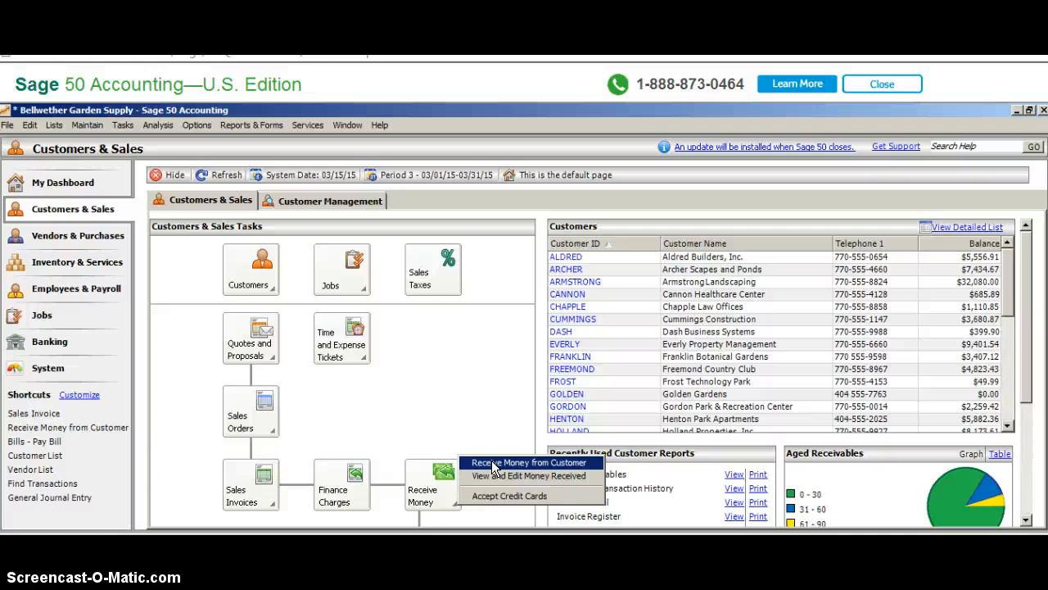
{"action": "left_click", "coordinate": [529, 462]}
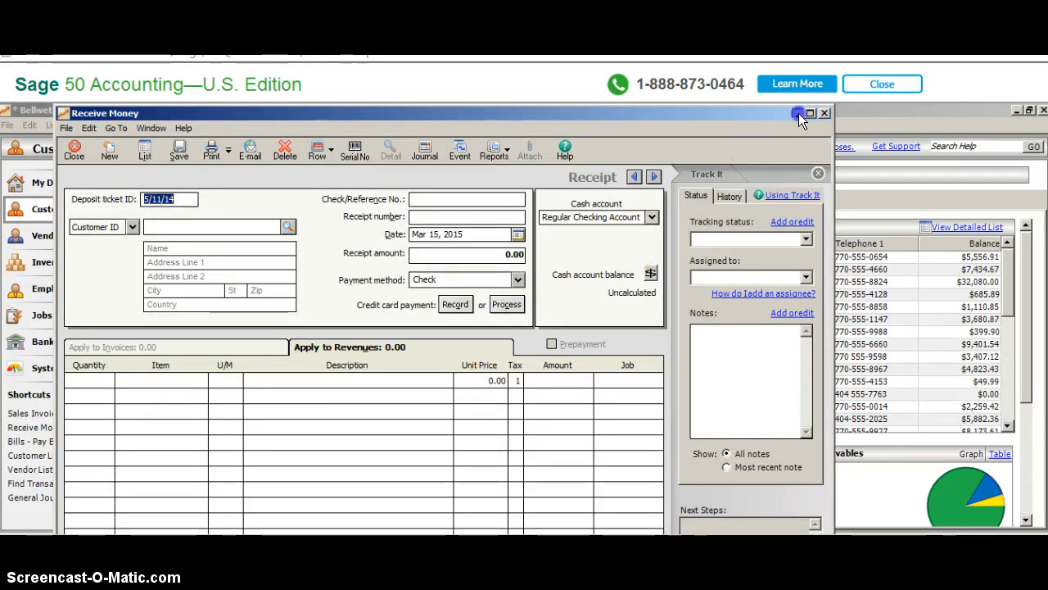
{"action": "left_click", "coordinate": [796, 113]}
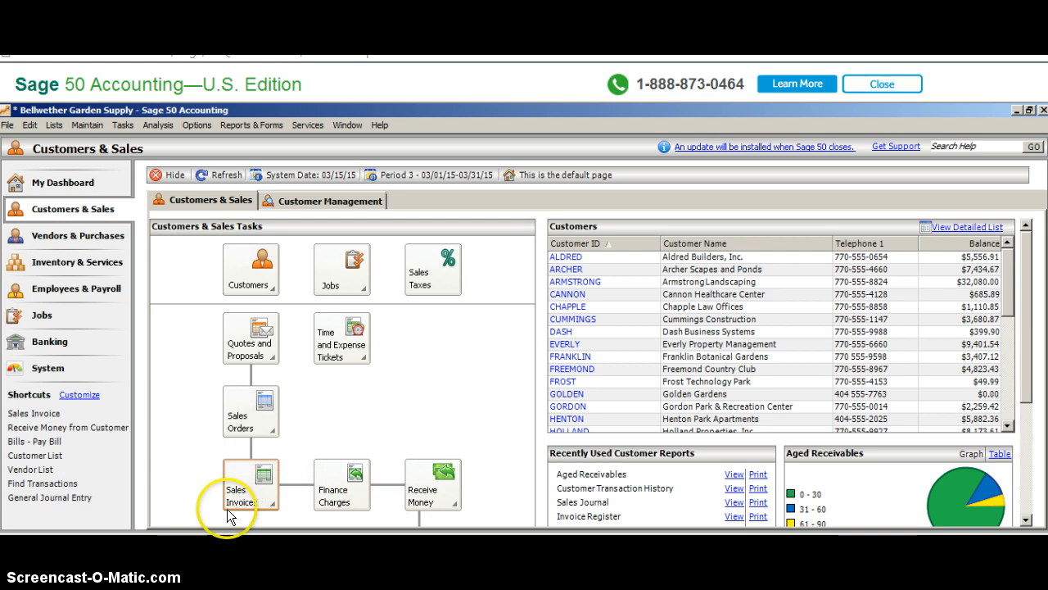
{"action": "left_click", "coordinate": [449, 503]}
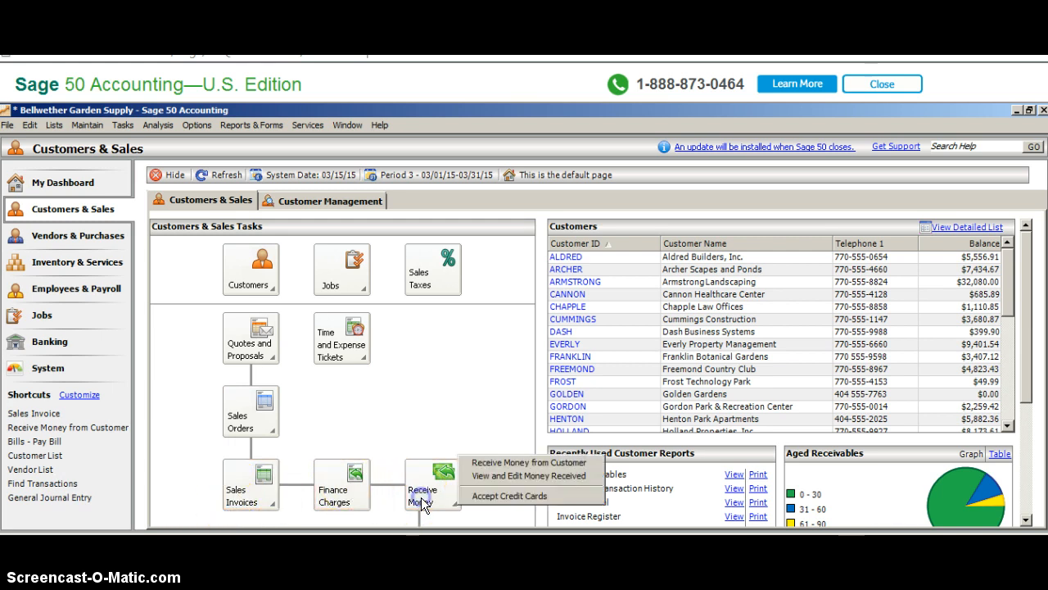
- Start a new customer receipt and enter deposit ticket ID 031515
{"action": "left_click", "coordinate": [531, 462]}
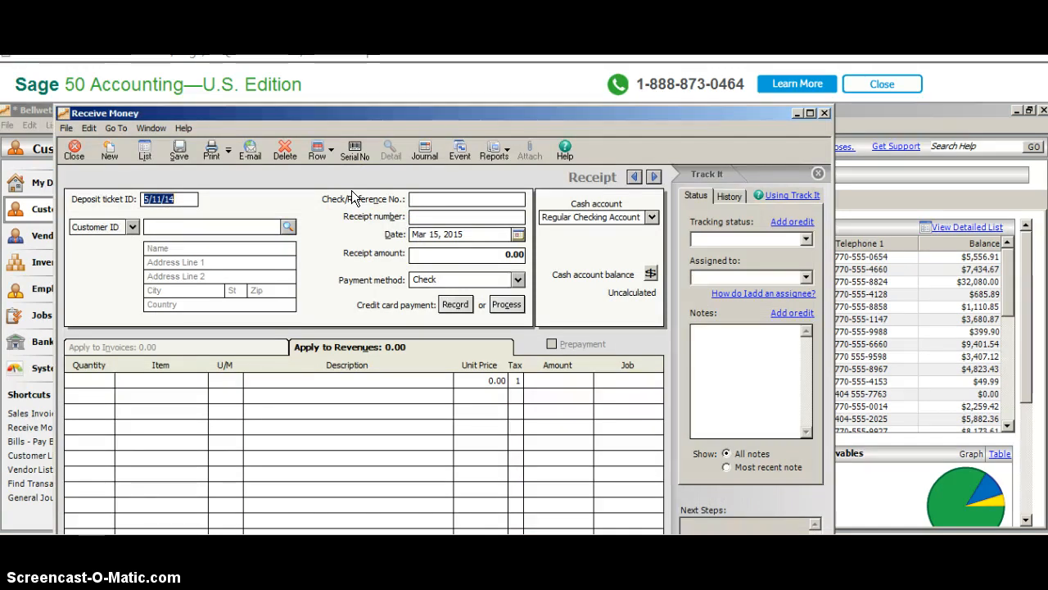
{"action": "type", "text": "03/15"}
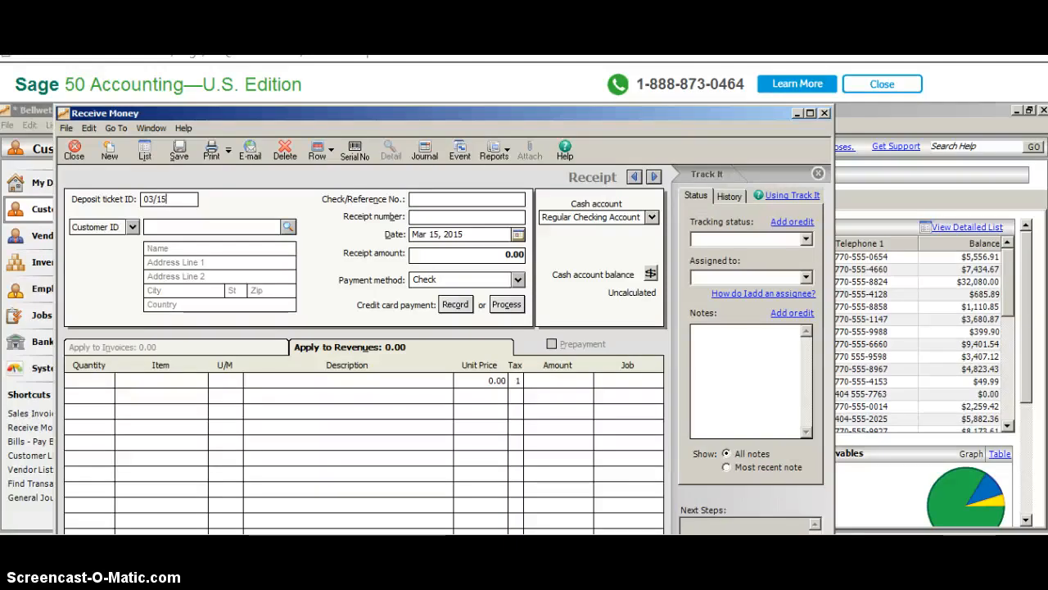
{"action": "key", "text": "BackSpace"}
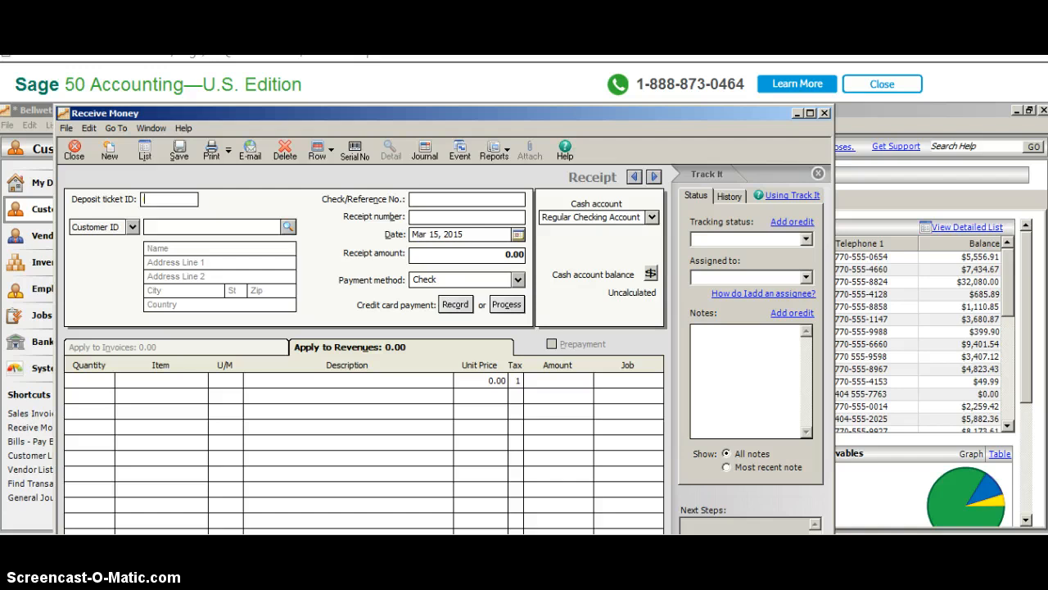
{"action": "type", "text": "031515"}
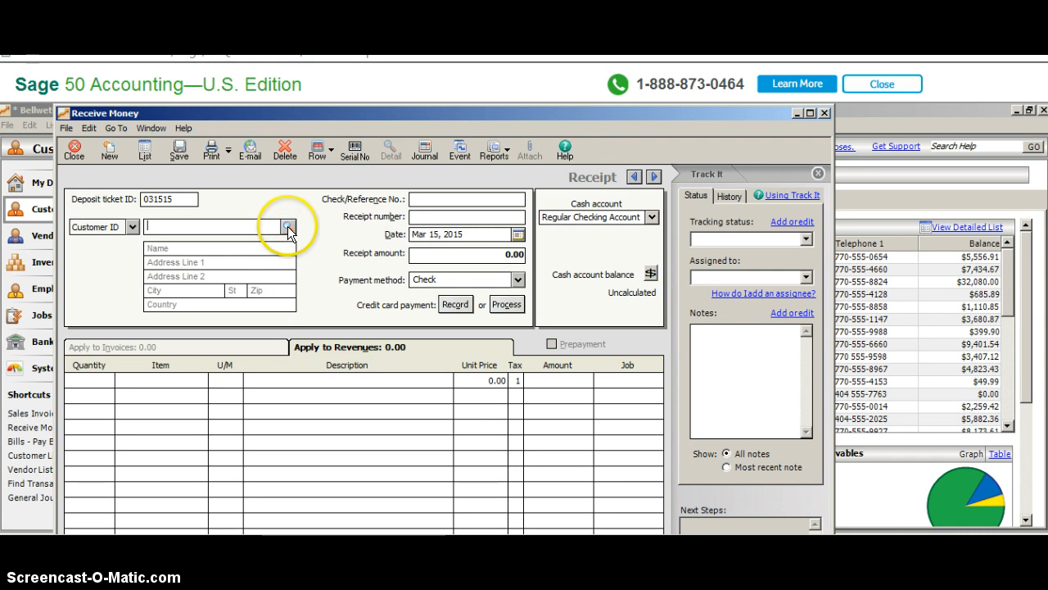
- Select ALDRED as the customer so invoices 10129 and 10332 are listed
{"action": "left_click", "coordinate": [287, 226]}
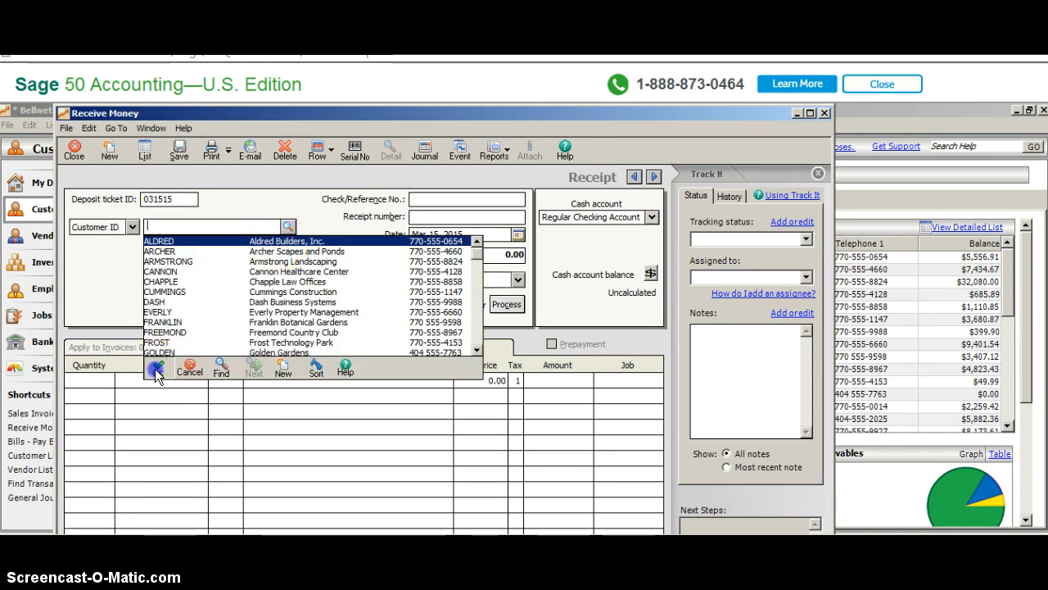
{"action": "left_click", "coordinate": [159, 239]}
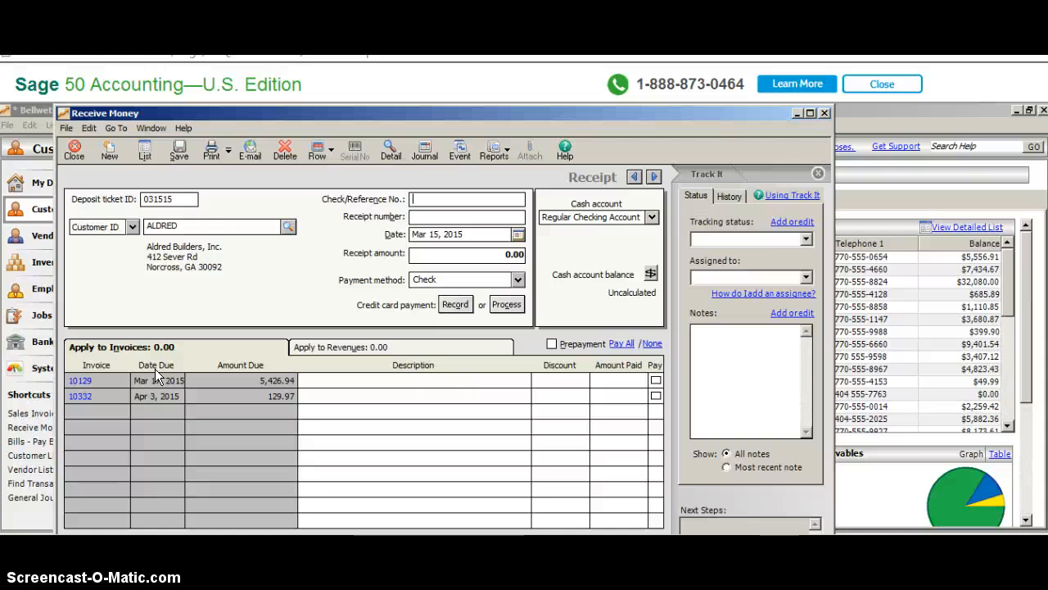
- Enter 21800 as the check/reference number and as the receipt number
{"action": "type", "text": "2"}
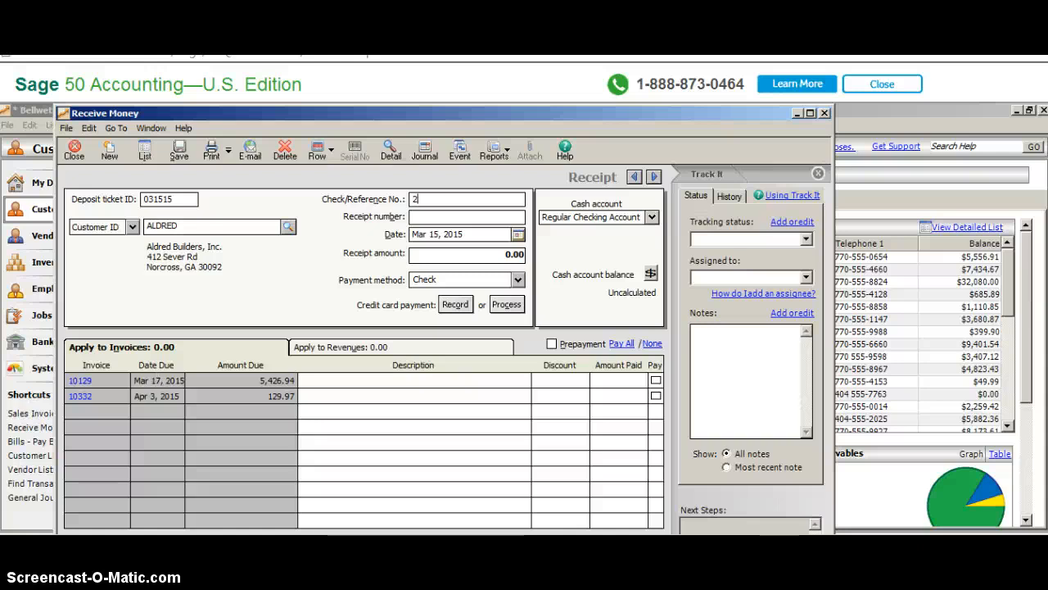
{"action": "type", "text": "1800"}
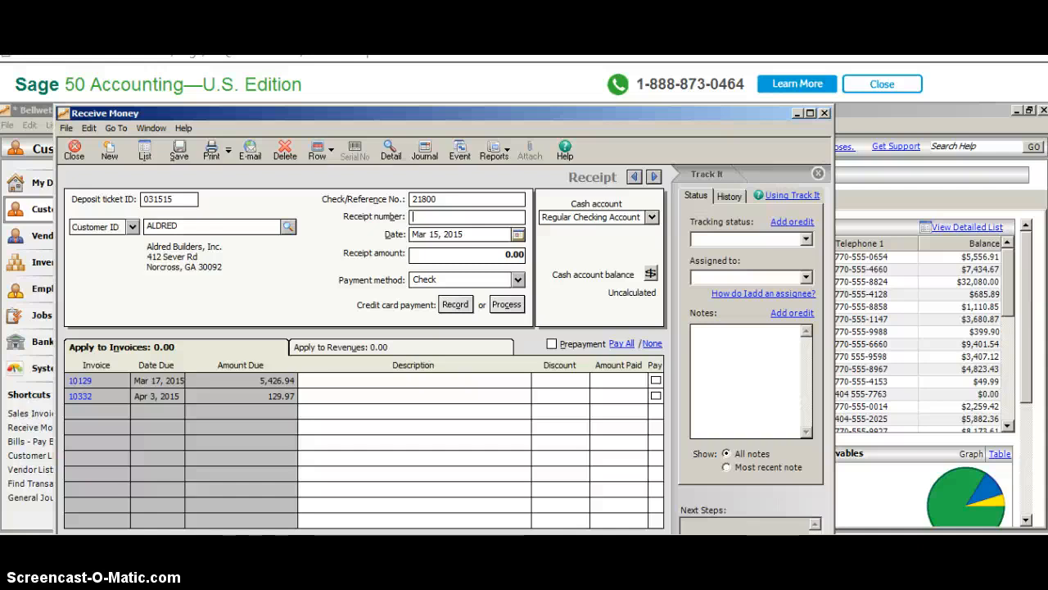
{"action": "type", "text": "21800"}
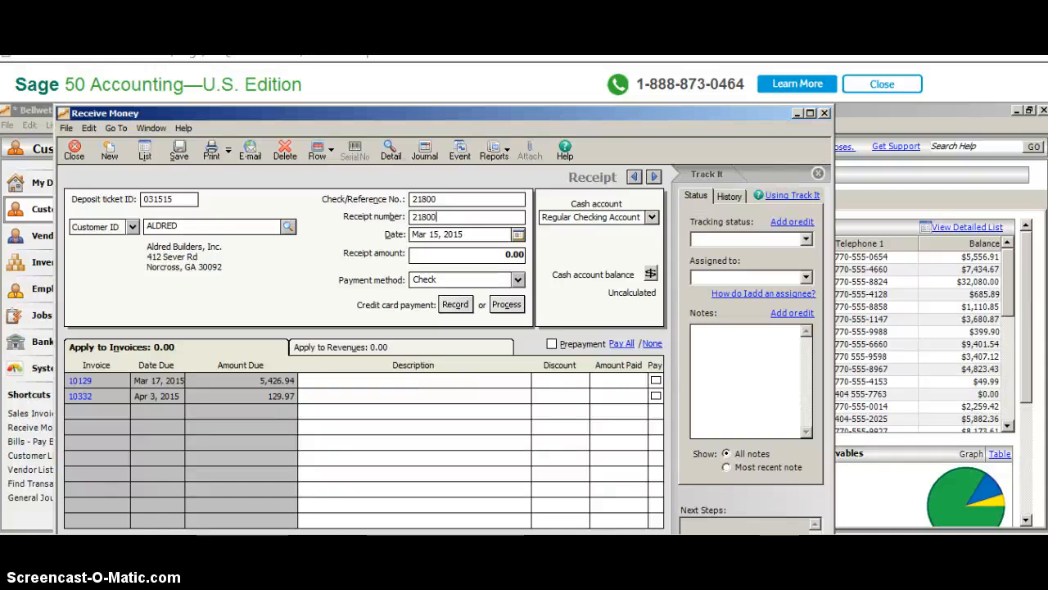
{"action": "left_click", "coordinate": [459, 234]}
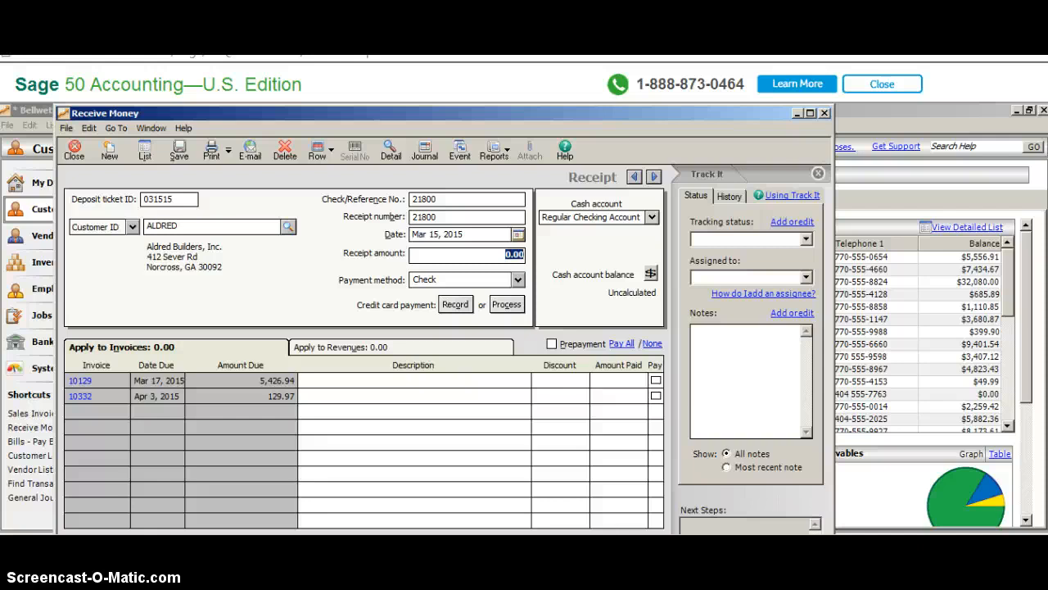
{"action": "mouse_move", "coordinate": [278, 478]}
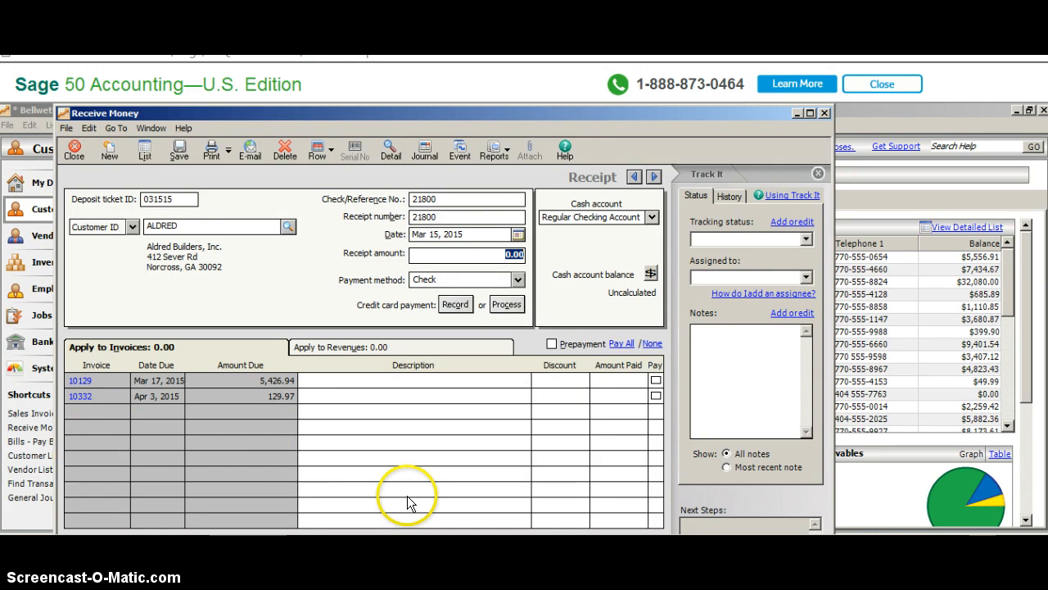
{"action": "mouse_move", "coordinate": [209, 340]}
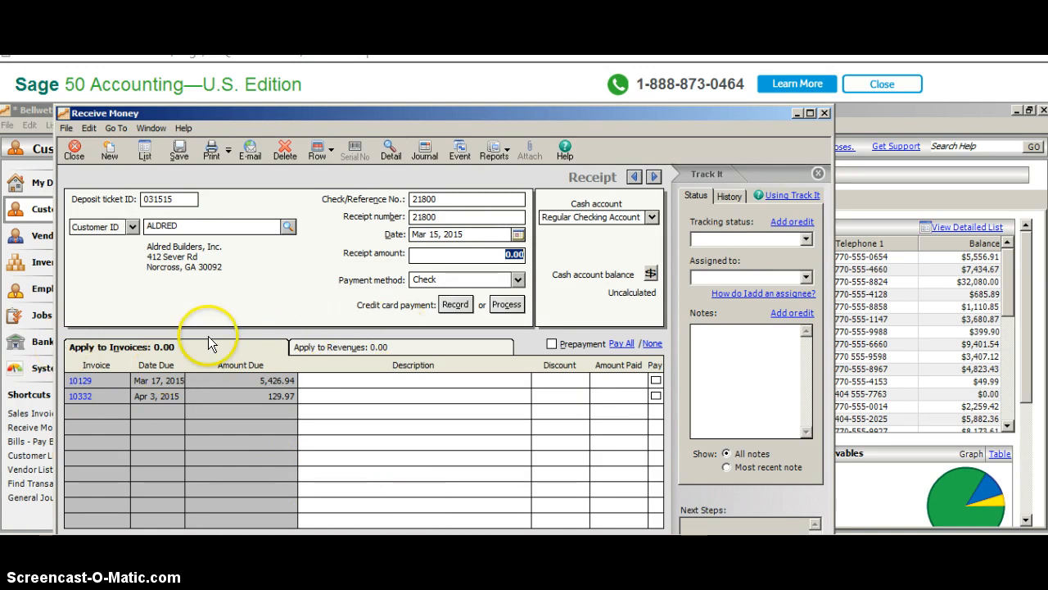
{"action": "mouse_move", "coordinate": [361, 336]}
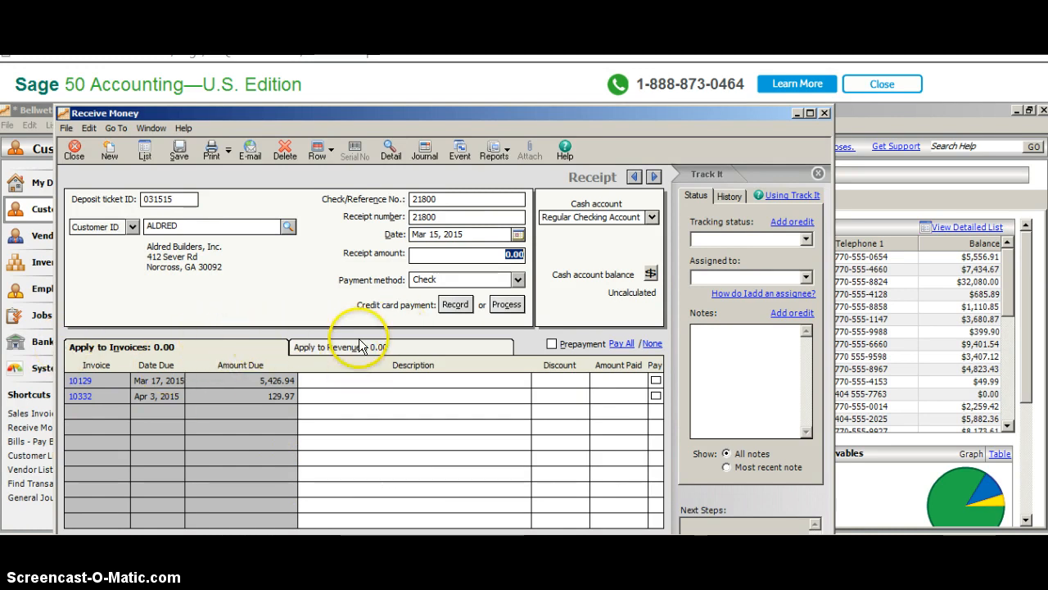
{"action": "mouse_move", "coordinate": [353, 354]}
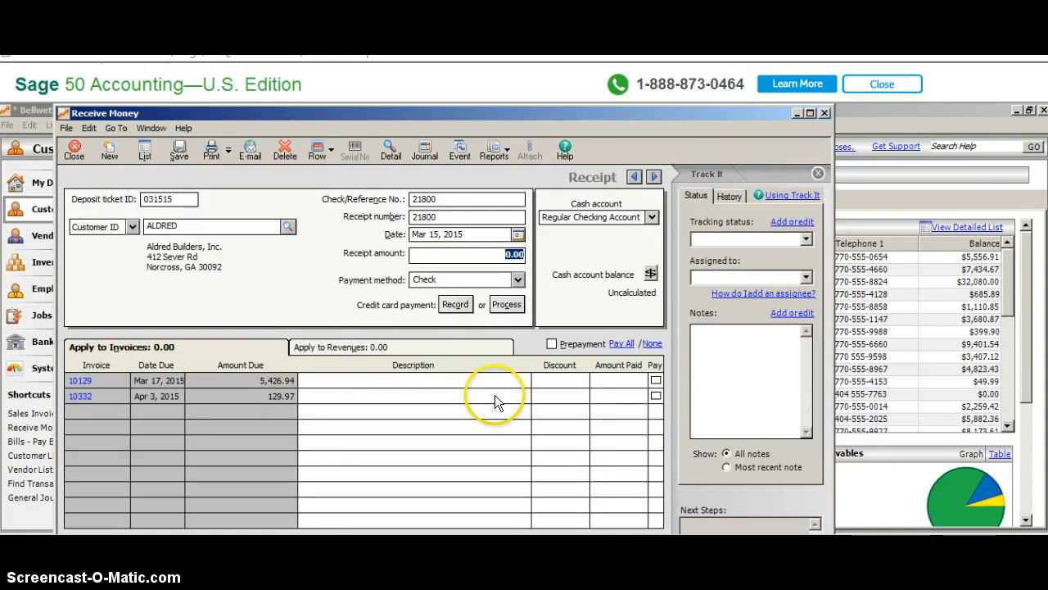
{"action": "mouse_move", "coordinate": [478, 403]}
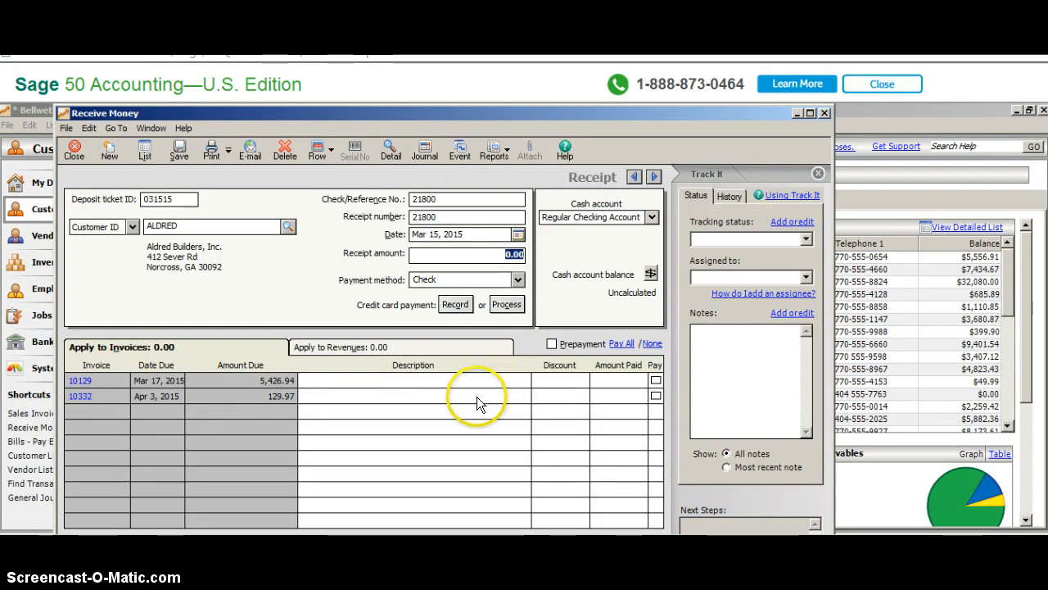
{"action": "mouse_move", "coordinate": [497, 403]}
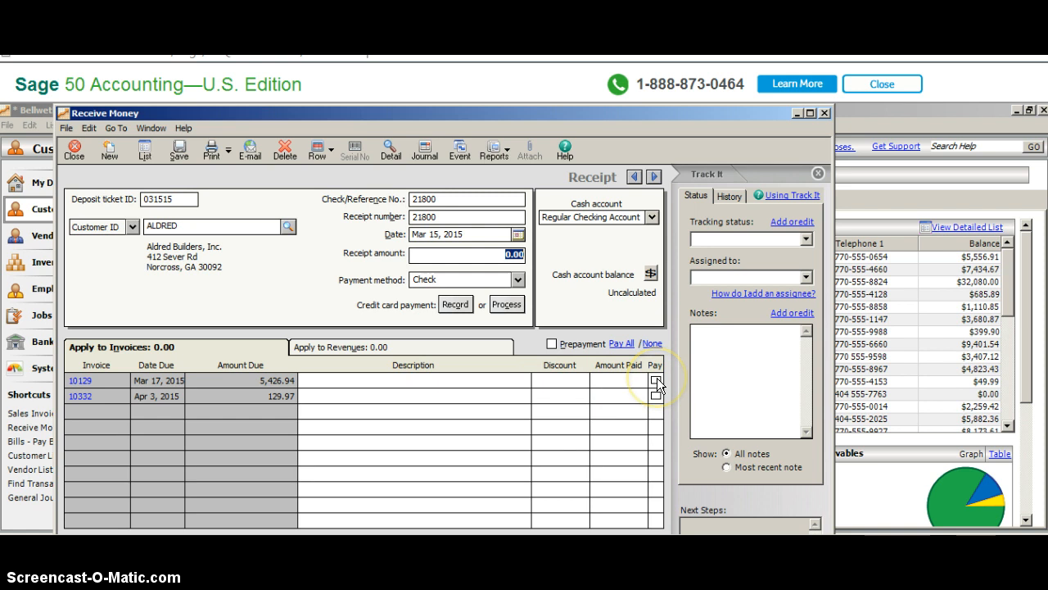
- Describe invoice 10129 as 'Payment of invoice as services complete' and apply its full 5,426.94
{"action": "left_click", "coordinate": [655, 380]}
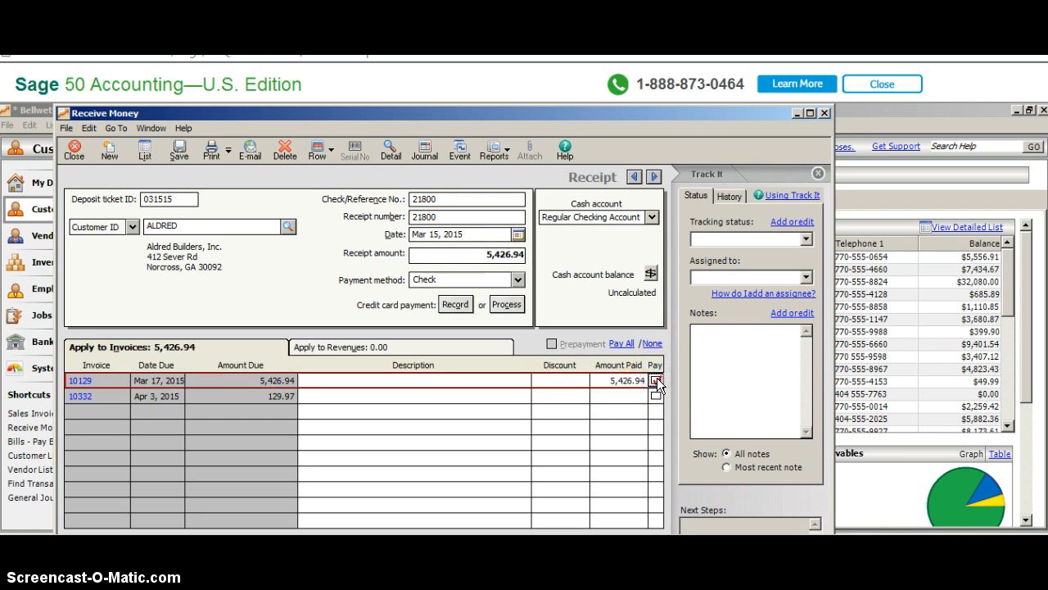
{"action": "left_click", "coordinate": [655, 380]}
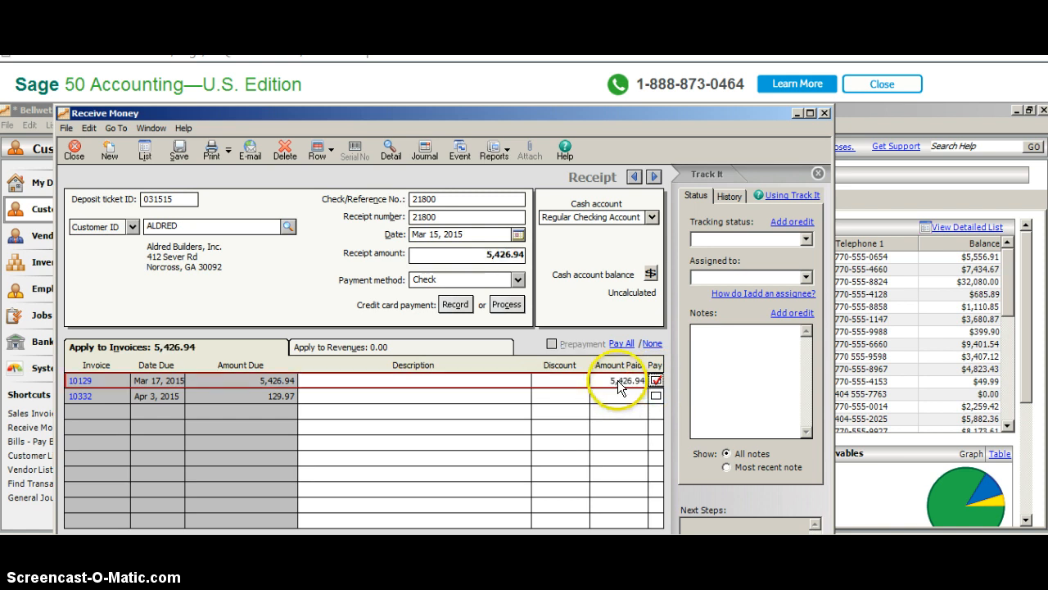
{"action": "left_click", "coordinate": [621, 380]}
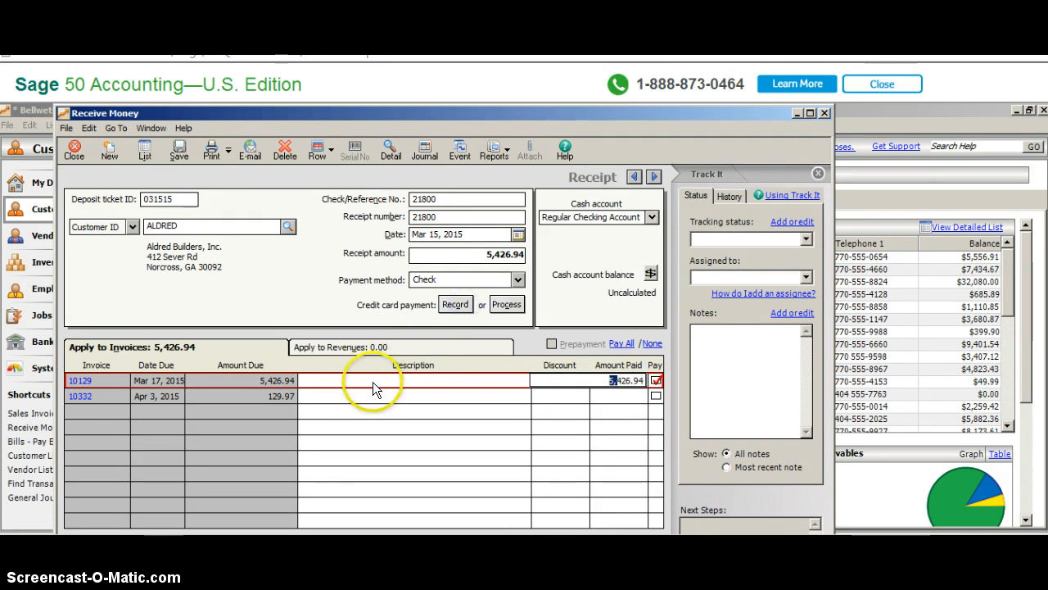
{"action": "left_click", "coordinate": [409, 380]}
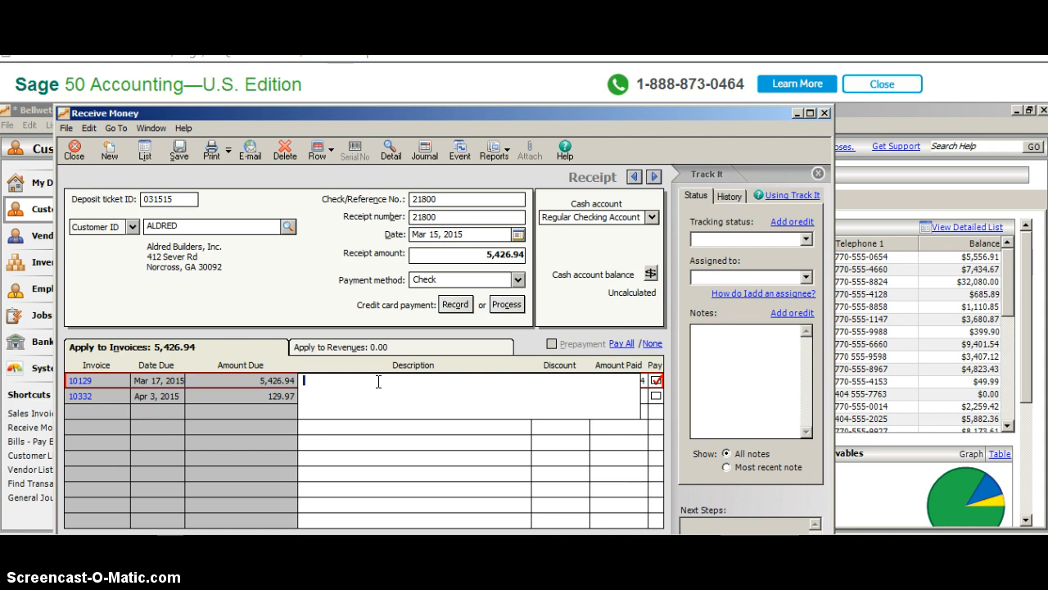
{"action": "type", "text": "Payment of invoice as services"}
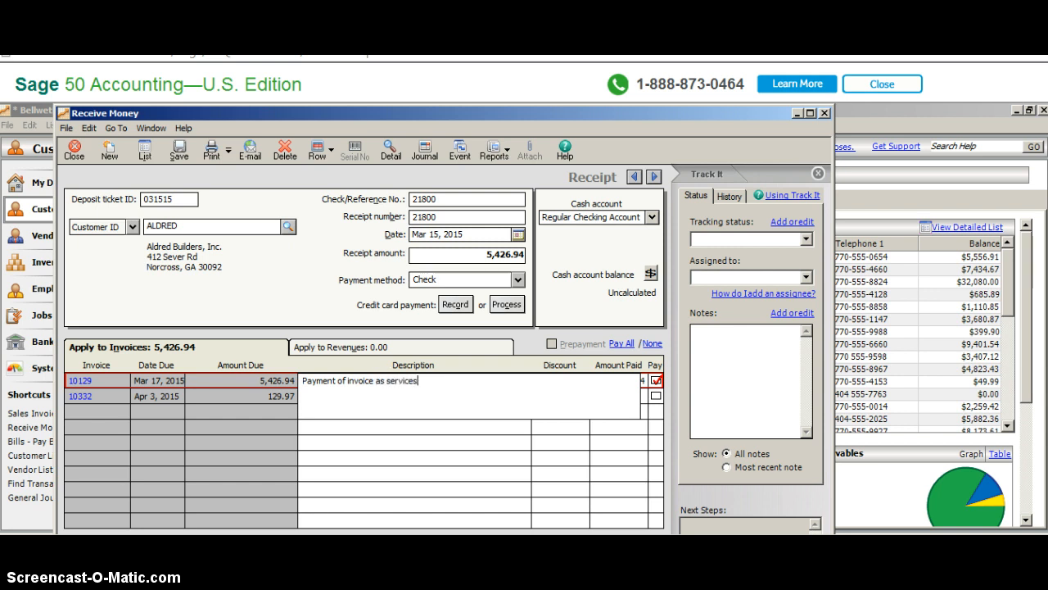
{"action": "type", "text": "complete"}
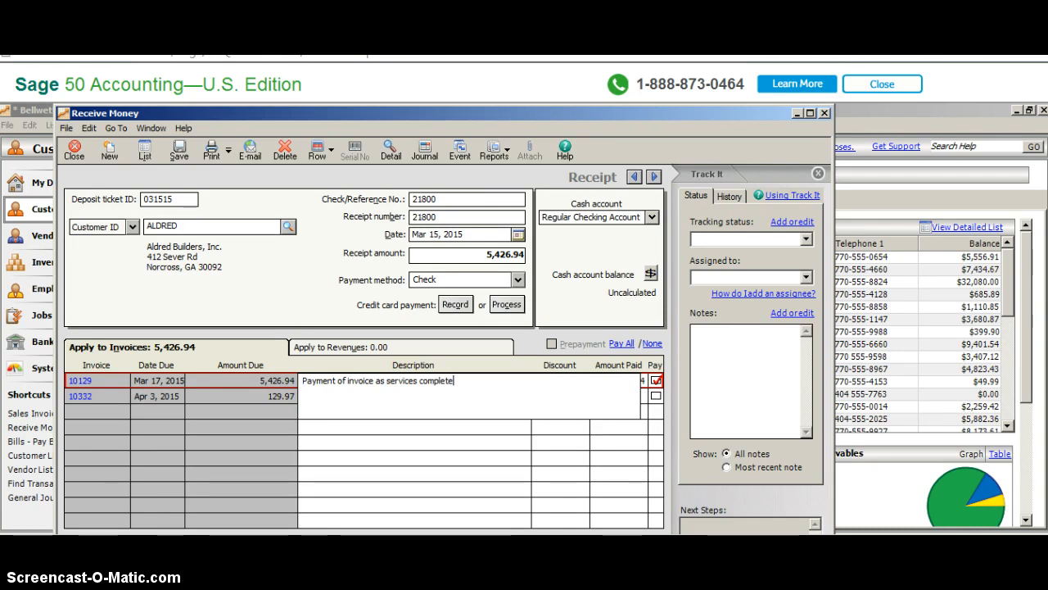
{"action": "left_click", "coordinate": [558, 380]}
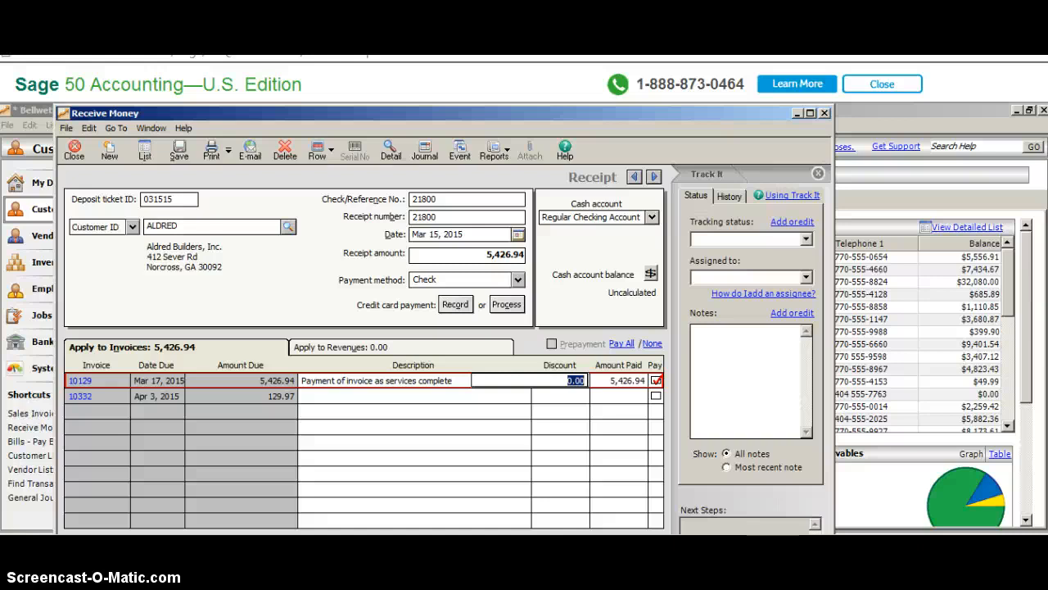
{"action": "mouse_move", "coordinate": [500, 359]}
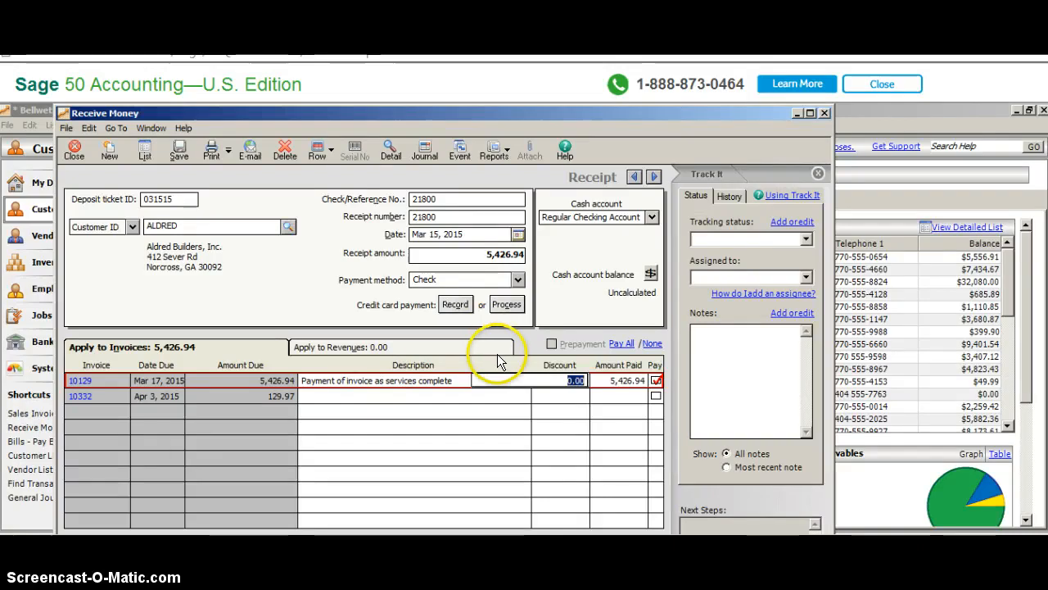
{"action": "mouse_move", "coordinate": [479, 254]}
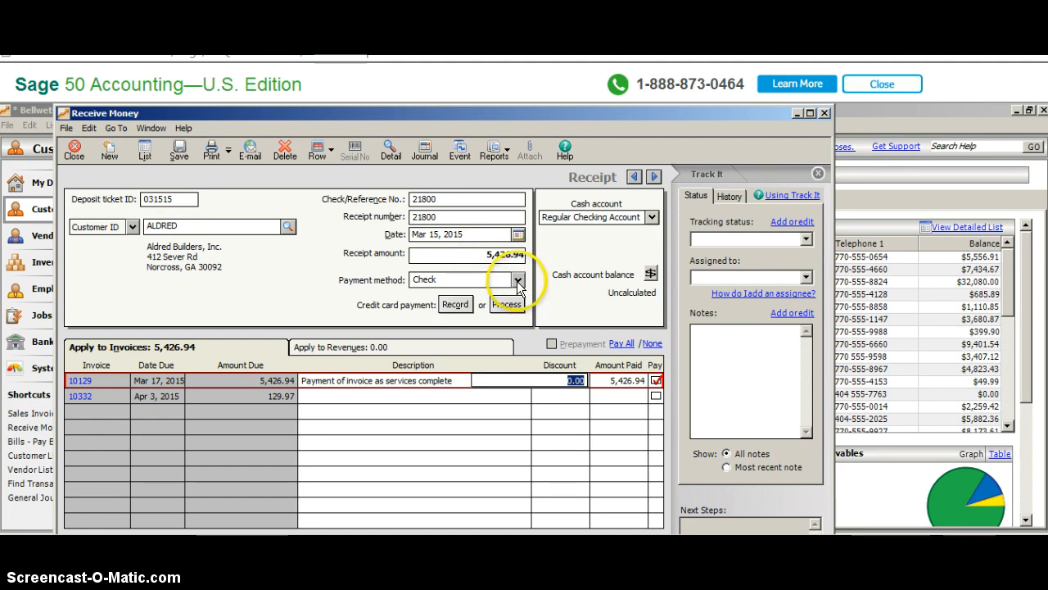
{"action": "left_click", "coordinate": [517, 279]}
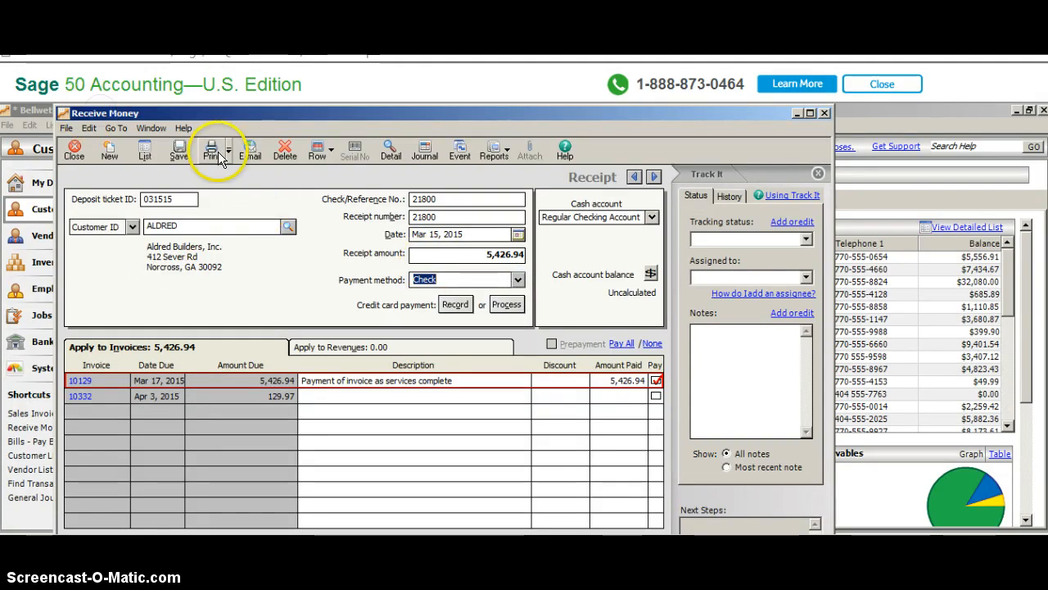
{"action": "mouse_move", "coordinate": [179, 154]}
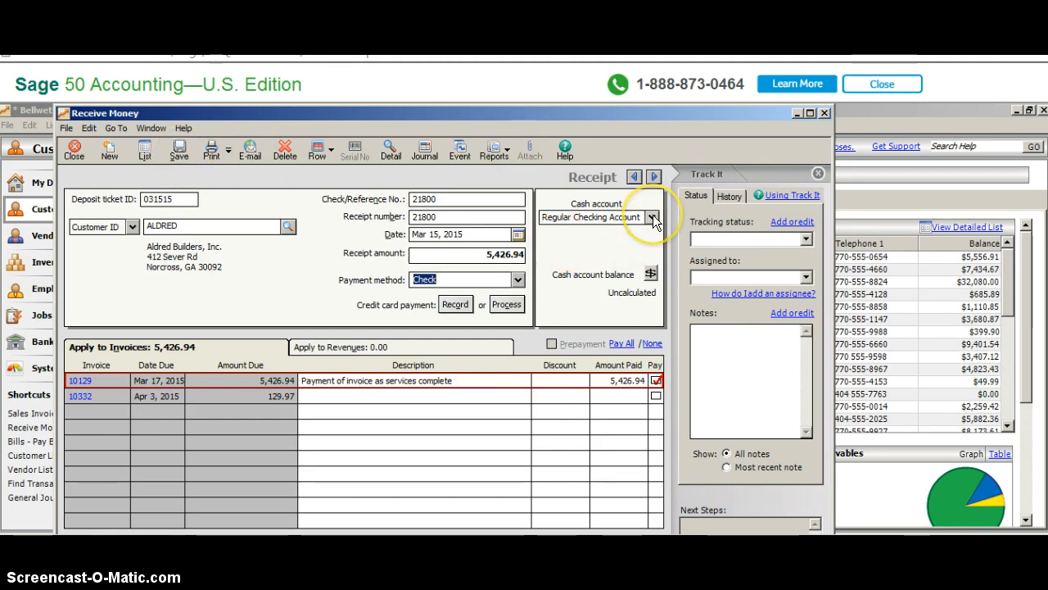
{"action": "left_click", "coordinate": [655, 216]}
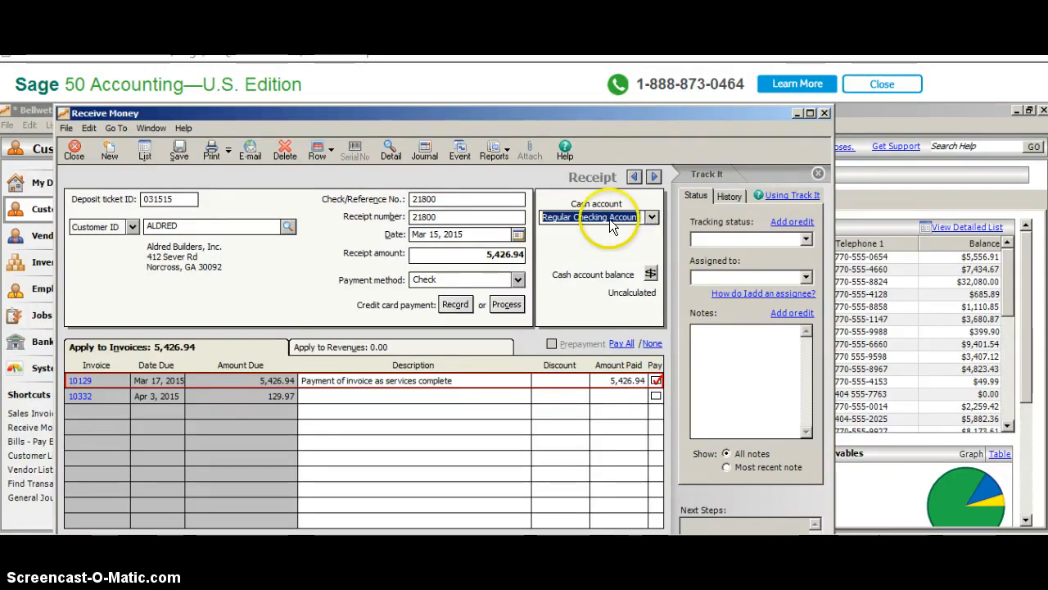
{"action": "mouse_move", "coordinate": [179, 150]}
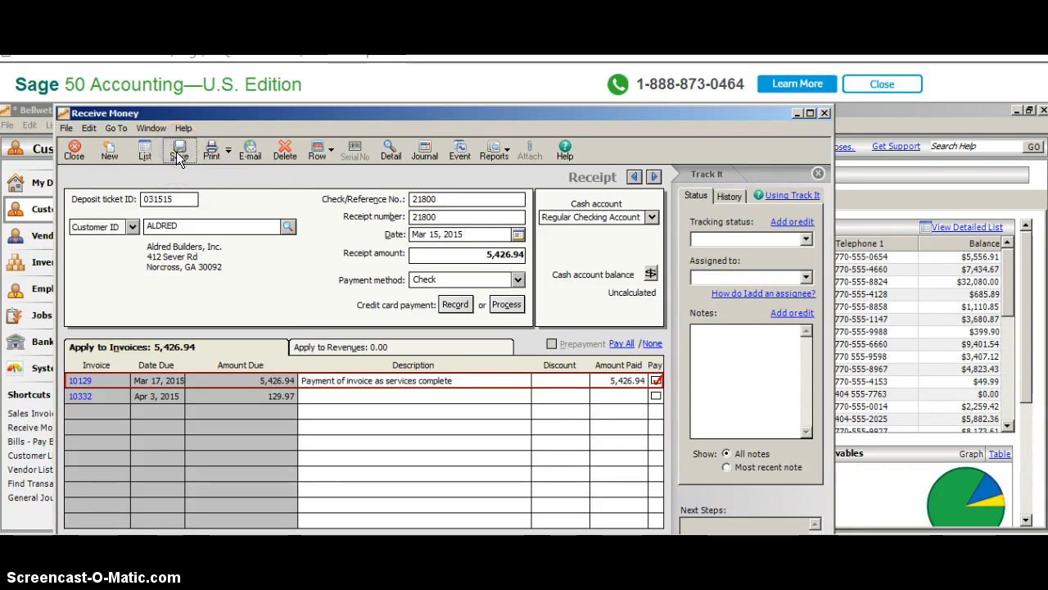
- Save the Aldred Builders receipt
{"action": "left_click", "coordinate": [178, 151]}
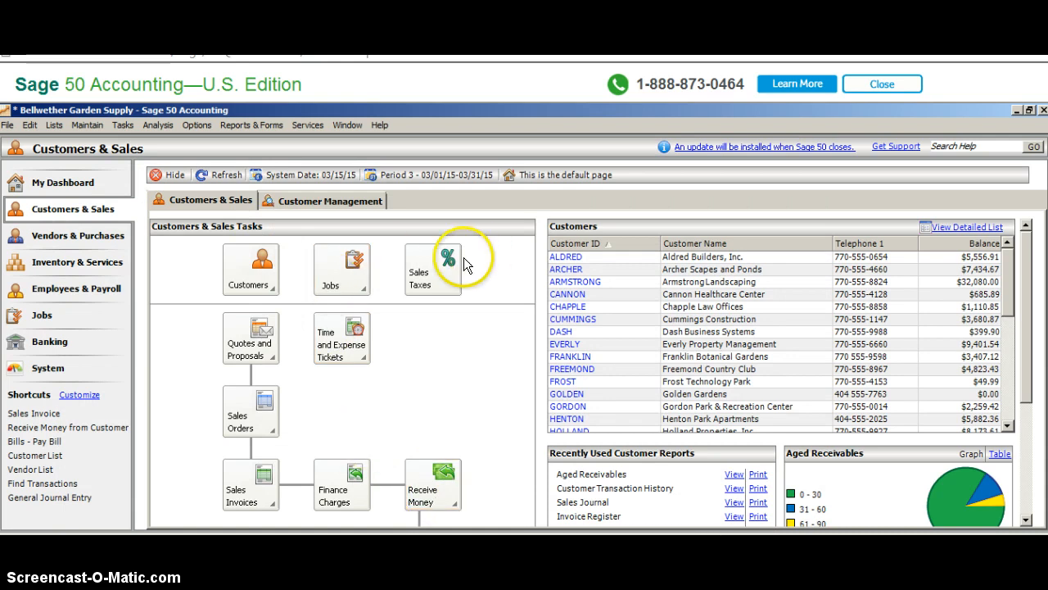
{"action": "mouse_move", "coordinate": [249, 141]}
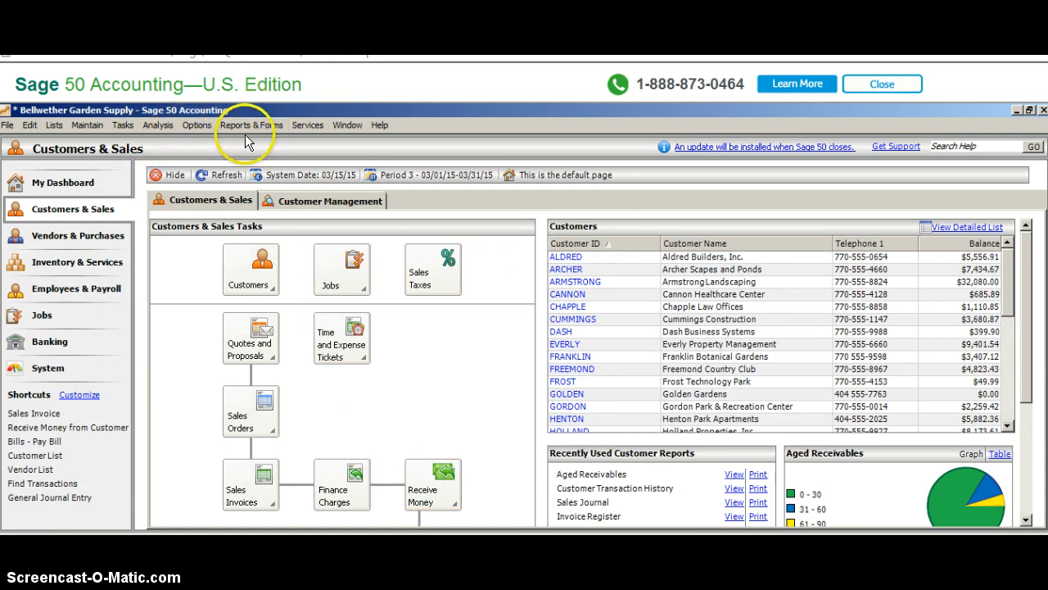
- Choose Cash Receipts Journal from the Accounts Receivable reports
{"action": "left_click", "coordinate": [253, 124]}
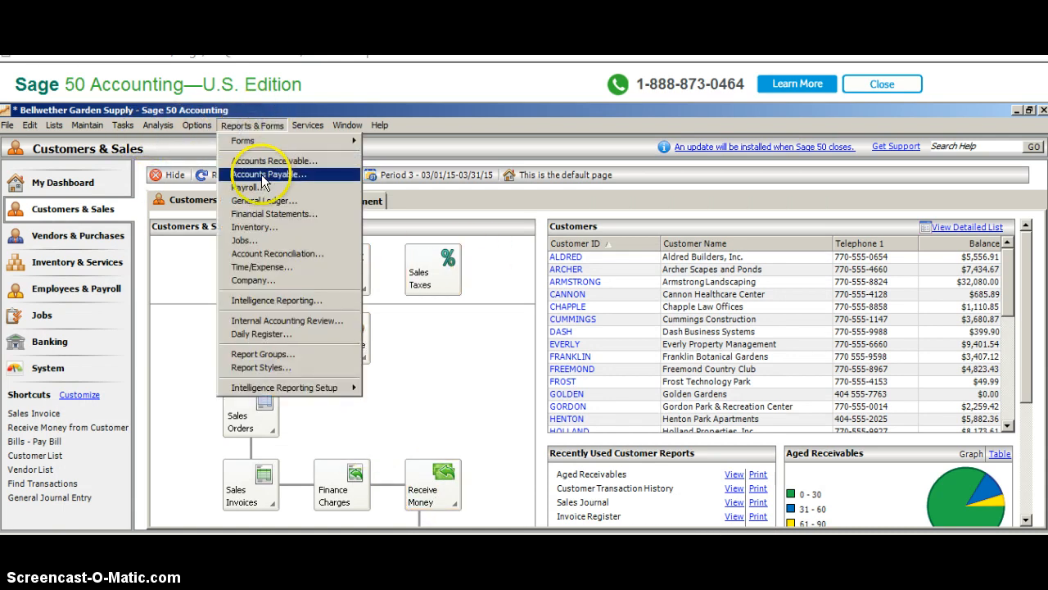
{"action": "left_click", "coordinate": [262, 173]}
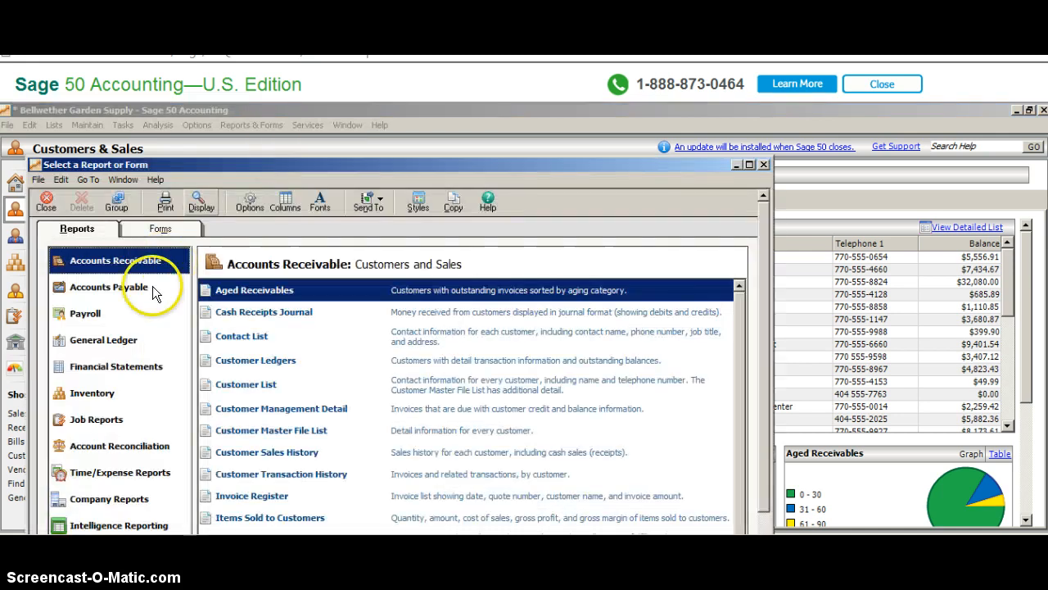
{"action": "mouse_move", "coordinate": [519, 484]}
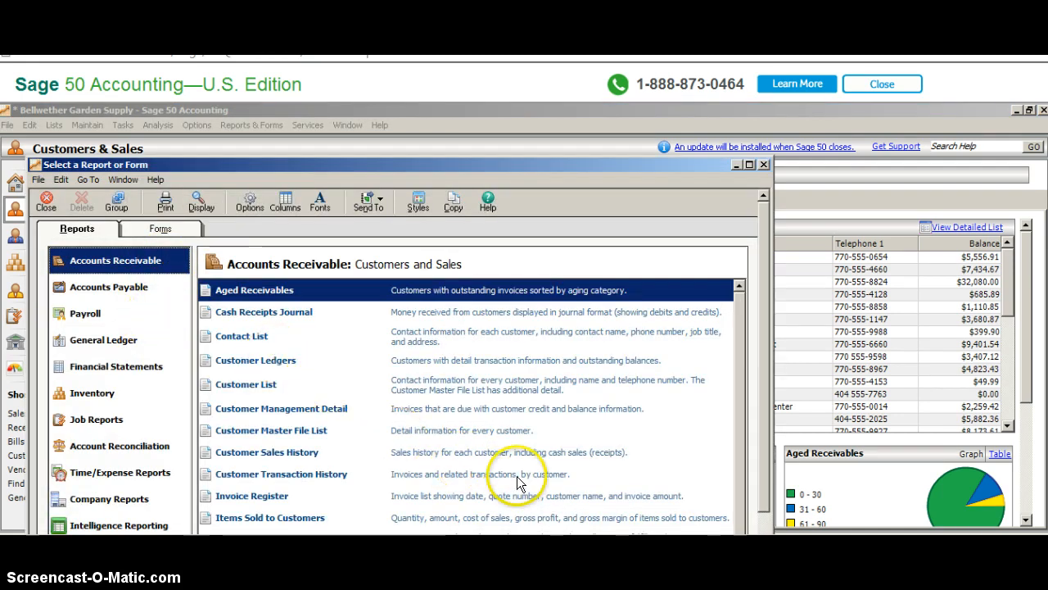
{"action": "mouse_move", "coordinate": [419, 311]}
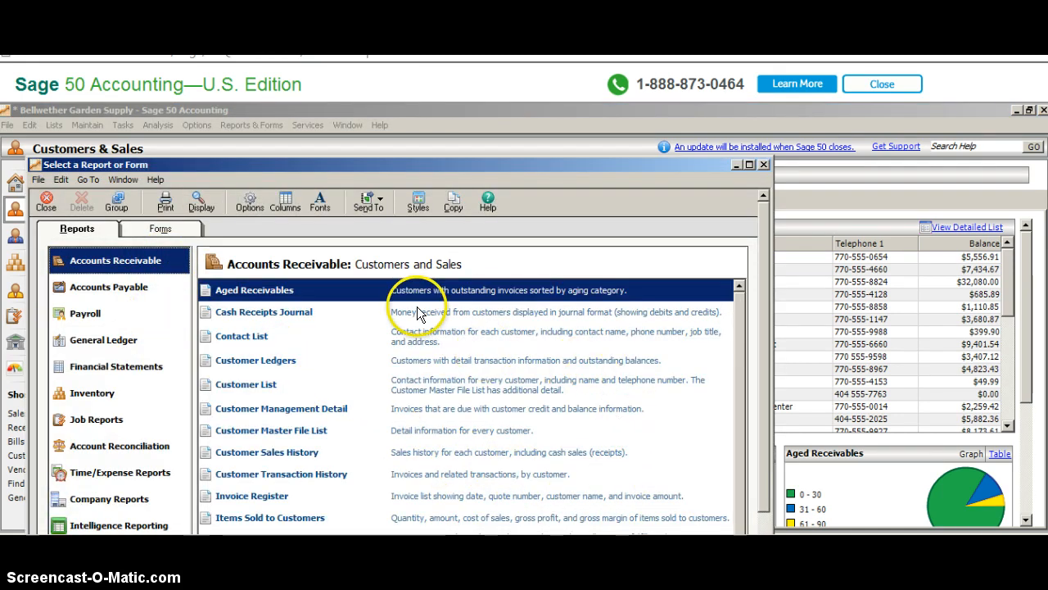
{"action": "left_click", "coordinate": [264, 312]}
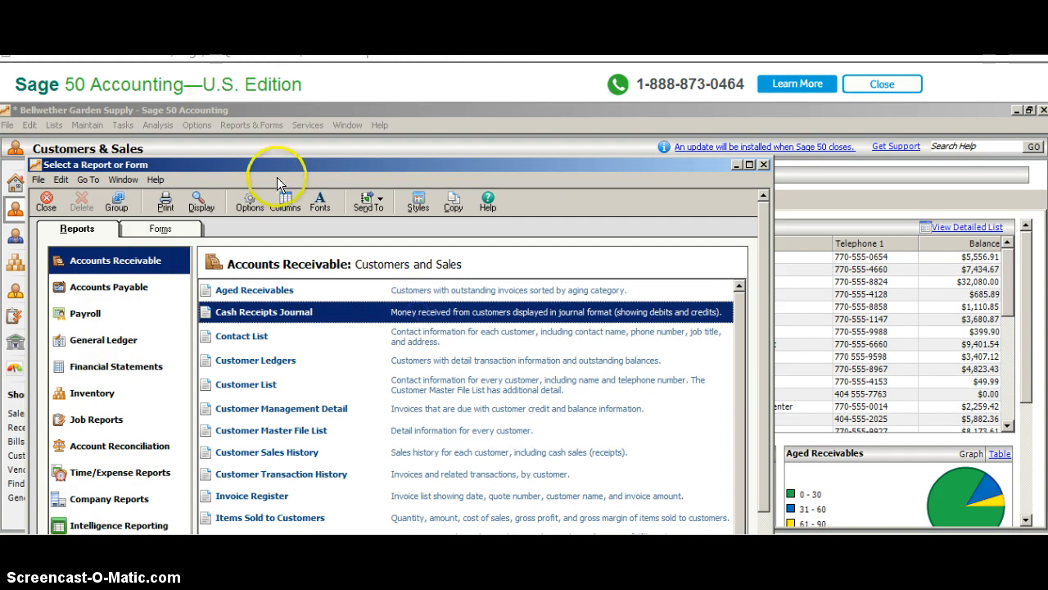
{"action": "mouse_move", "coordinate": [249, 203]}
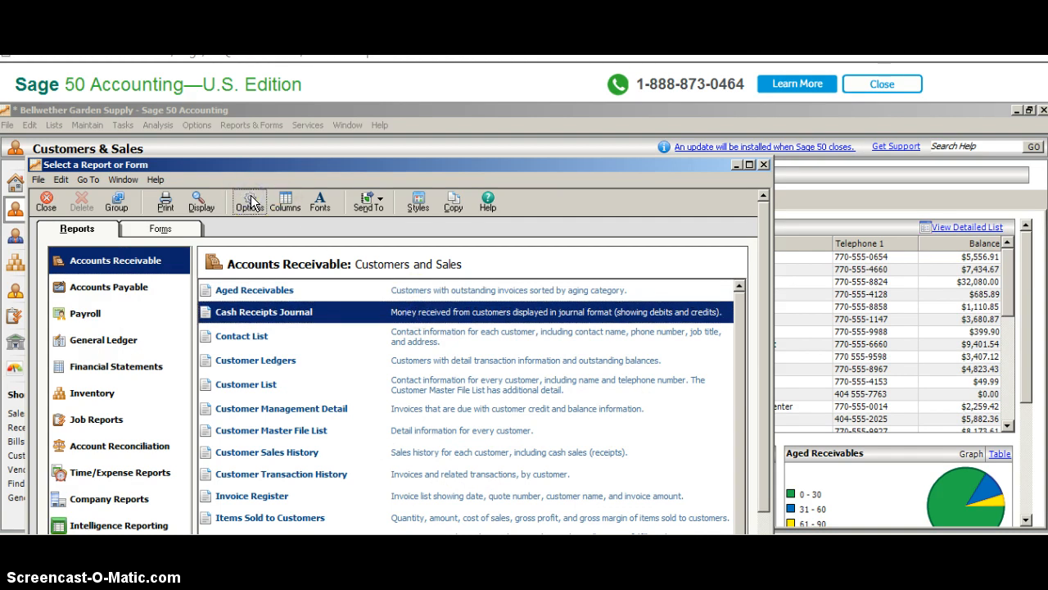
- Filter the Cash Receipts Journal by Customer ID range ALDRED to ALDRED and confirm
{"action": "left_click", "coordinate": [249, 200]}
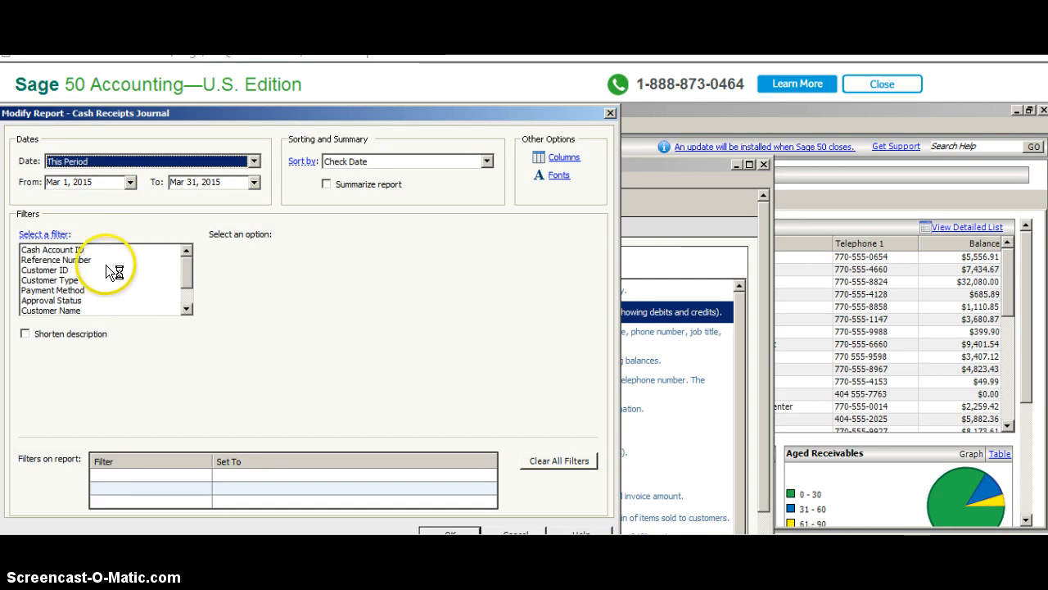
{"action": "left_click", "coordinate": [46, 270]}
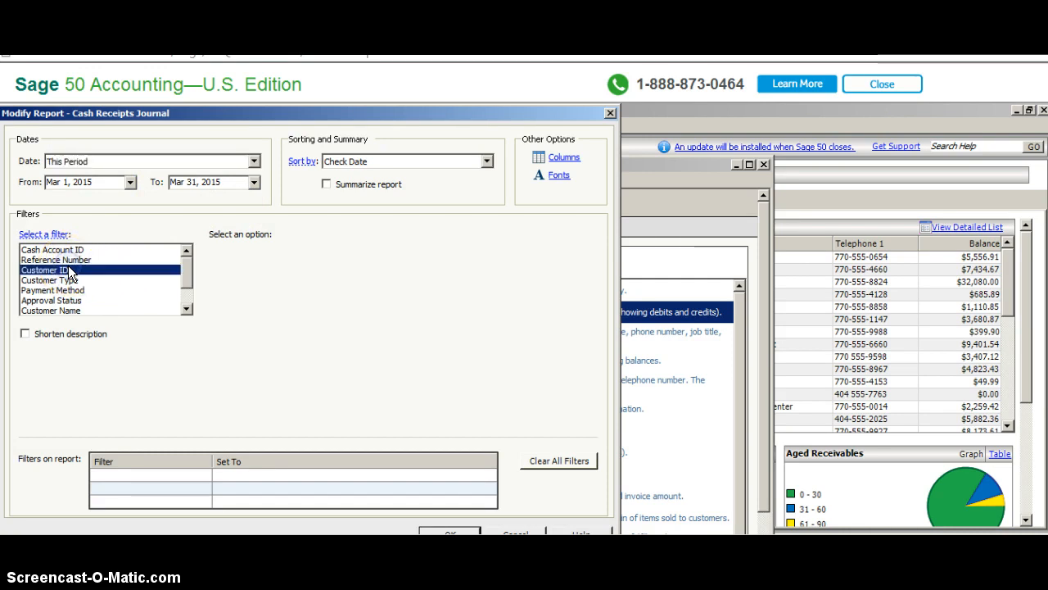
{"action": "left_click", "coordinate": [46, 268]}
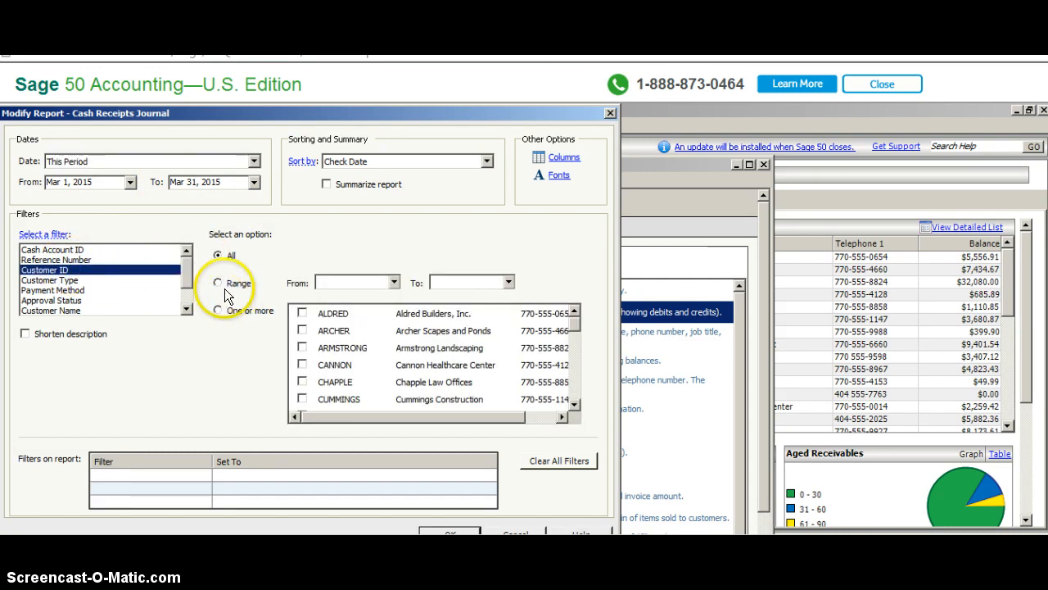
{"action": "left_click", "coordinate": [218, 281]}
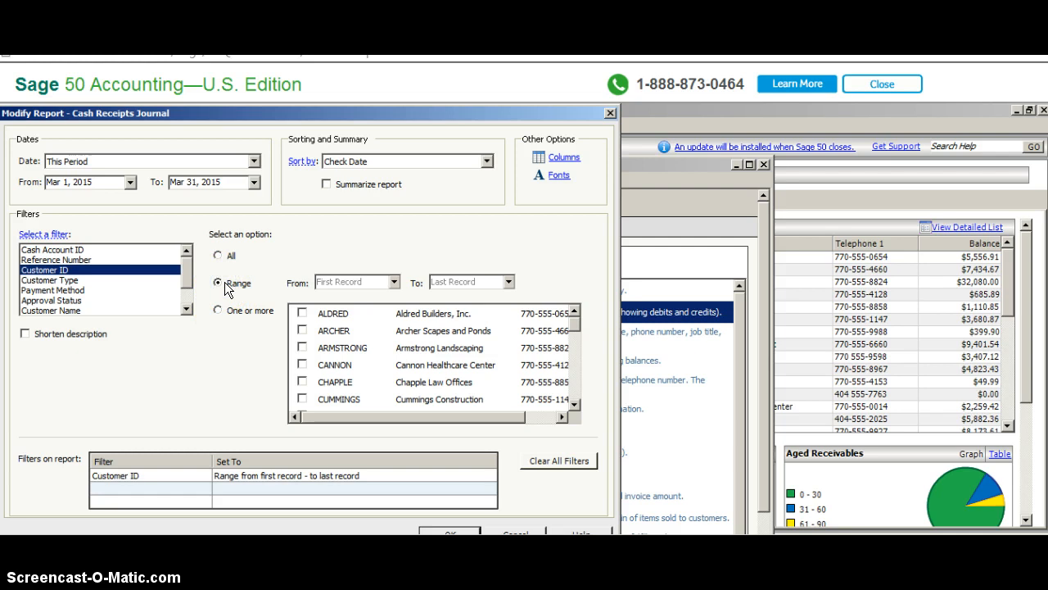
{"action": "left_click", "coordinate": [302, 314]}
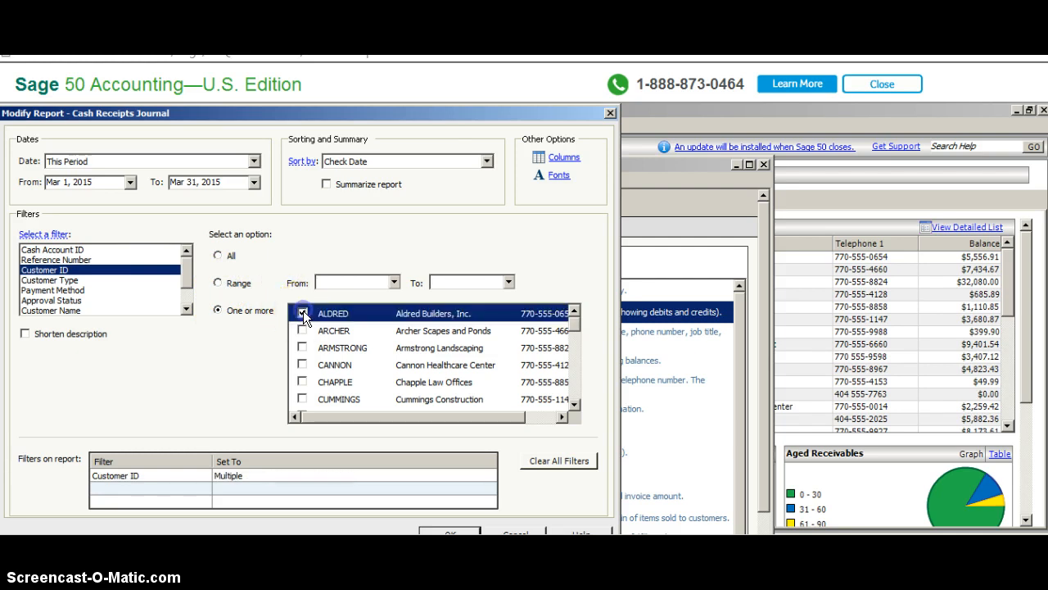
{"action": "left_click", "coordinate": [301, 313]}
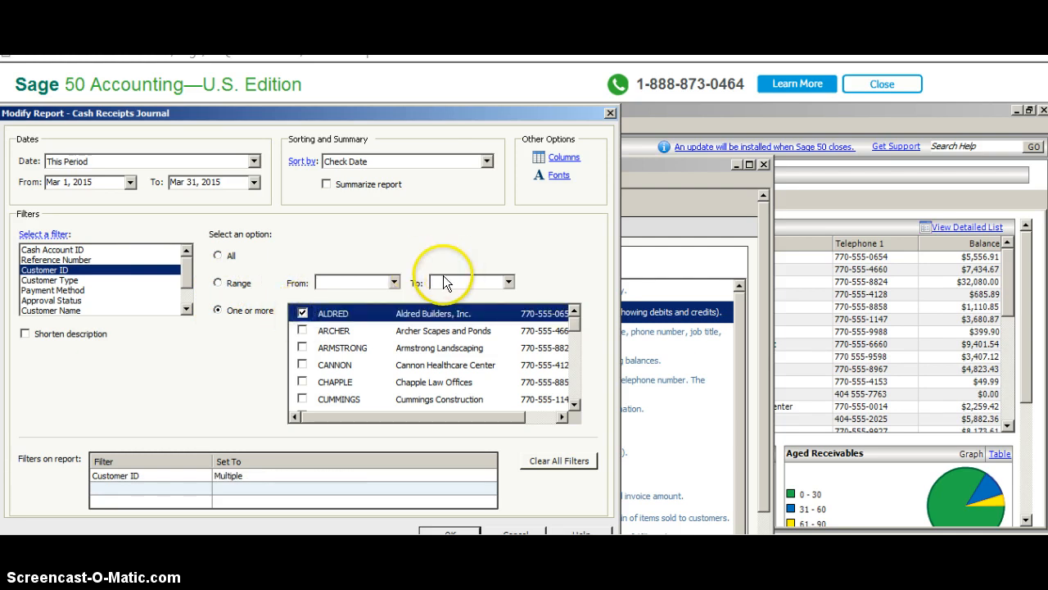
{"action": "mouse_move", "coordinate": [362, 275]}
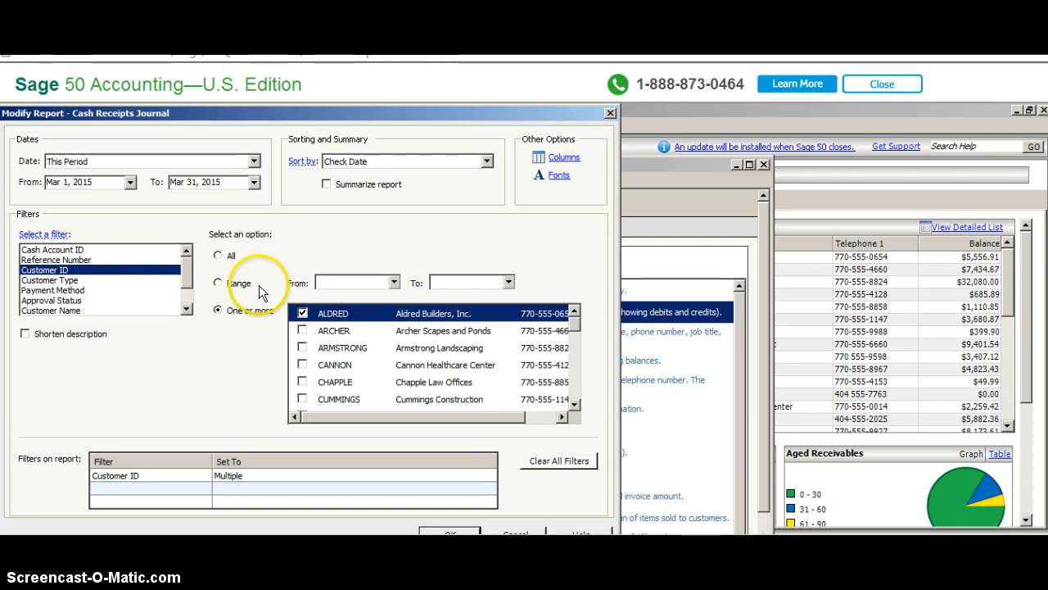
{"action": "left_click", "coordinate": [218, 282]}
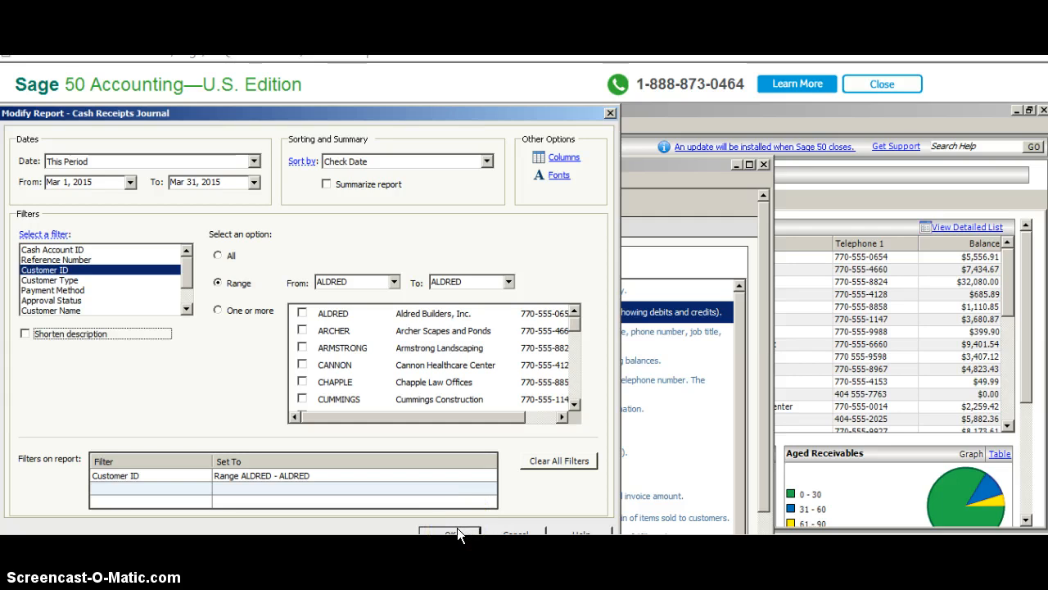
{"action": "left_click", "coordinate": [451, 534]}
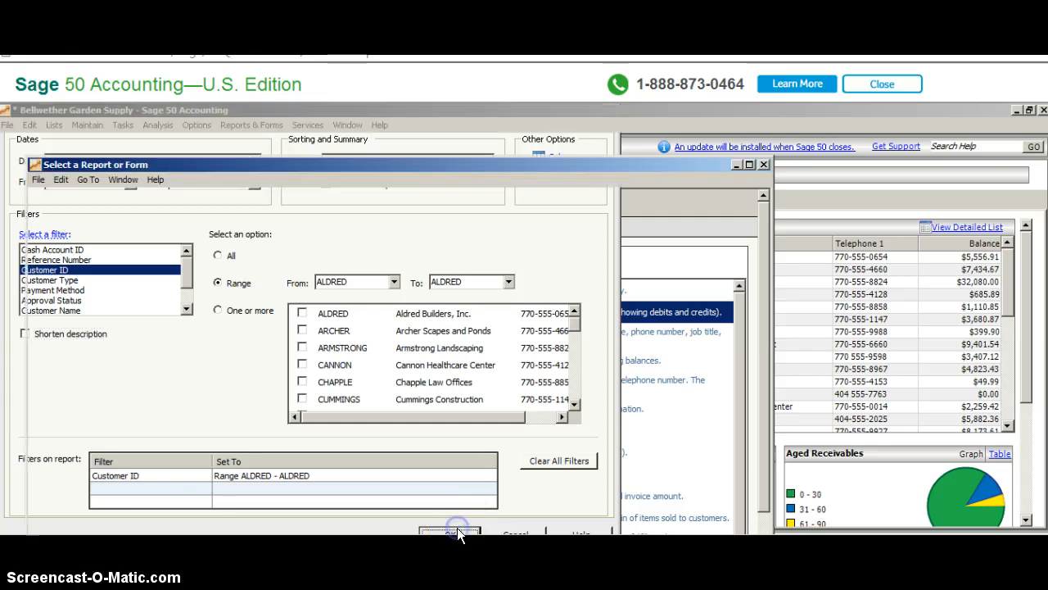
{"action": "left_click", "coordinate": [449, 533]}
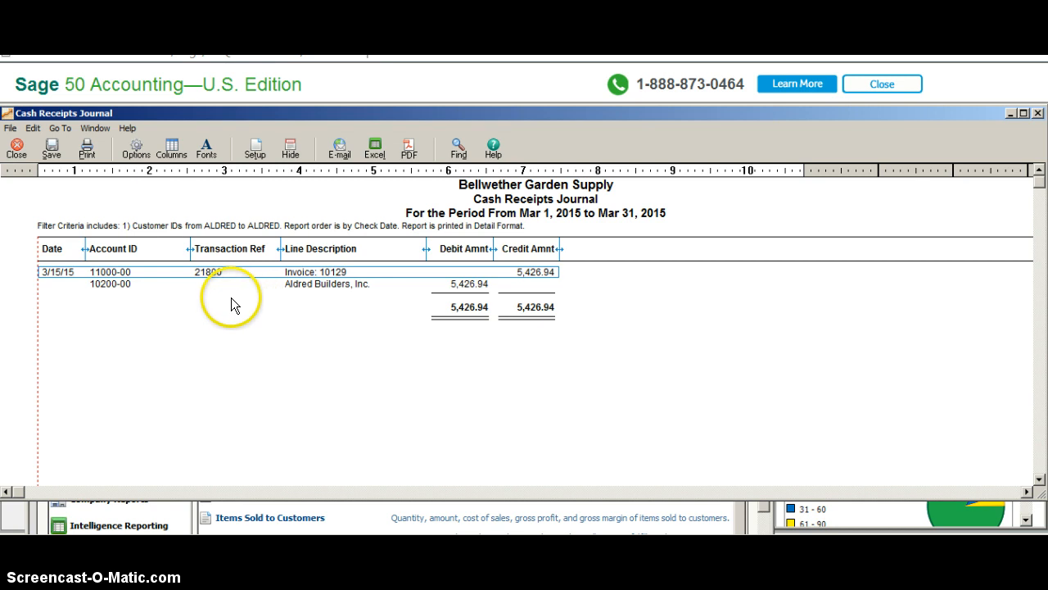
{"action": "mouse_move", "coordinate": [282, 177]}
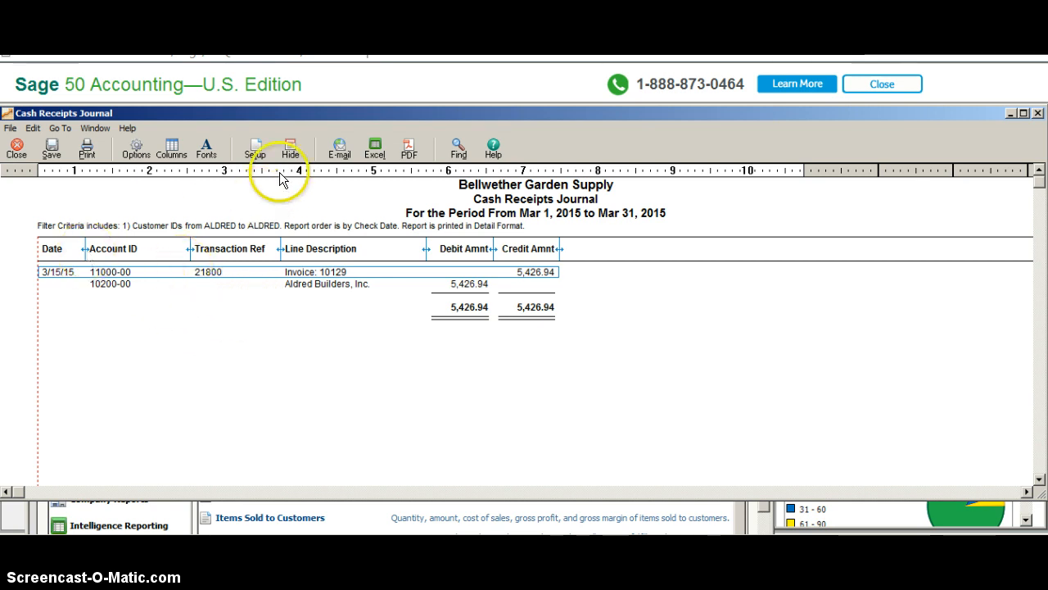
{"action": "mouse_move", "coordinate": [360, 151]}
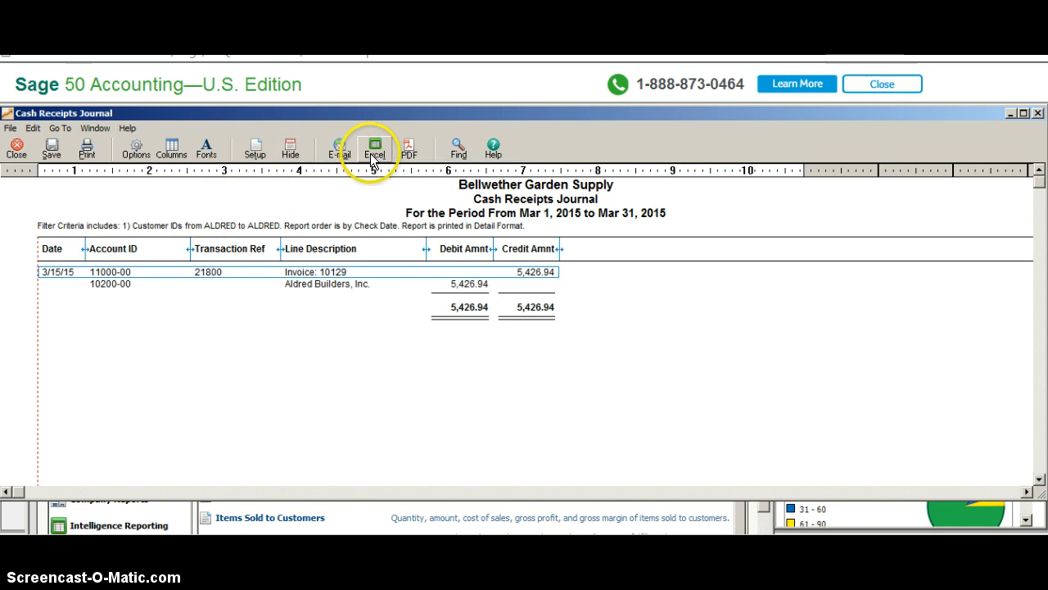
- Export the ALDRED journal to a new Excel workbook and decline the GoldMine prompt
{"action": "left_click", "coordinate": [372, 146]}
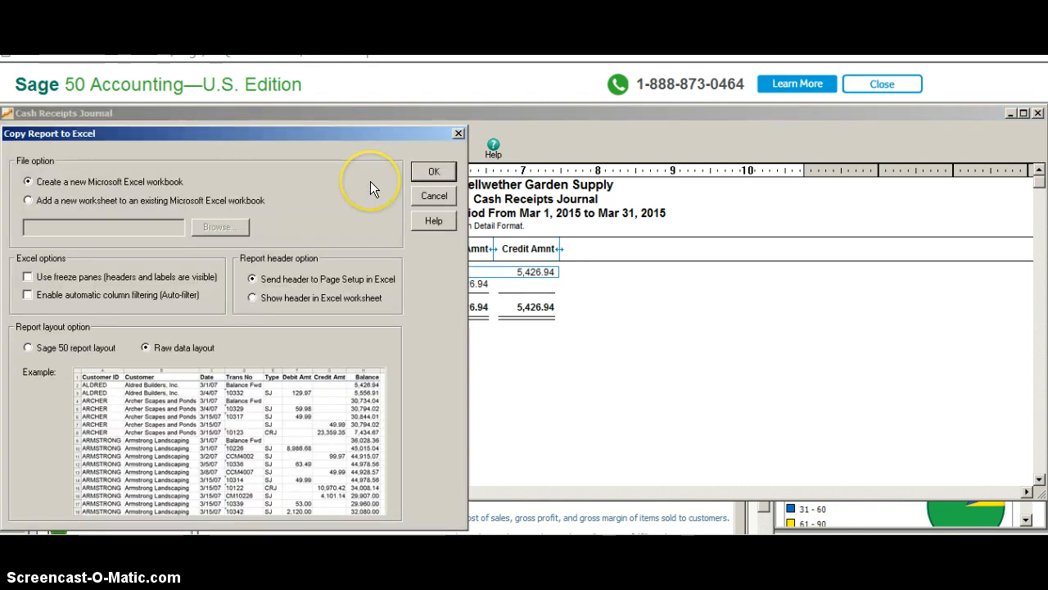
{"action": "left_click", "coordinate": [432, 172]}
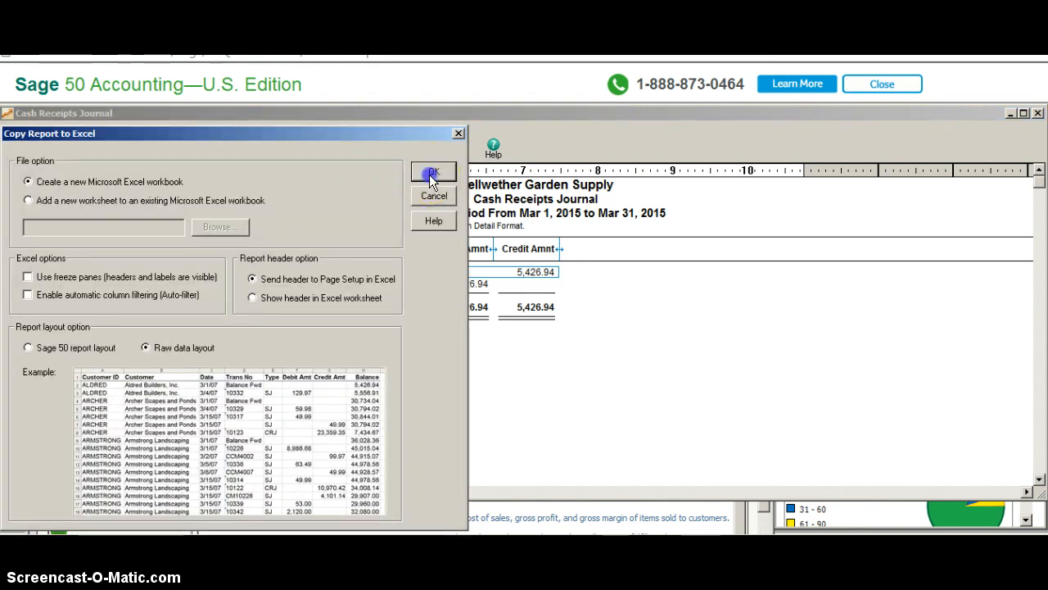
{"action": "left_click", "coordinate": [433, 172]}
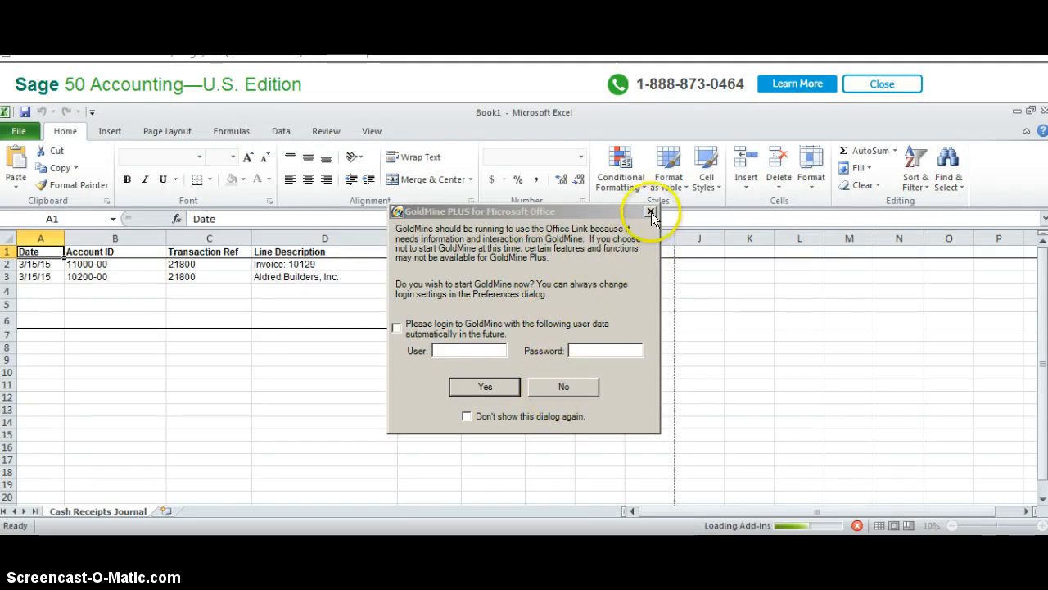
{"action": "mouse_move", "coordinate": [558, 386]}
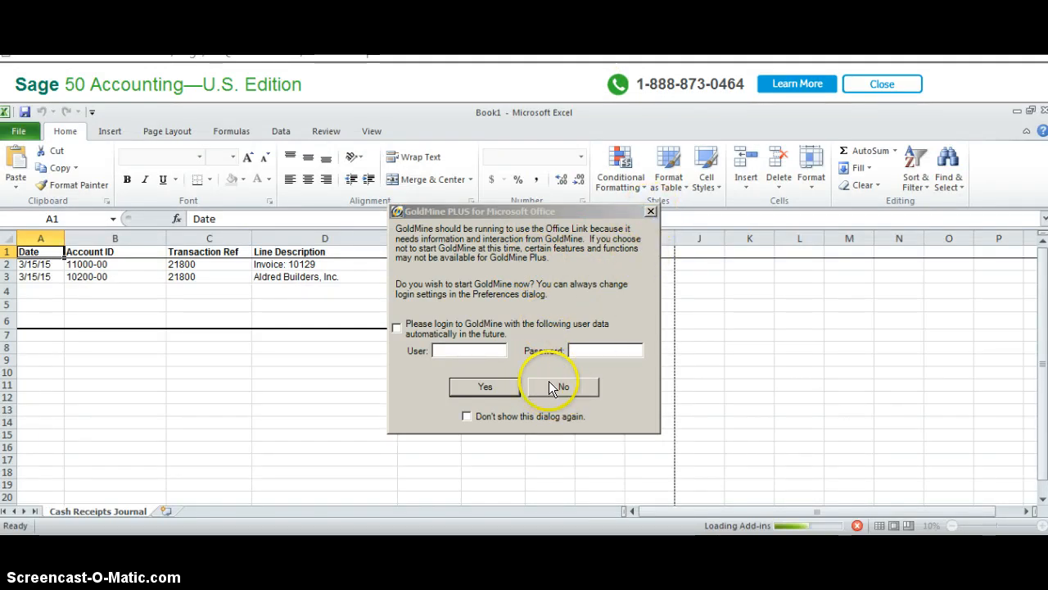
{"action": "left_click", "coordinate": [560, 387]}
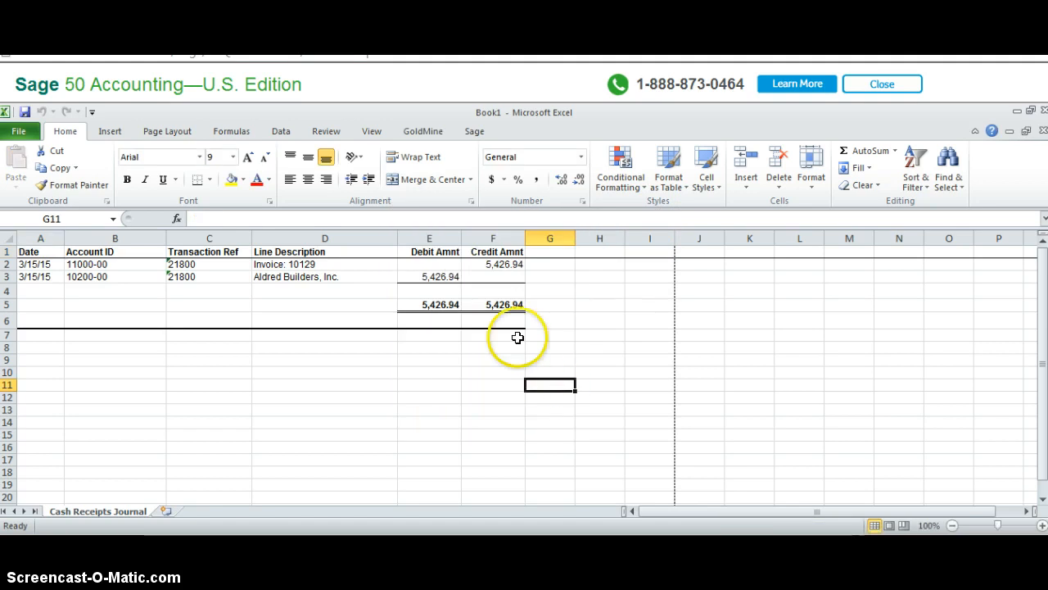
{"action": "mouse_move", "coordinate": [395, 324]}
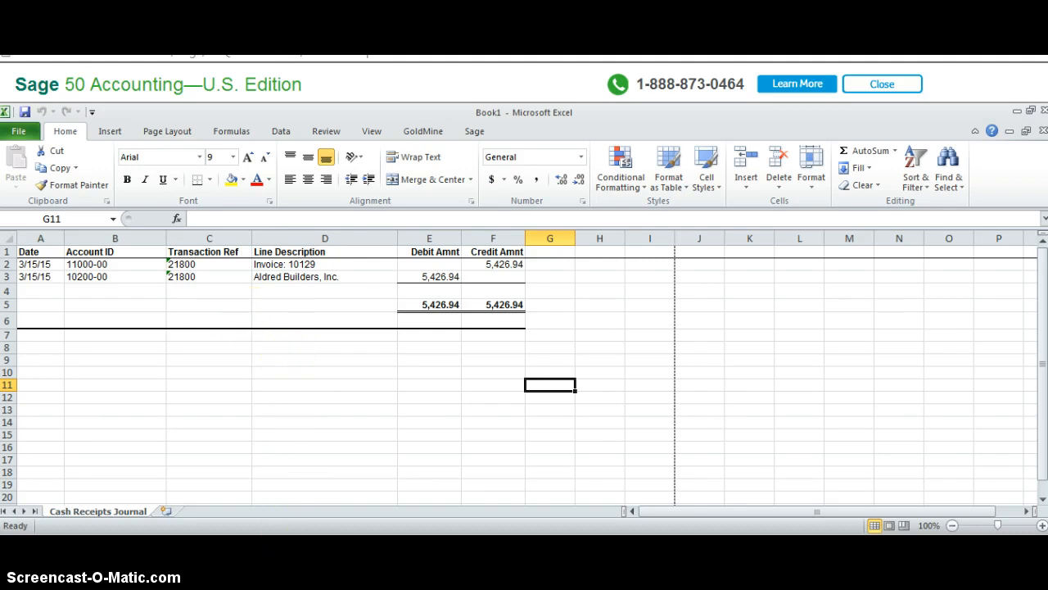
{"action": "mouse_move", "coordinate": [334, 350]}
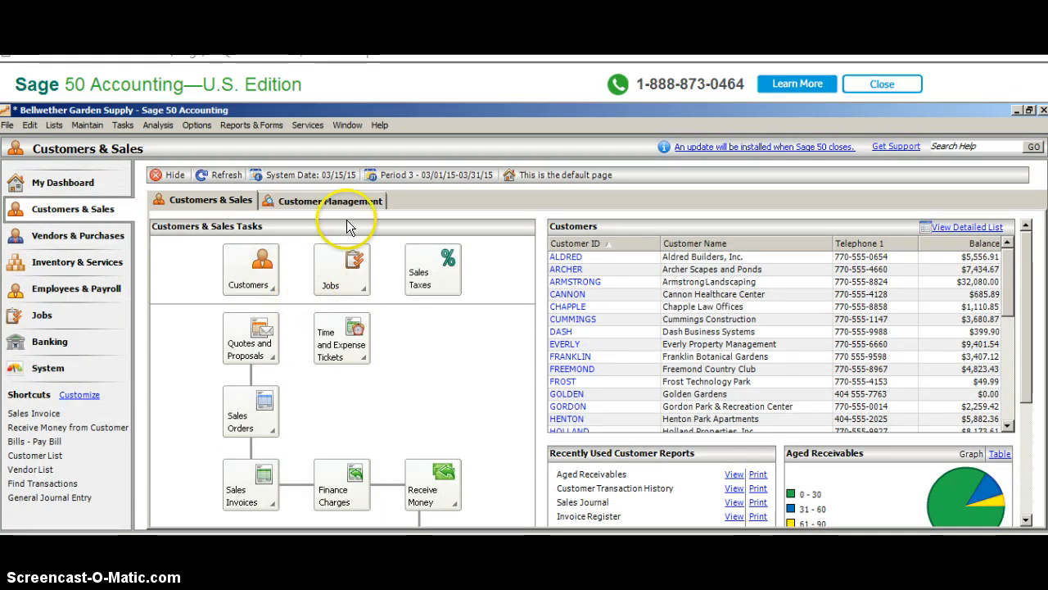
{"action": "mouse_move", "coordinate": [432, 485]}
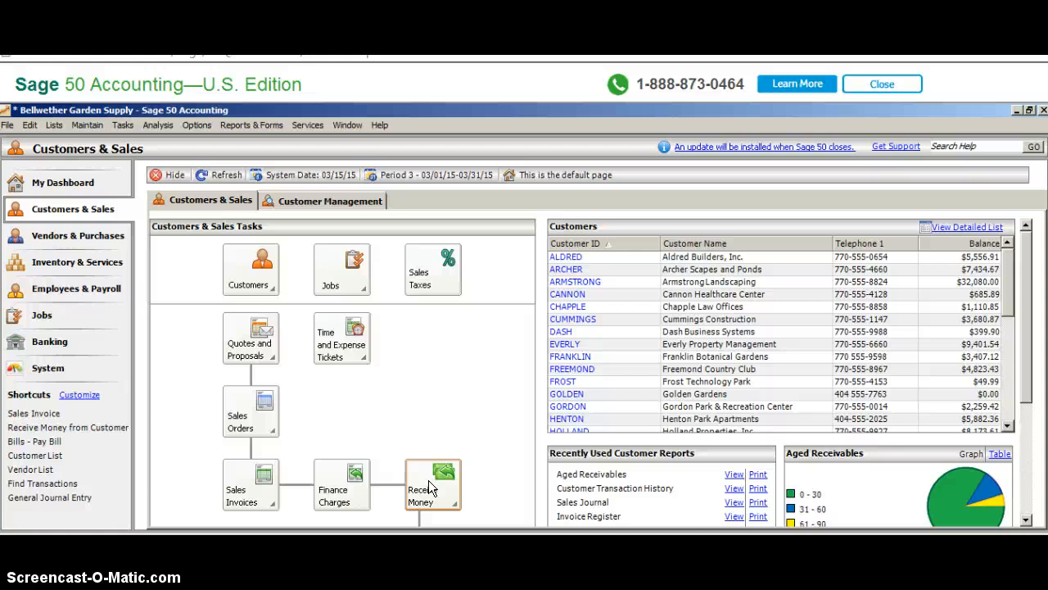
{"action": "mouse_move", "coordinate": [396, 352]}
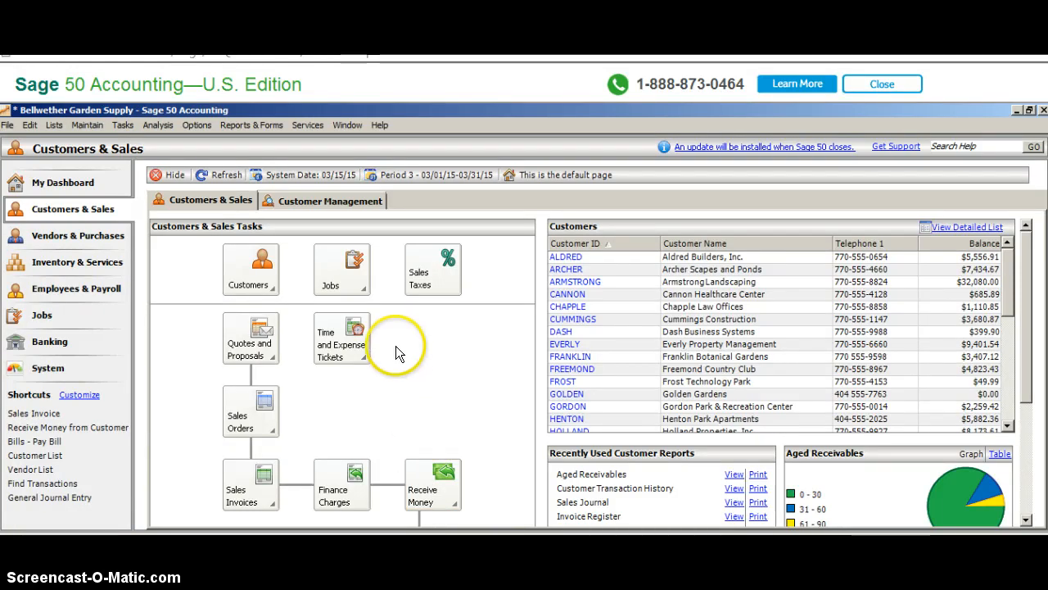
{"action": "mouse_move", "coordinate": [96, 242]}
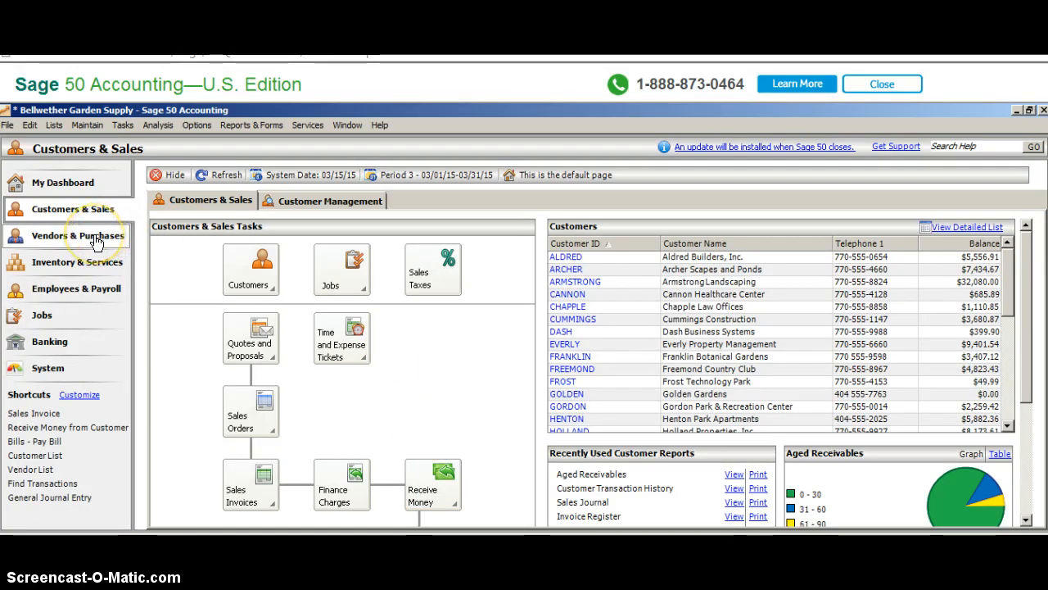
- Go to Vendors & Purchases and show the Pay Bills choices
{"action": "left_click", "coordinate": [78, 236]}
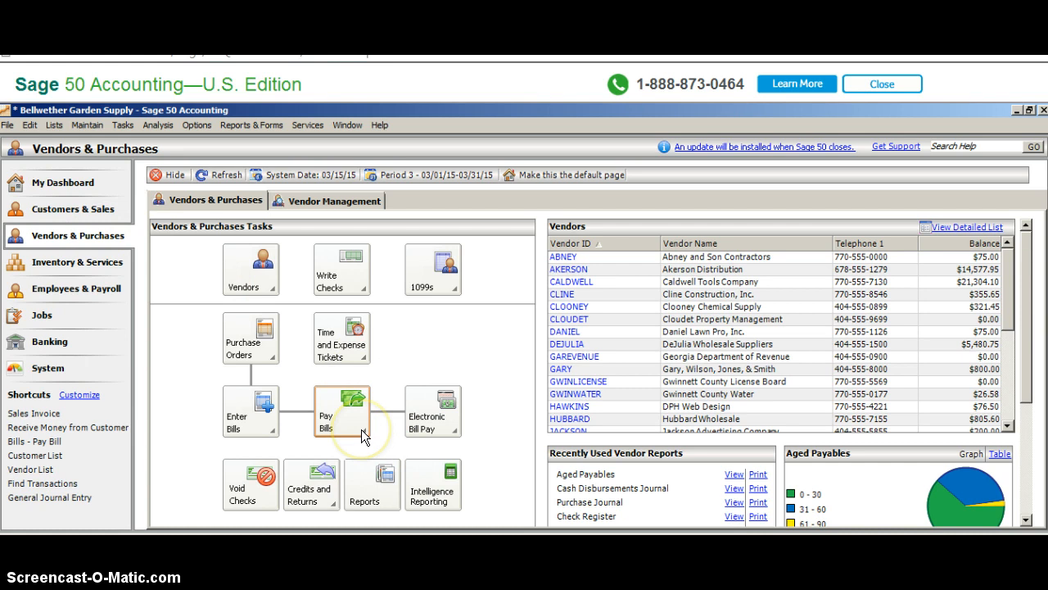
{"action": "left_click", "coordinate": [340, 409]}
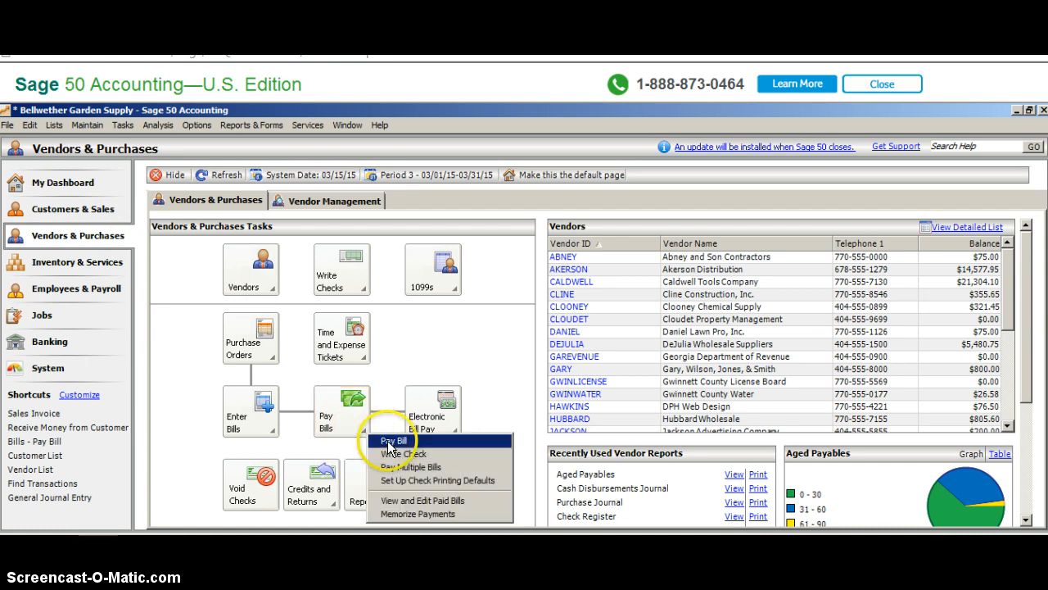
{"action": "mouse_move", "coordinate": [399, 453]}
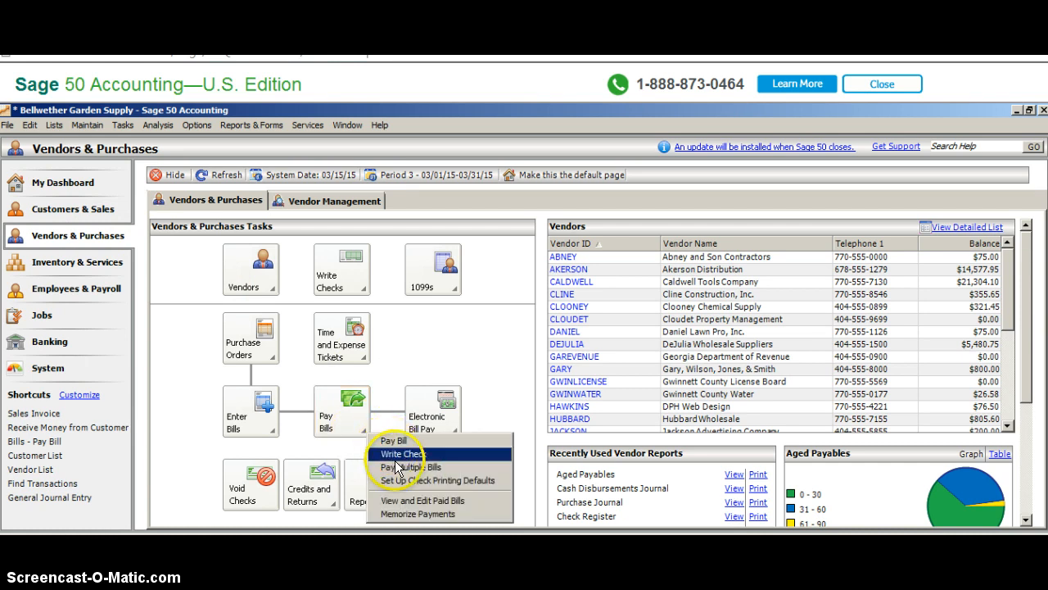
{"action": "mouse_move", "coordinate": [390, 439]}
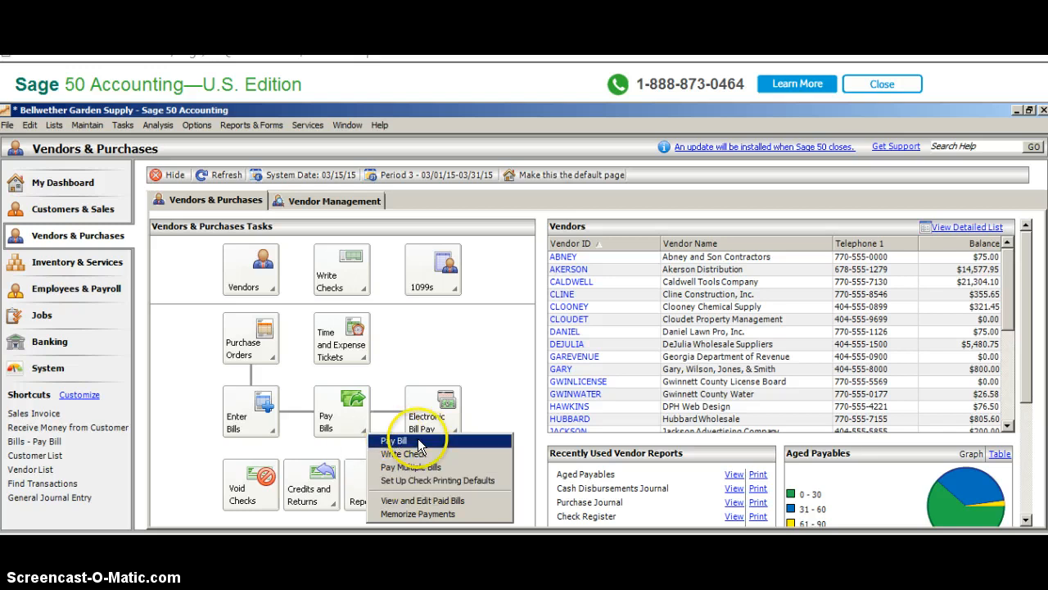
{"action": "left_click", "coordinate": [391, 439]}
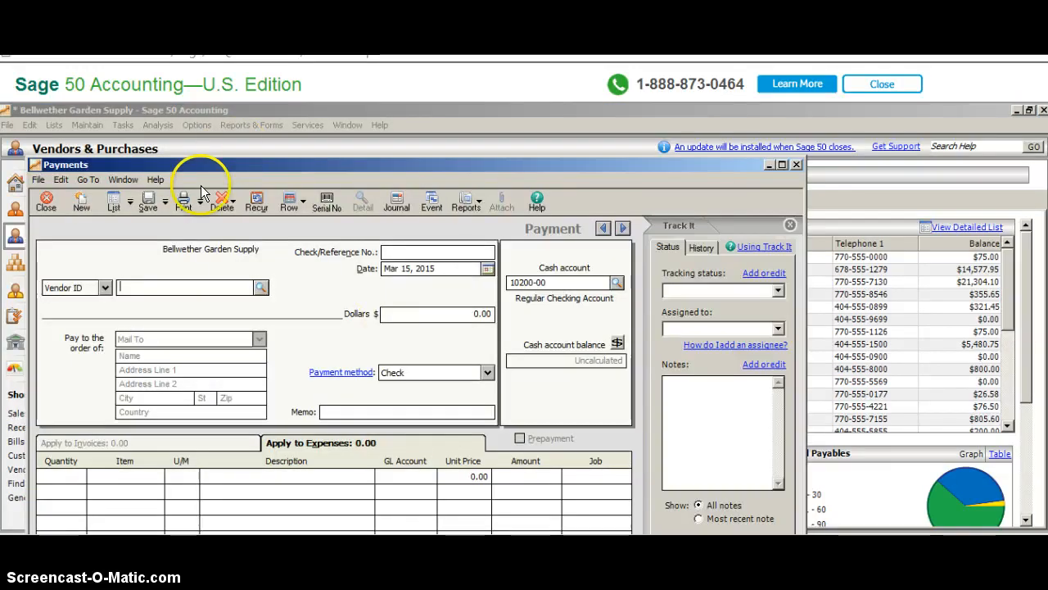
{"action": "left_click", "coordinate": [260, 287]}
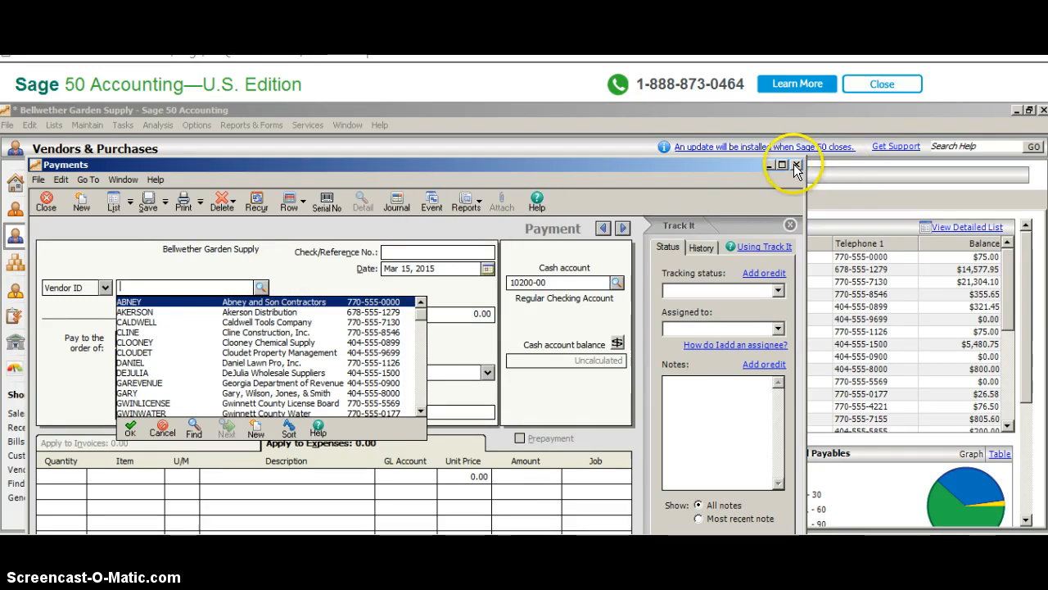
{"action": "left_click", "coordinate": [796, 164]}
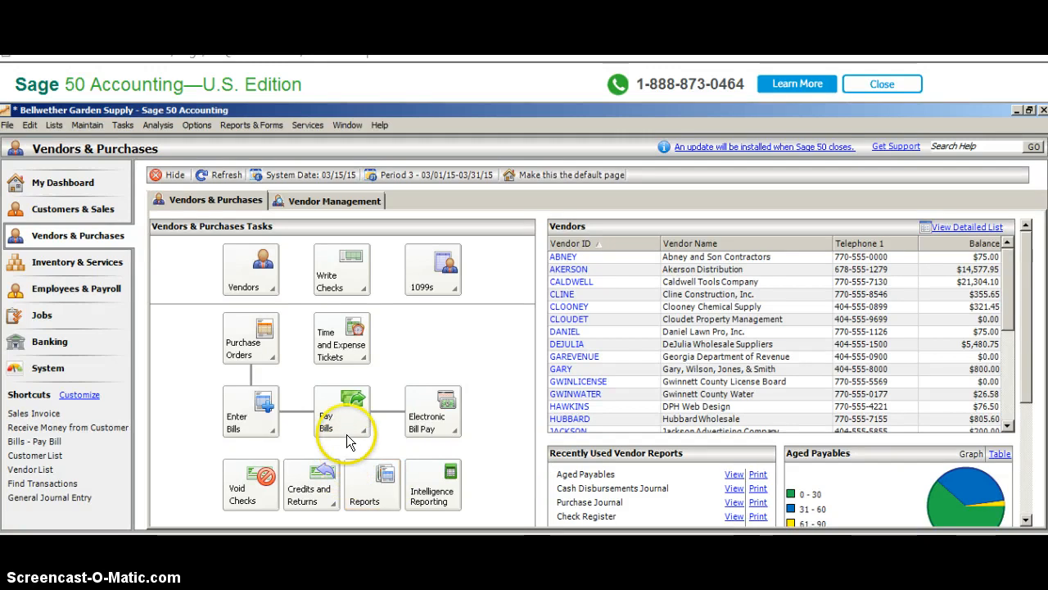
- Start a new blank vendor payment from Pay Bills > Pay Bill
{"action": "left_click", "coordinate": [339, 409]}
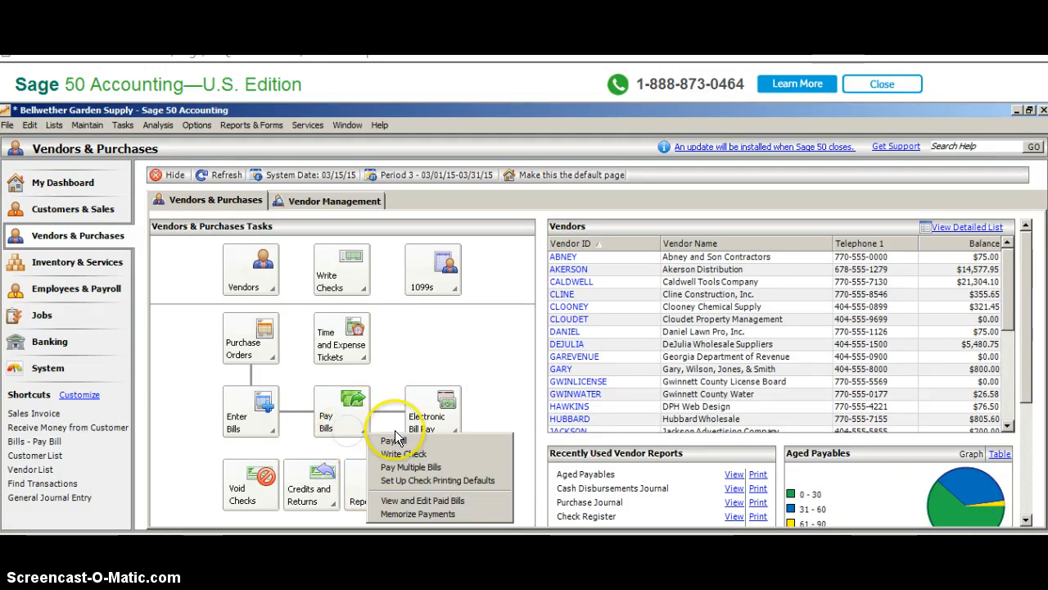
{"action": "left_click", "coordinate": [390, 439]}
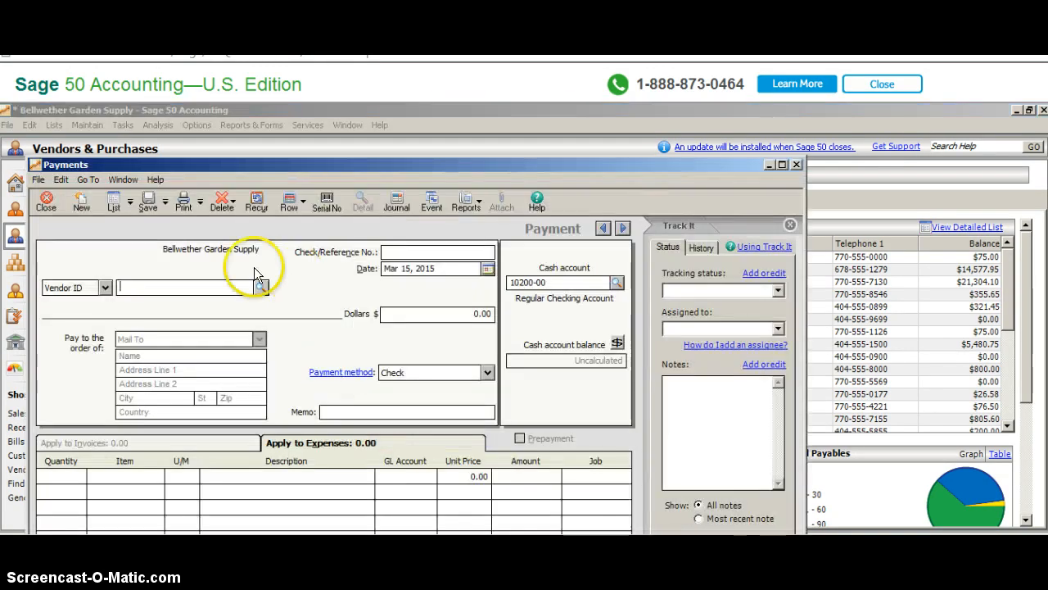
- Choose vendor ABNEY paid to its Mail To address, listing invoice B1000 for 75.00
{"action": "left_click", "coordinate": [261, 286]}
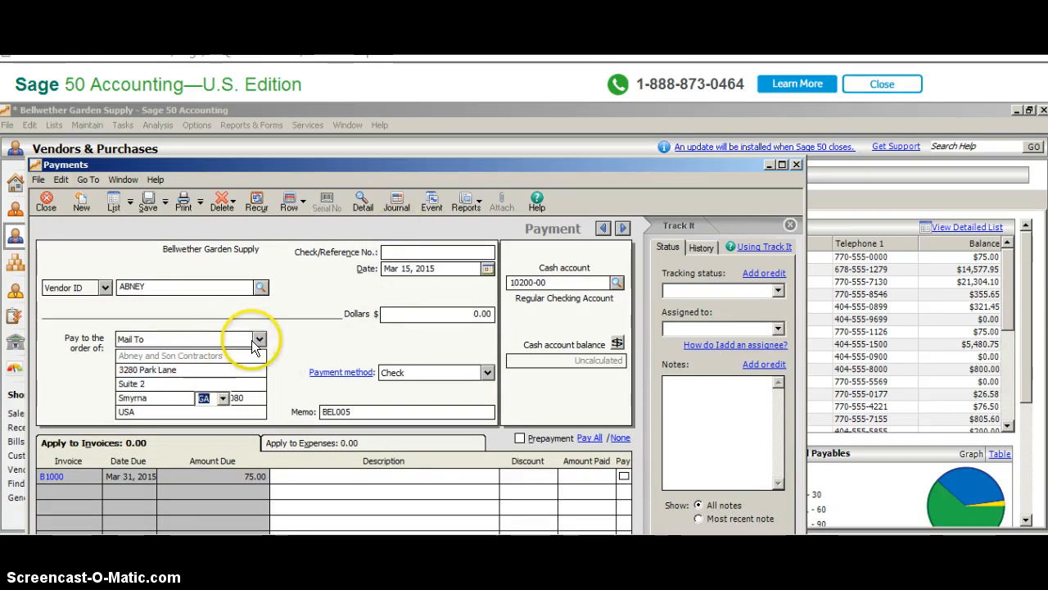
{"action": "left_click", "coordinate": [259, 339]}
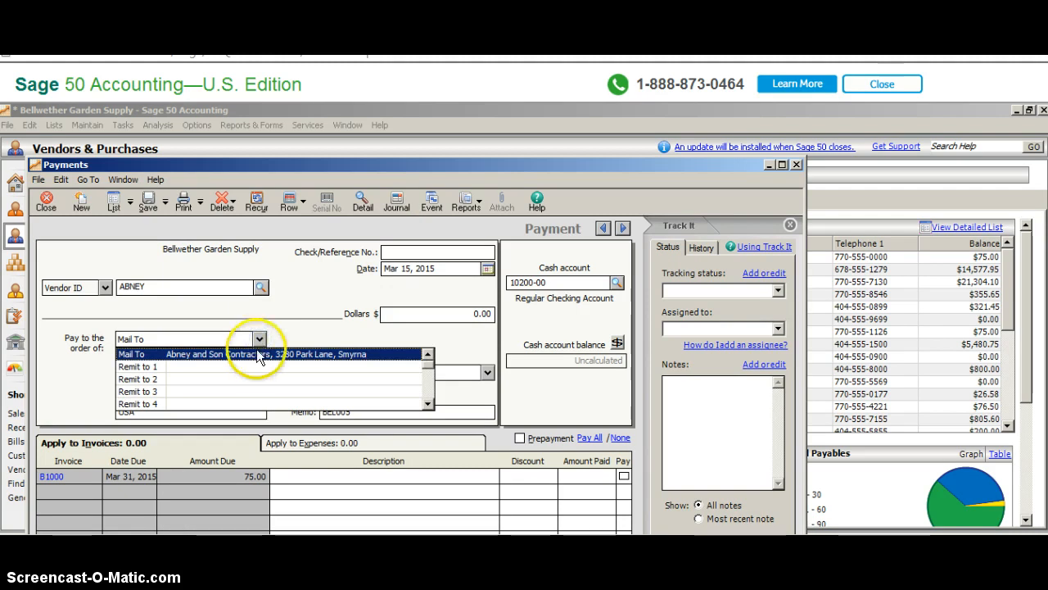
{"action": "left_click", "coordinate": [131, 353]}
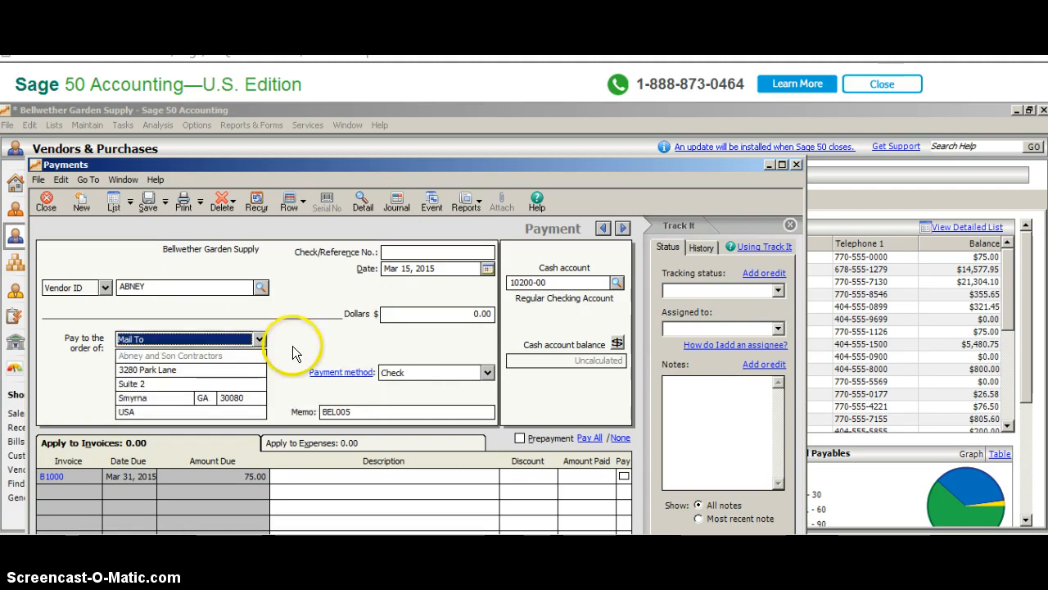
{"action": "left_click", "coordinate": [435, 252]}
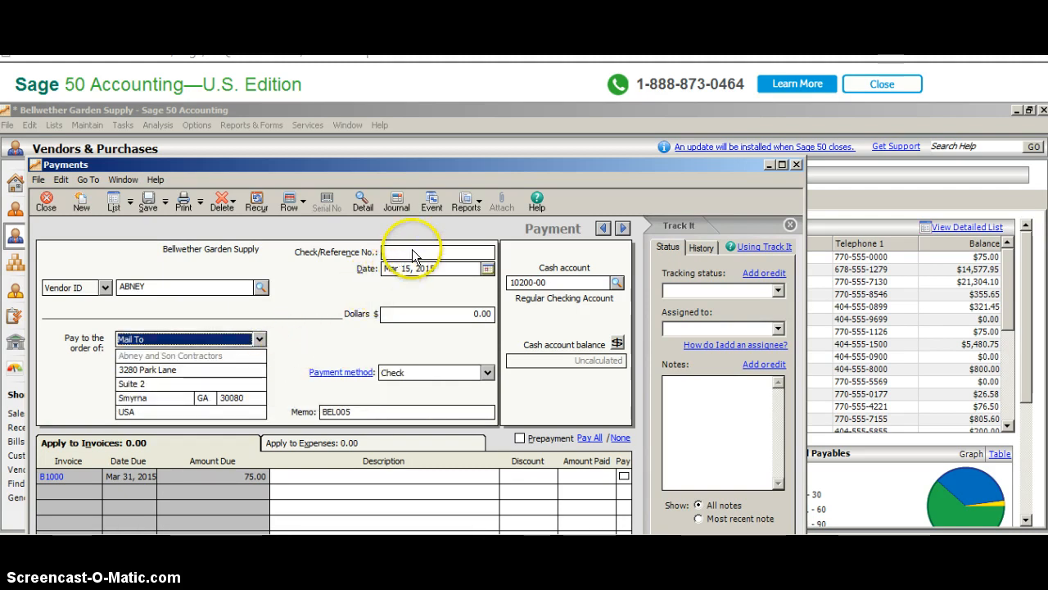
{"action": "left_click", "coordinate": [423, 252]}
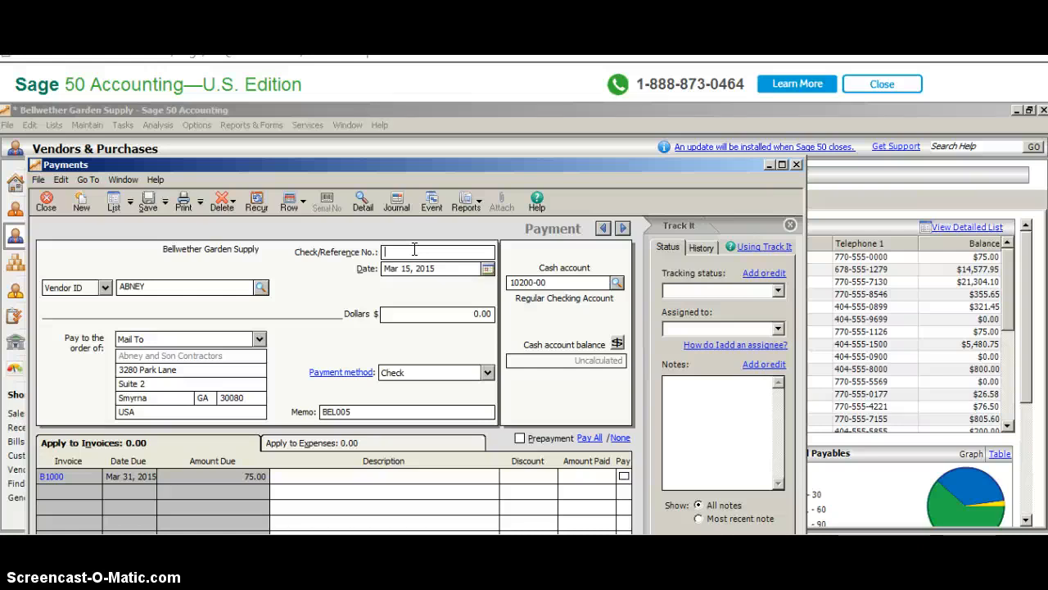
- Enter check number 31800 and payment date Mar 16, 2015 for the ABNEY check
{"action": "type", "text": "3180"}
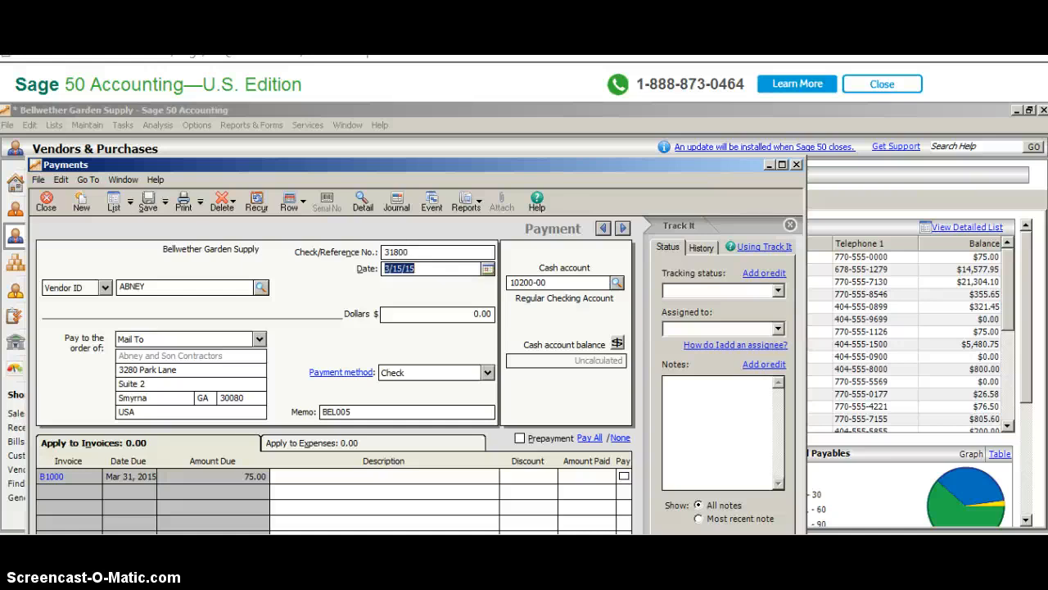
{"action": "type", "text": "03"}
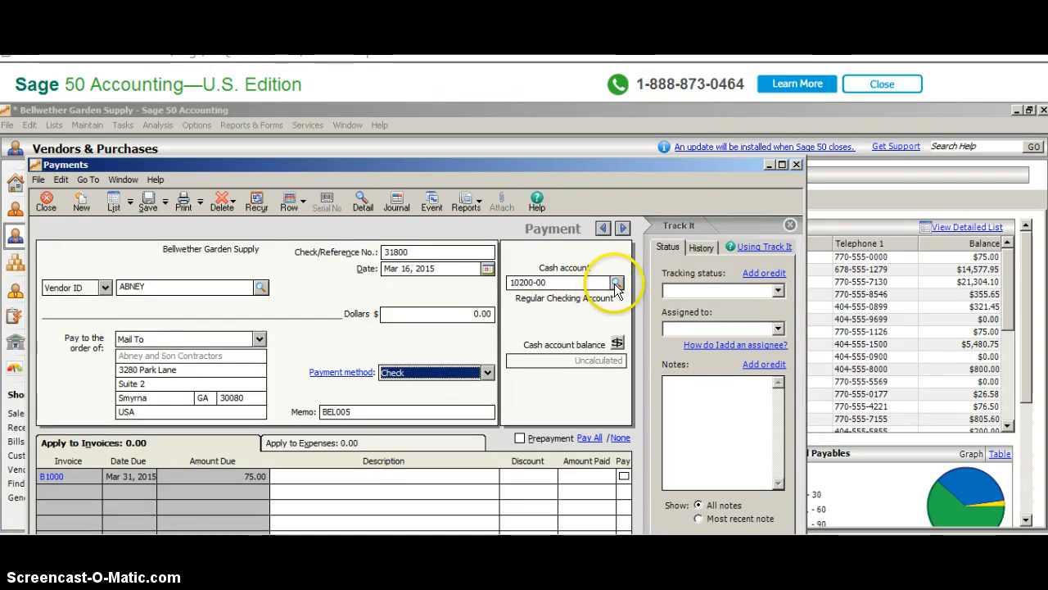
{"action": "mouse_move", "coordinate": [609, 334]}
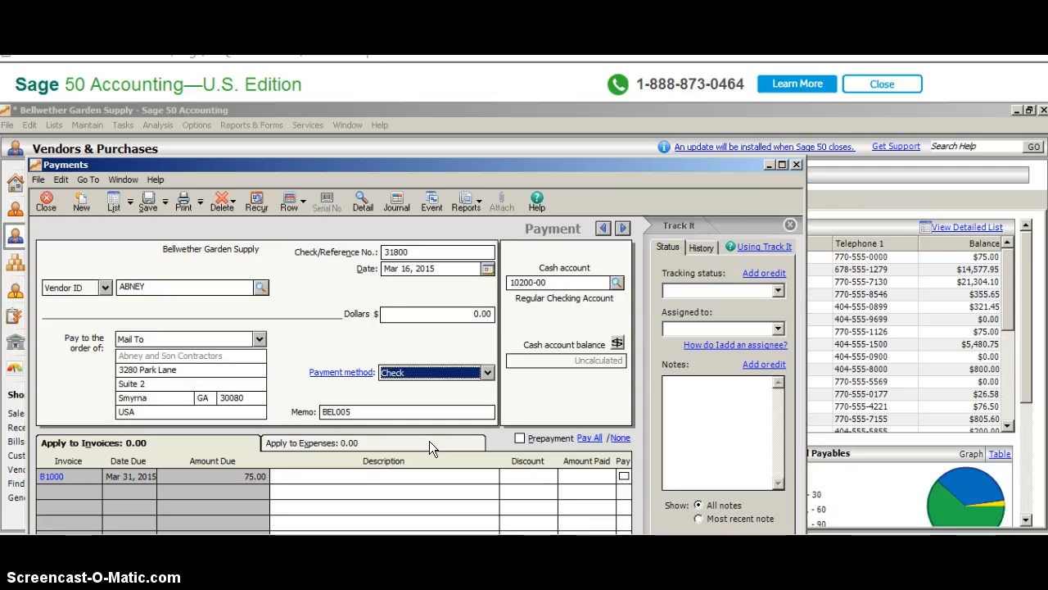
{"action": "mouse_move", "coordinate": [573, 492]}
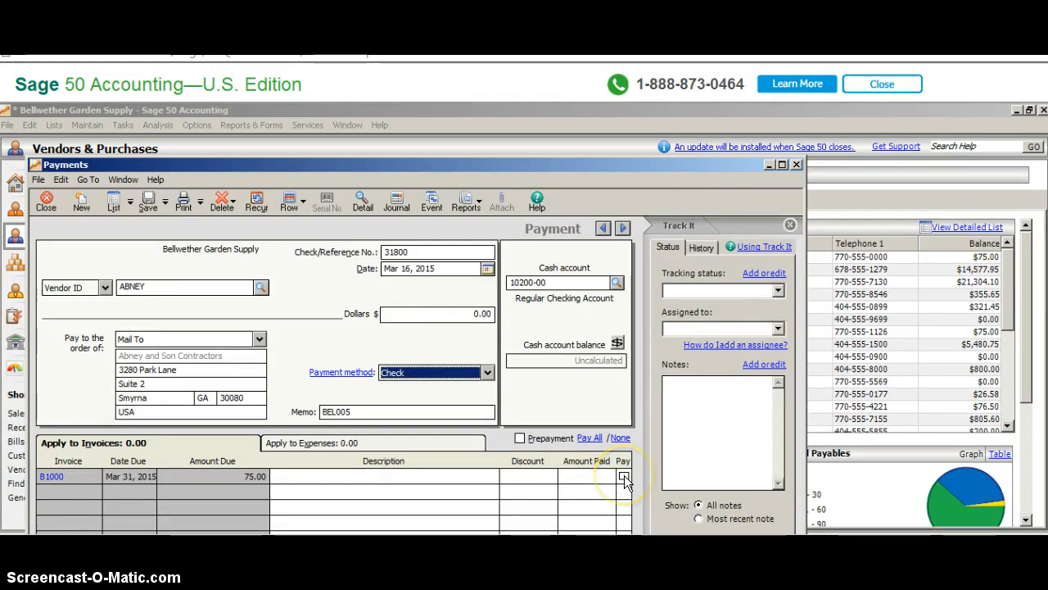
- Mark invoice B1000 paid in full so Amount Paid fills with 75.00
{"action": "left_click", "coordinate": [624, 478]}
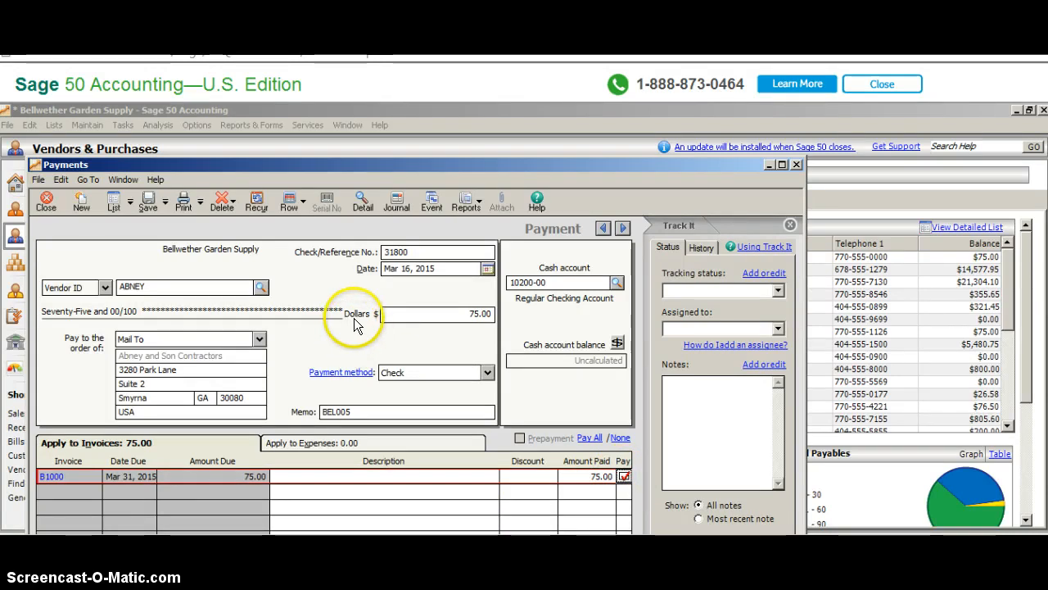
{"action": "mouse_move", "coordinate": [397, 403]}
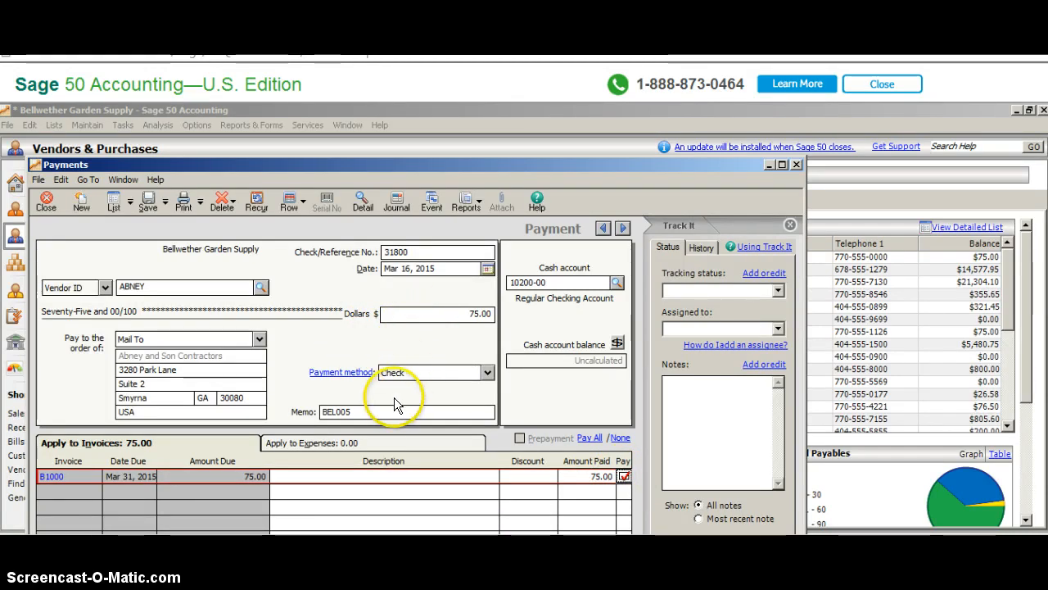
{"action": "mouse_move", "coordinate": [380, 434]}
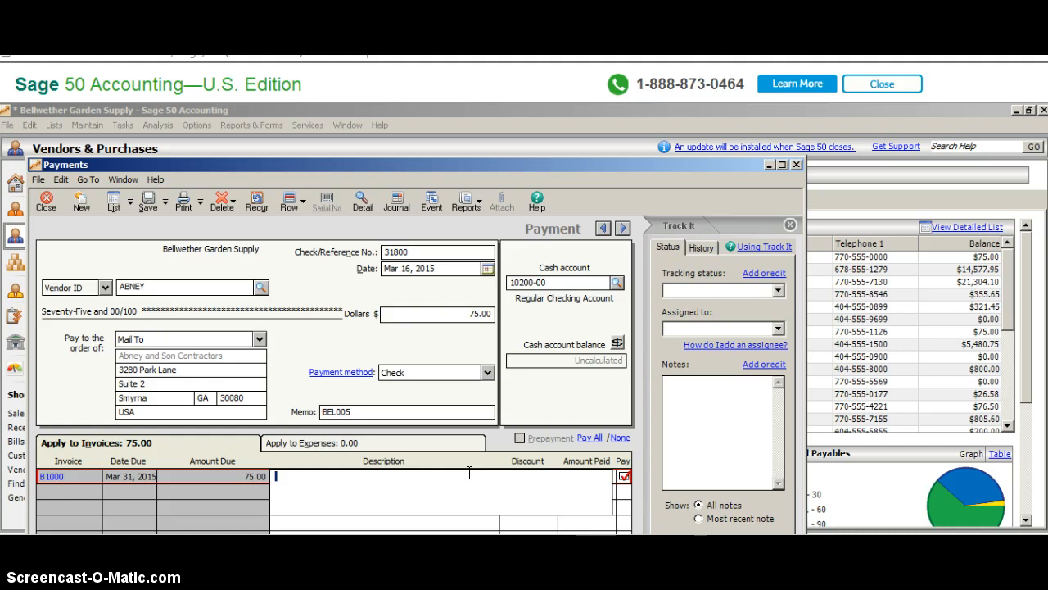
- Set the B1000 line description to 'payment of account Bel005'
{"action": "type", "text": "payment f"}
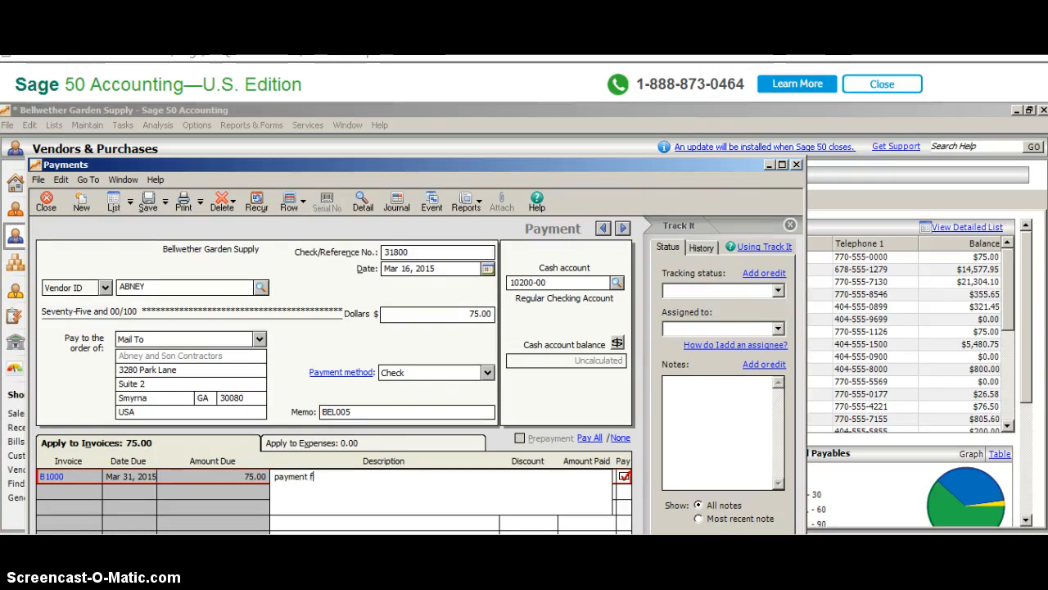
{"action": "type", "text": "of account"}
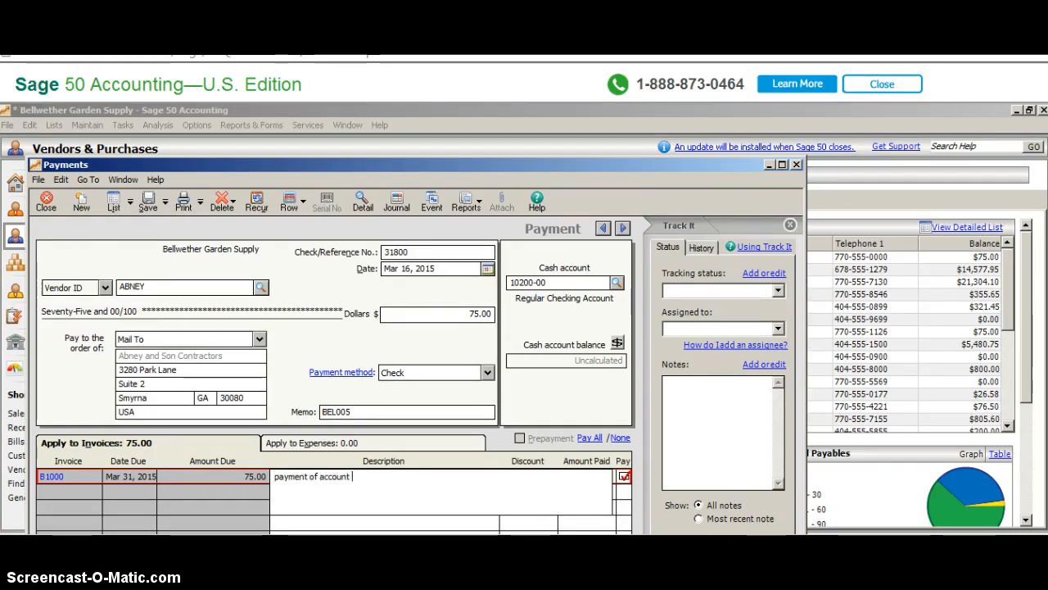
{"action": "type", "text": "Bel"}
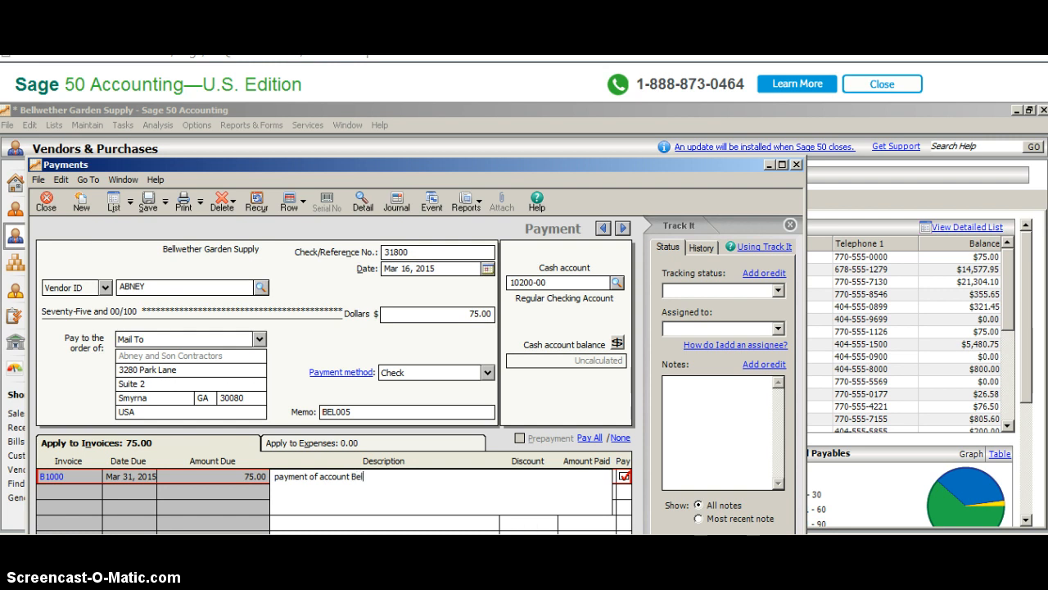
{"action": "type", "text": "0"}
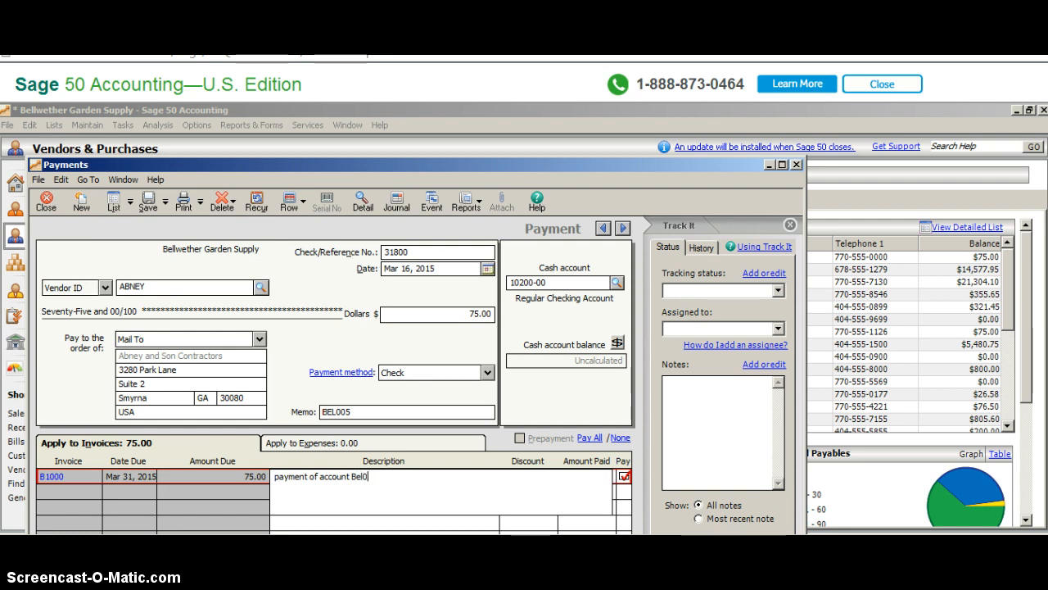
{"action": "type", "text": "05"}
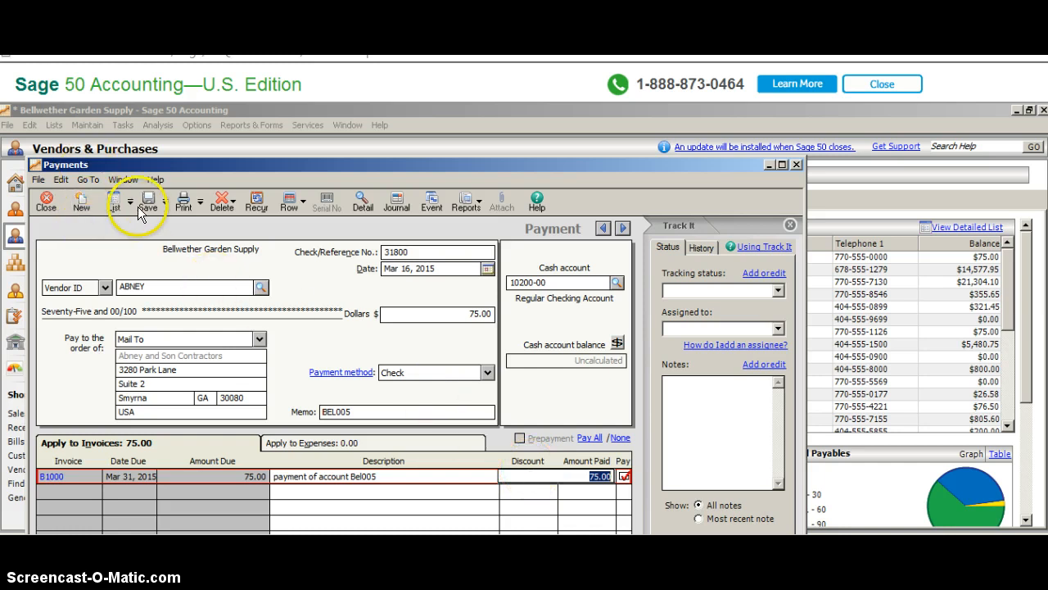
{"action": "mouse_move", "coordinate": [149, 216]}
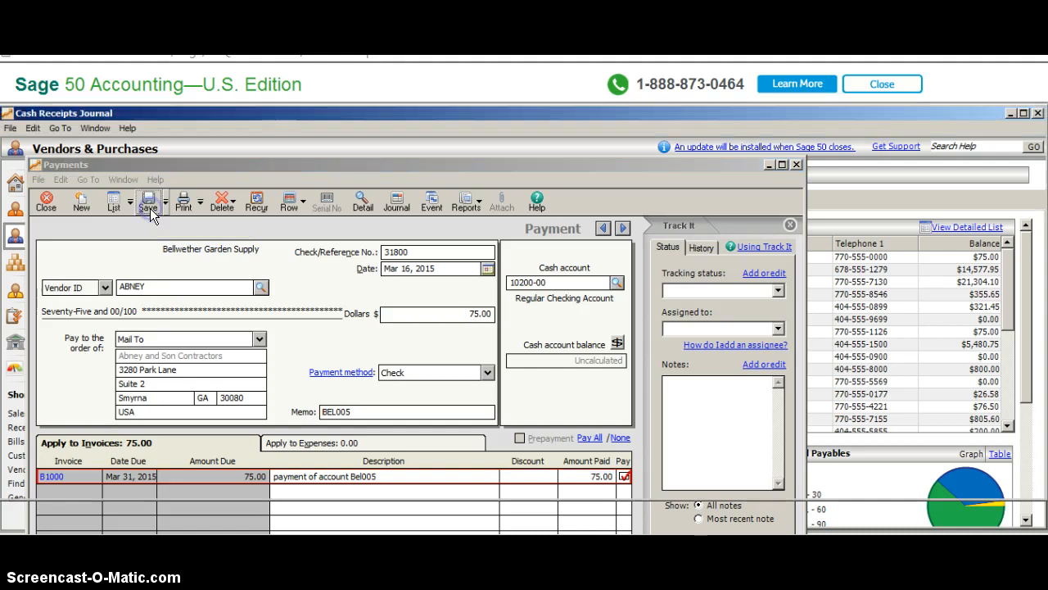
- Save the $75 ABNEY check and return to Vendors & Purchases
{"action": "left_click", "coordinate": [147, 200]}
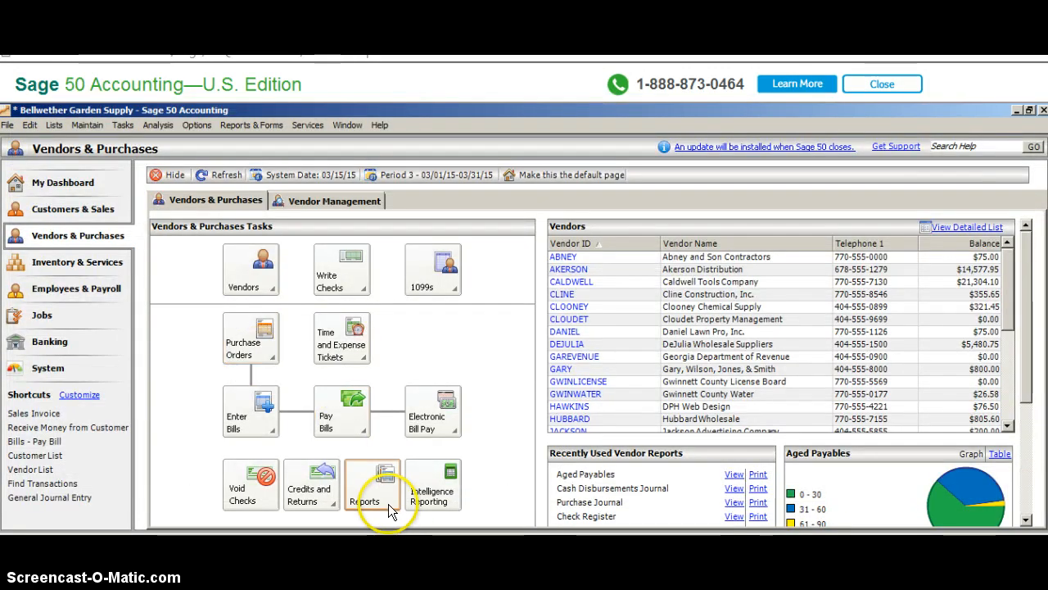
- Bring up Options for the Accounts Payable Cash Disbursements Journal report
{"action": "left_click", "coordinate": [372, 478]}
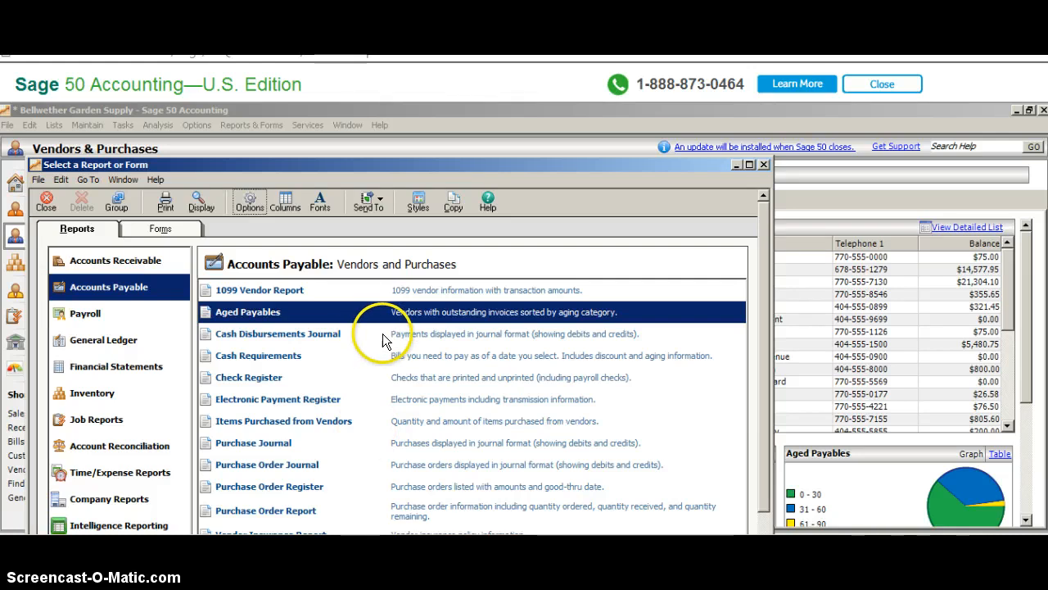
{"action": "left_click", "coordinate": [277, 334]}
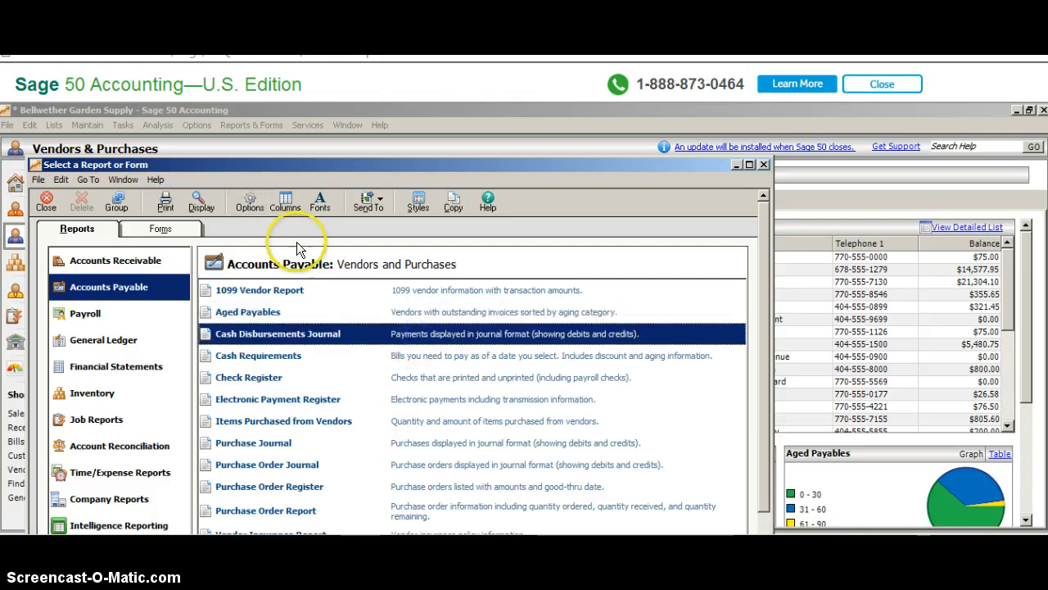
{"action": "mouse_move", "coordinate": [259, 206]}
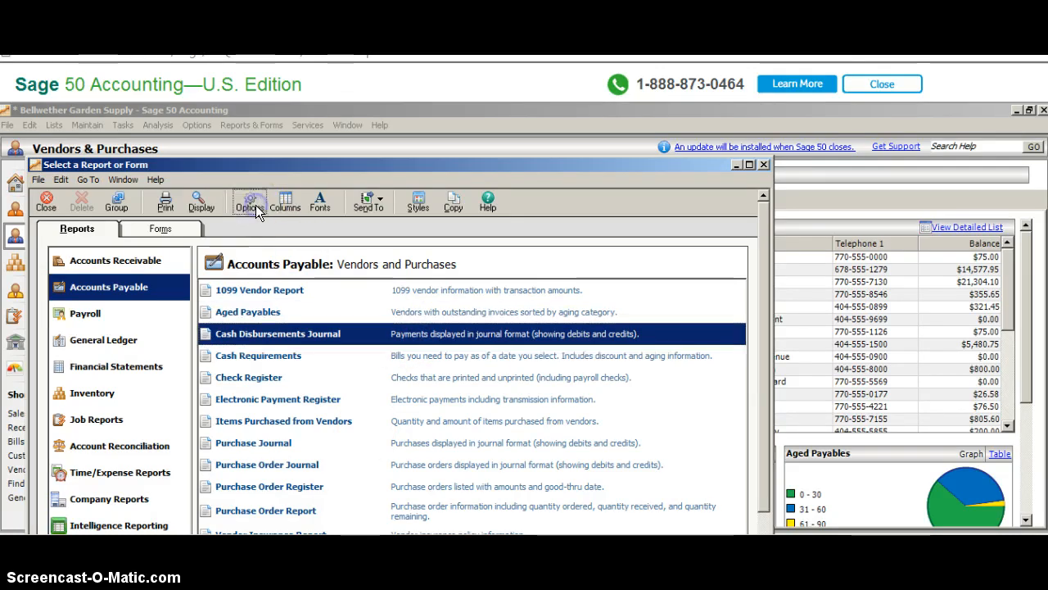
{"action": "left_click", "coordinate": [249, 203]}
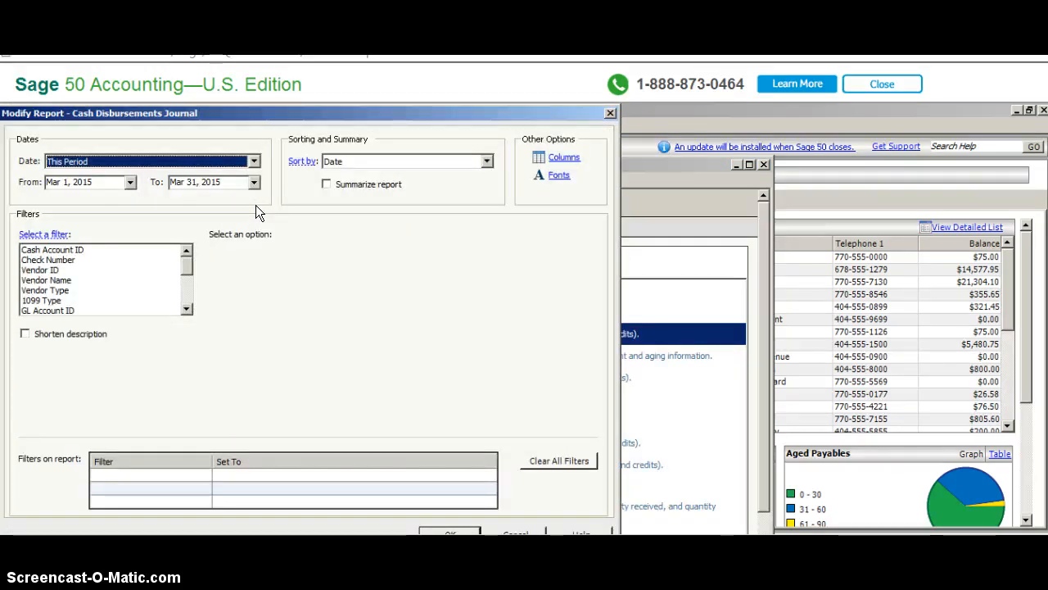
- Limit the report to Mar 16, 2015 and vendor ABNEY only, then apply the filters
{"action": "left_click", "coordinate": [85, 182]}
{"action": "type", "text": "6"}
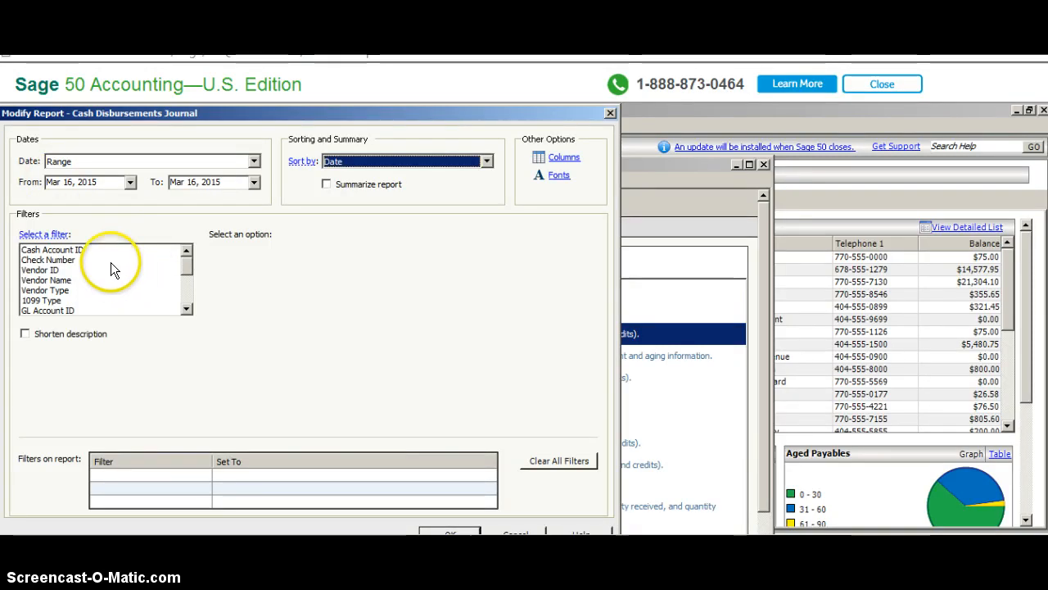
{"action": "mouse_move", "coordinate": [59, 270]}
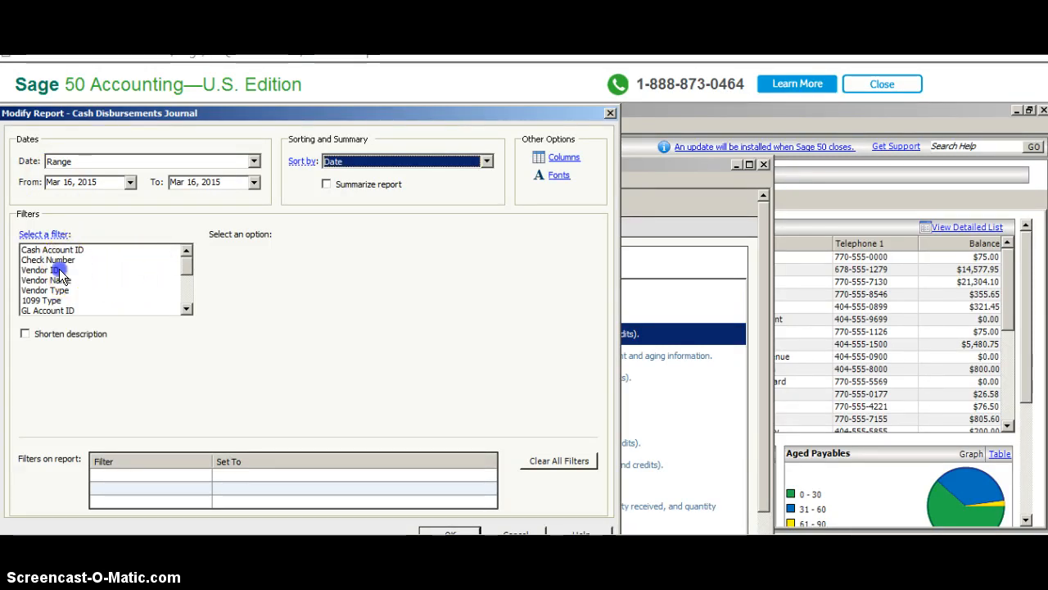
{"action": "left_click", "coordinate": [46, 269]}
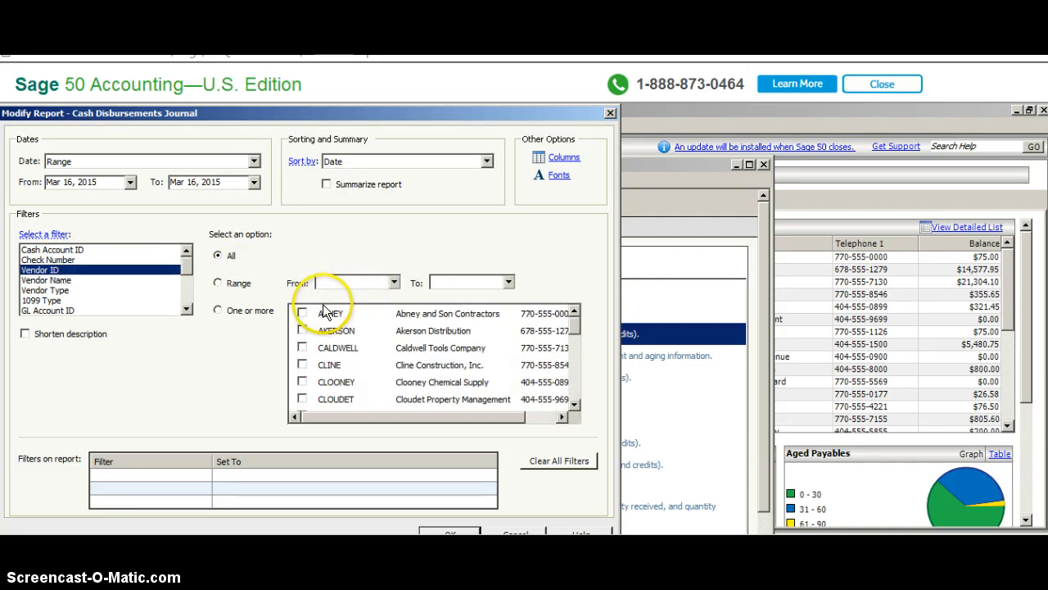
{"action": "left_click", "coordinate": [301, 313]}
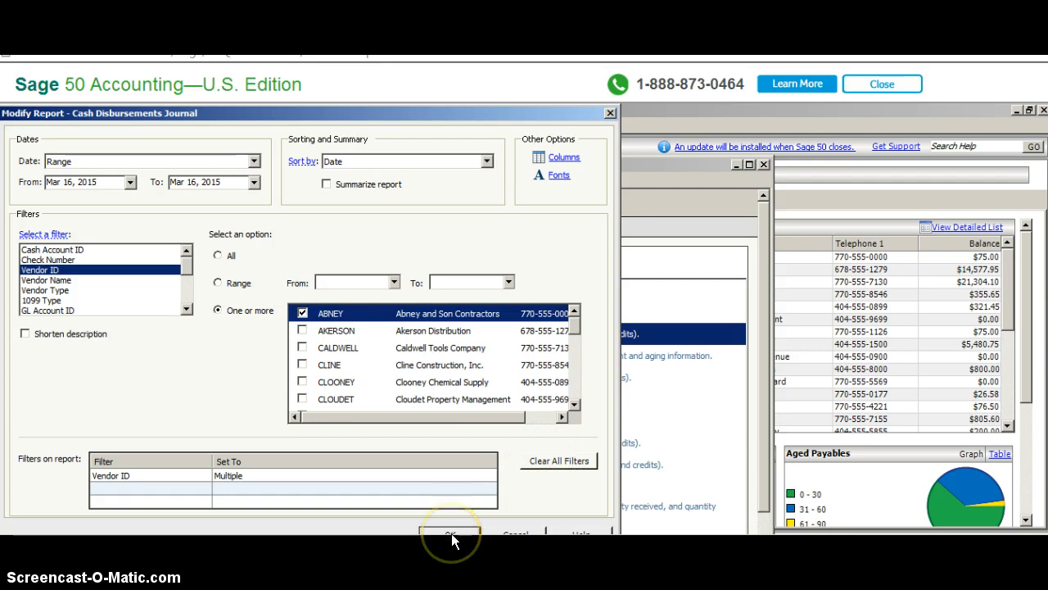
{"action": "left_click", "coordinate": [452, 534]}
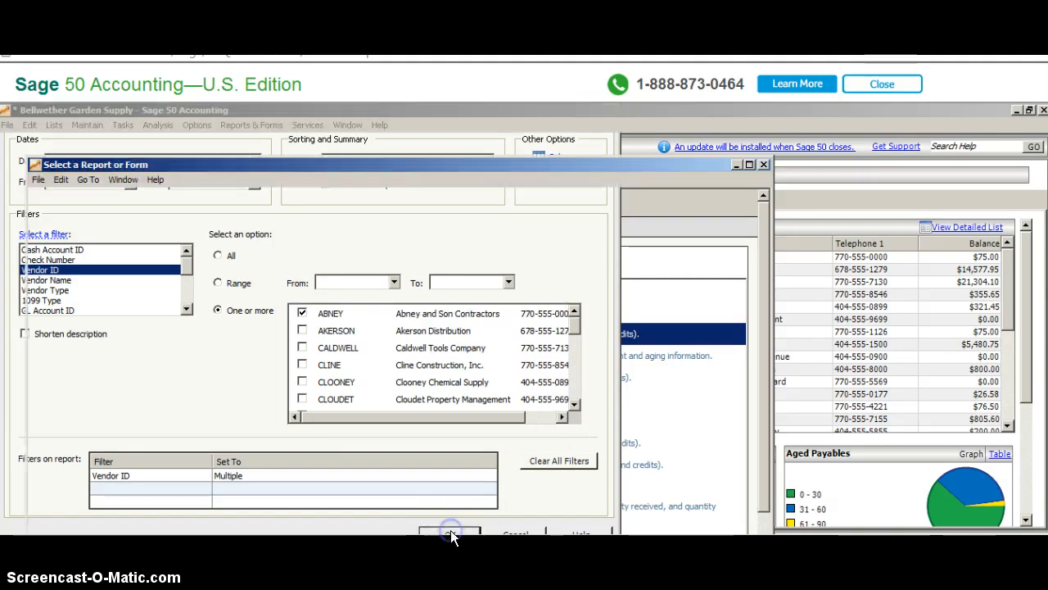
- Send the filtered report to a new Microsoft Excel workbook
{"action": "left_click", "coordinate": [449, 534]}
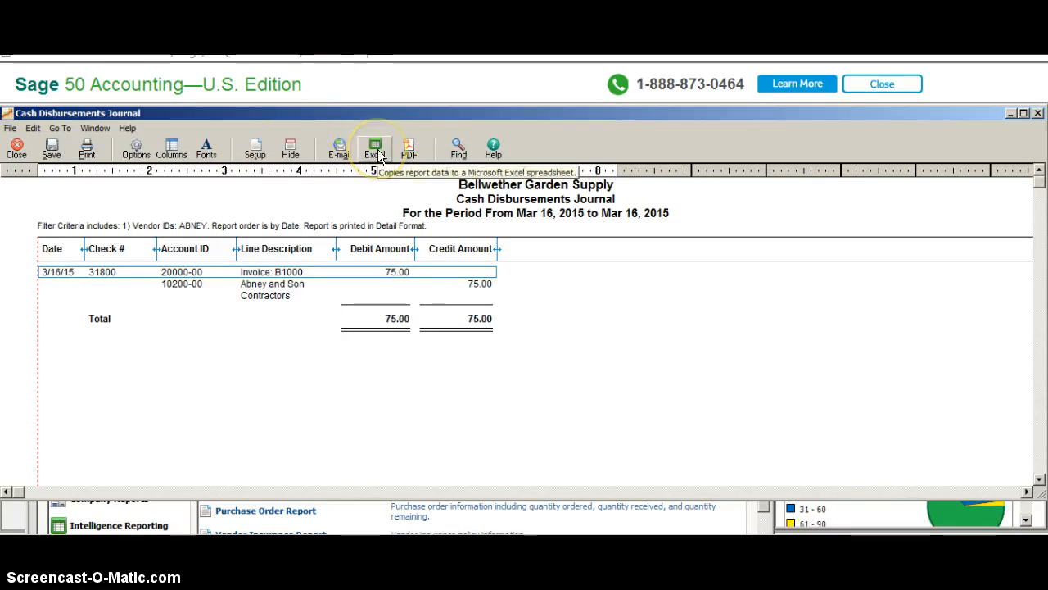
{"action": "left_click", "coordinate": [370, 146]}
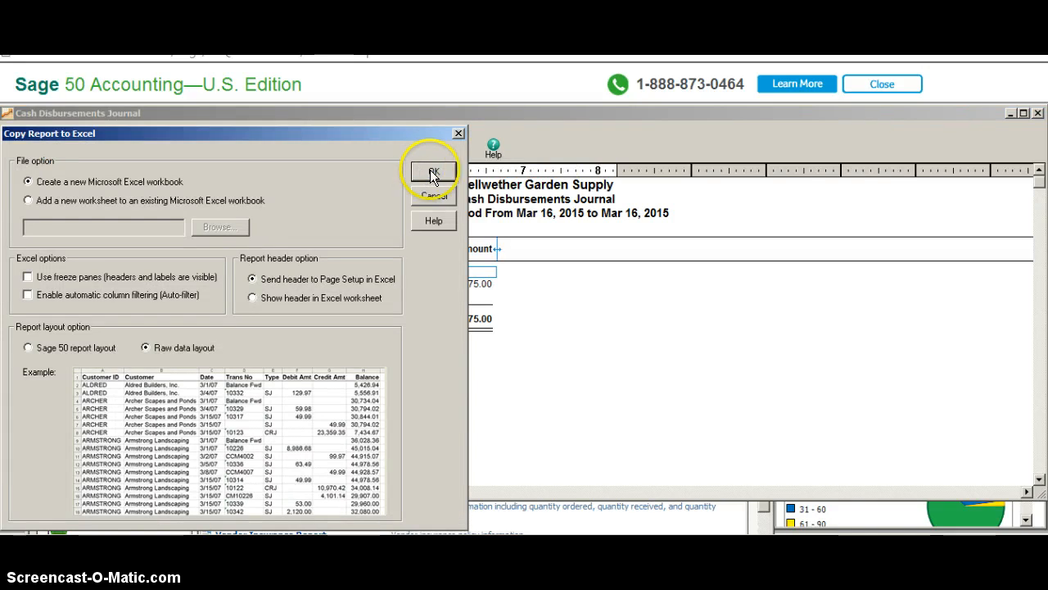
{"action": "left_click", "coordinate": [432, 172]}
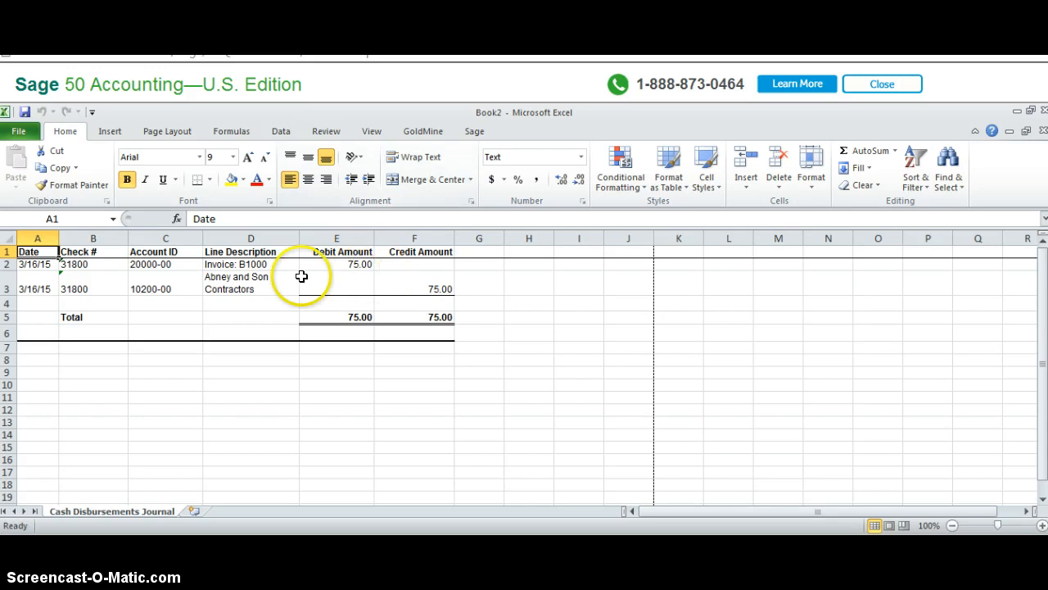
{"action": "mouse_move", "coordinate": [256, 387]}
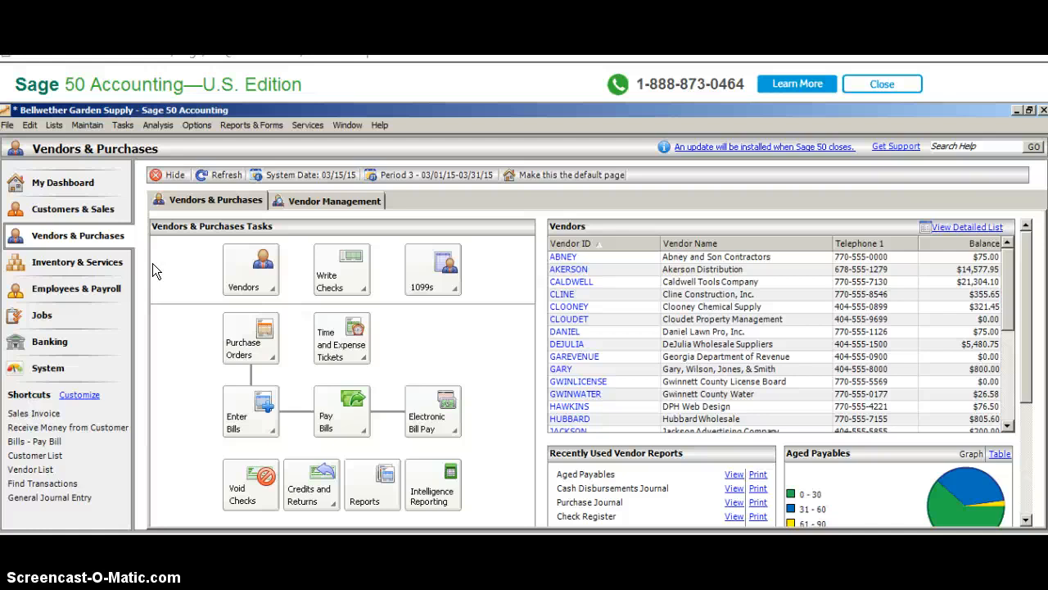
{"action": "mouse_move", "coordinate": [78, 209]}
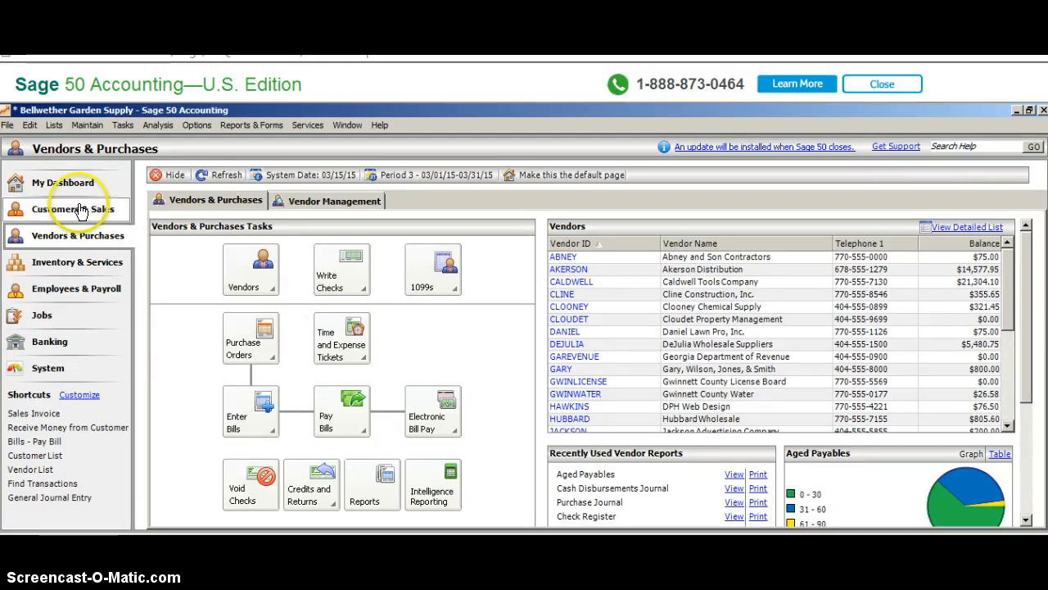